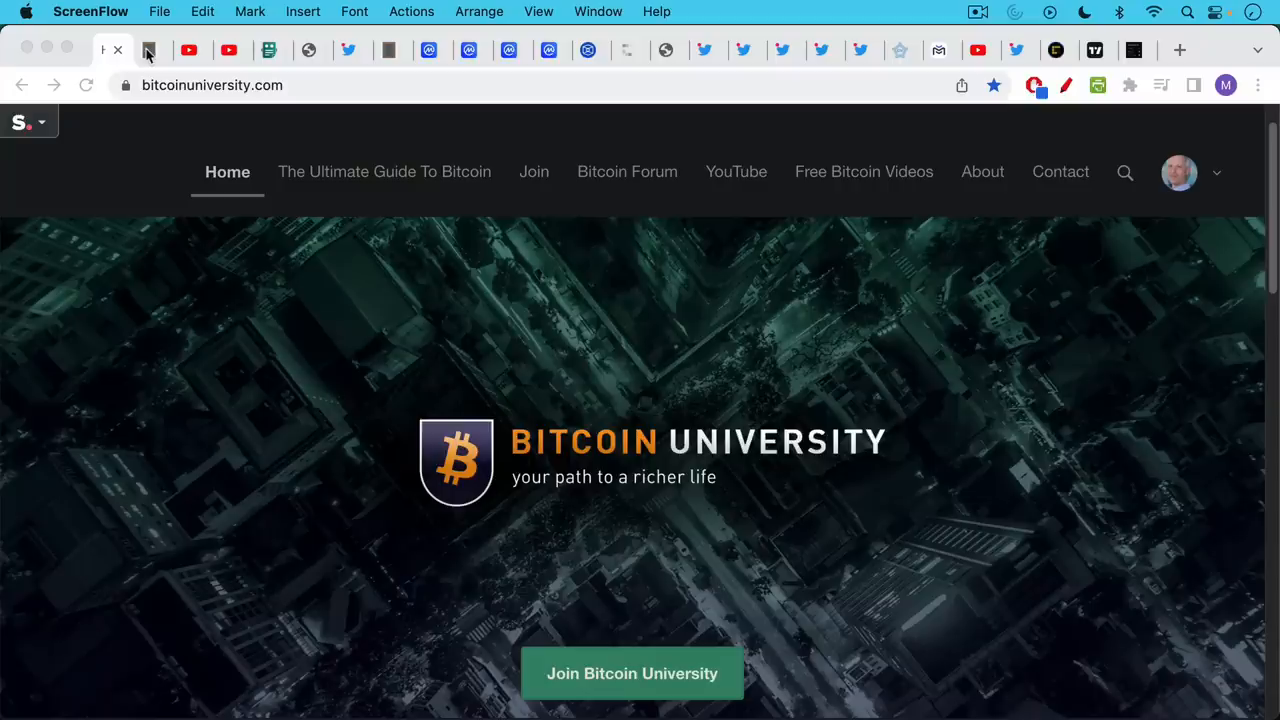
Show the 'Shipcoins Getting Flushed' note, then switch to the Crypto Casino Rekt (Binance) video.
click(152, 50)
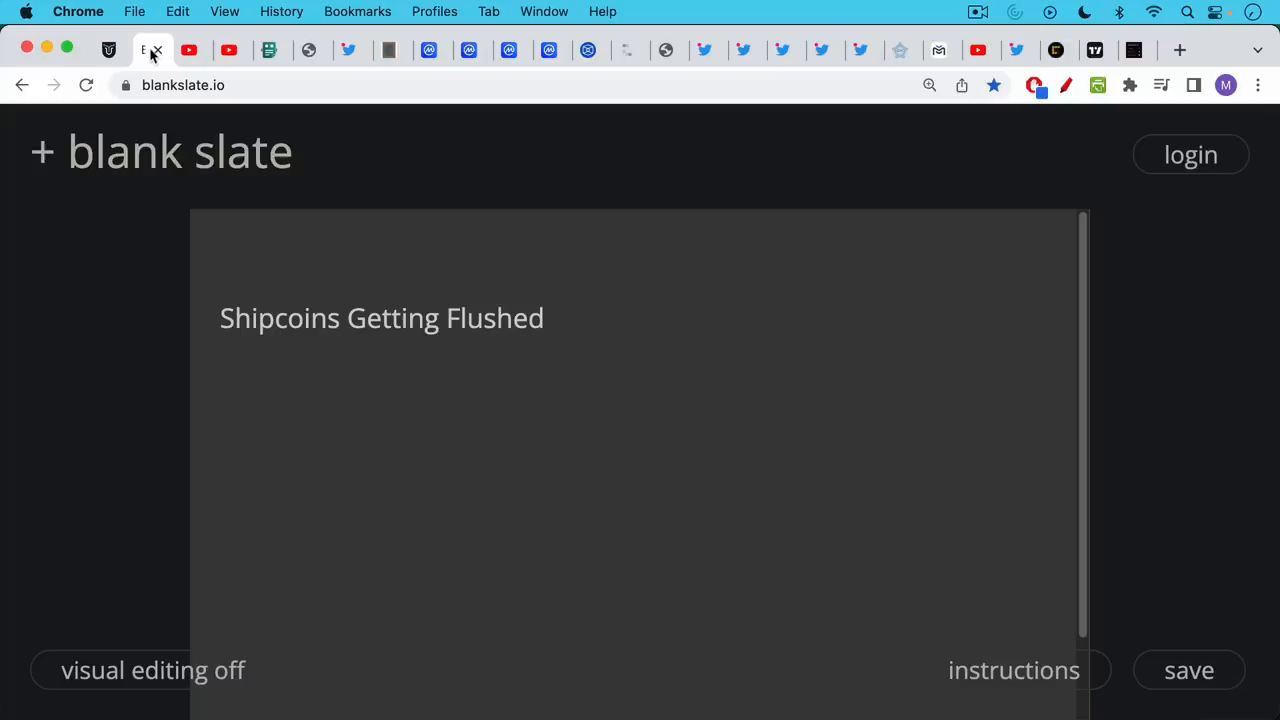
click(184, 50)
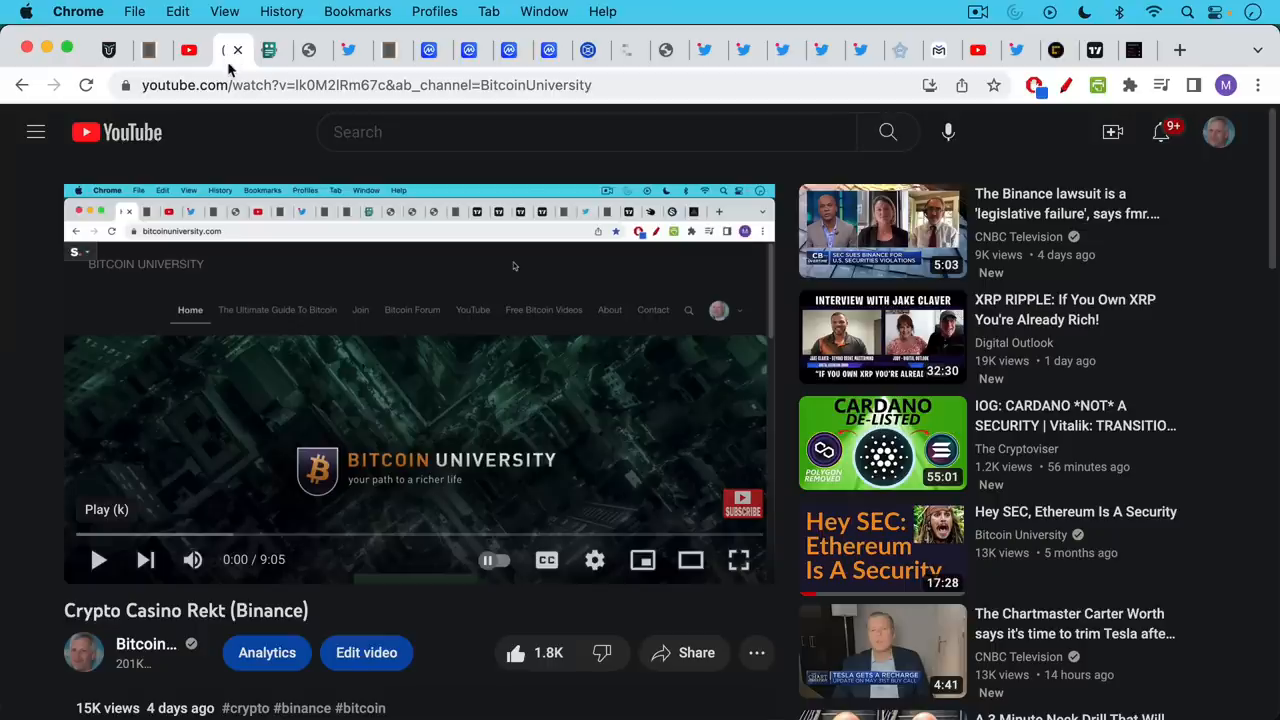
mouse_move(230, 60)
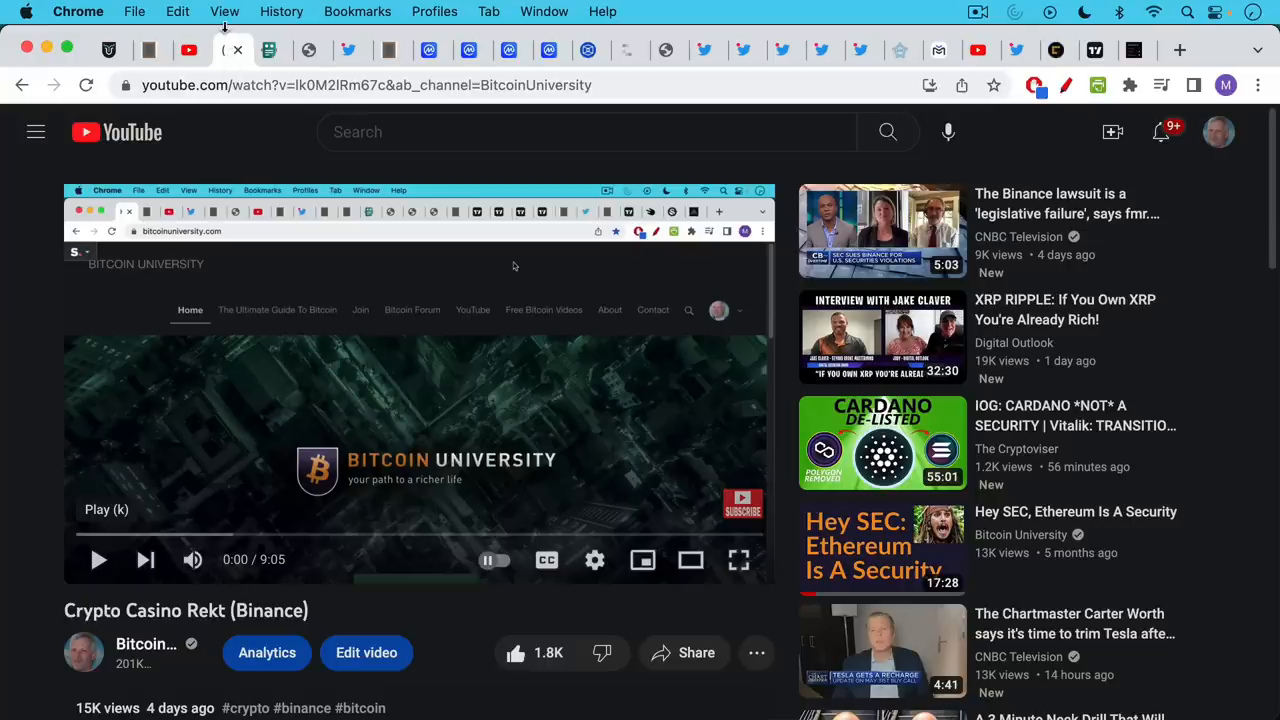
mouse_move(224, 24)
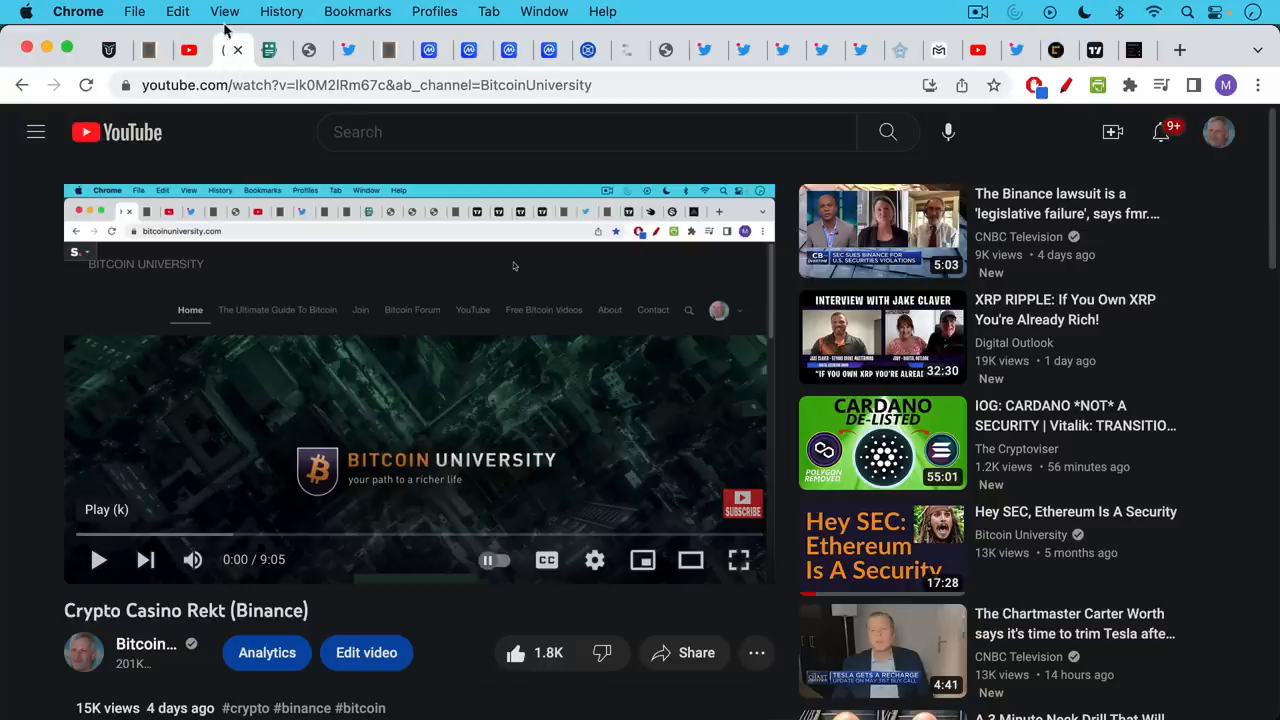
mouse_move(268, 50)
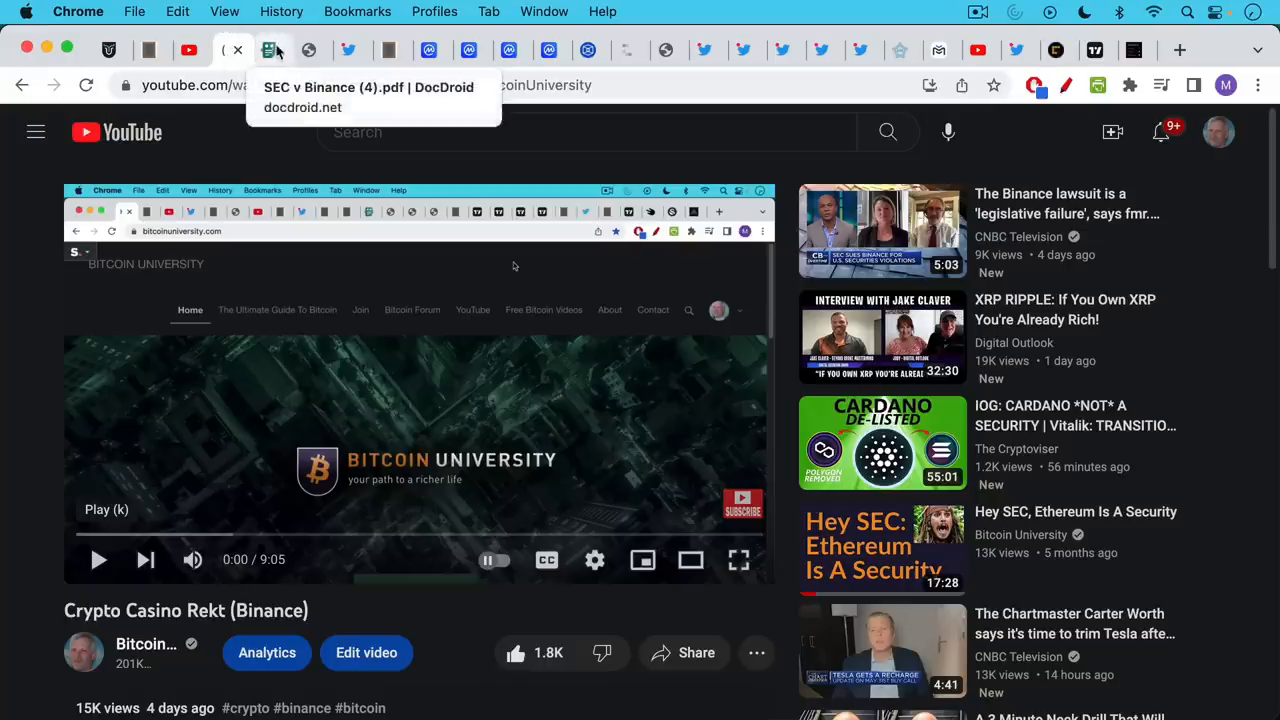
Review the SEC v Binance passage on SOL, ADA and MATIC, then bring up the market-makers liquidity tweet.
click(272, 50)
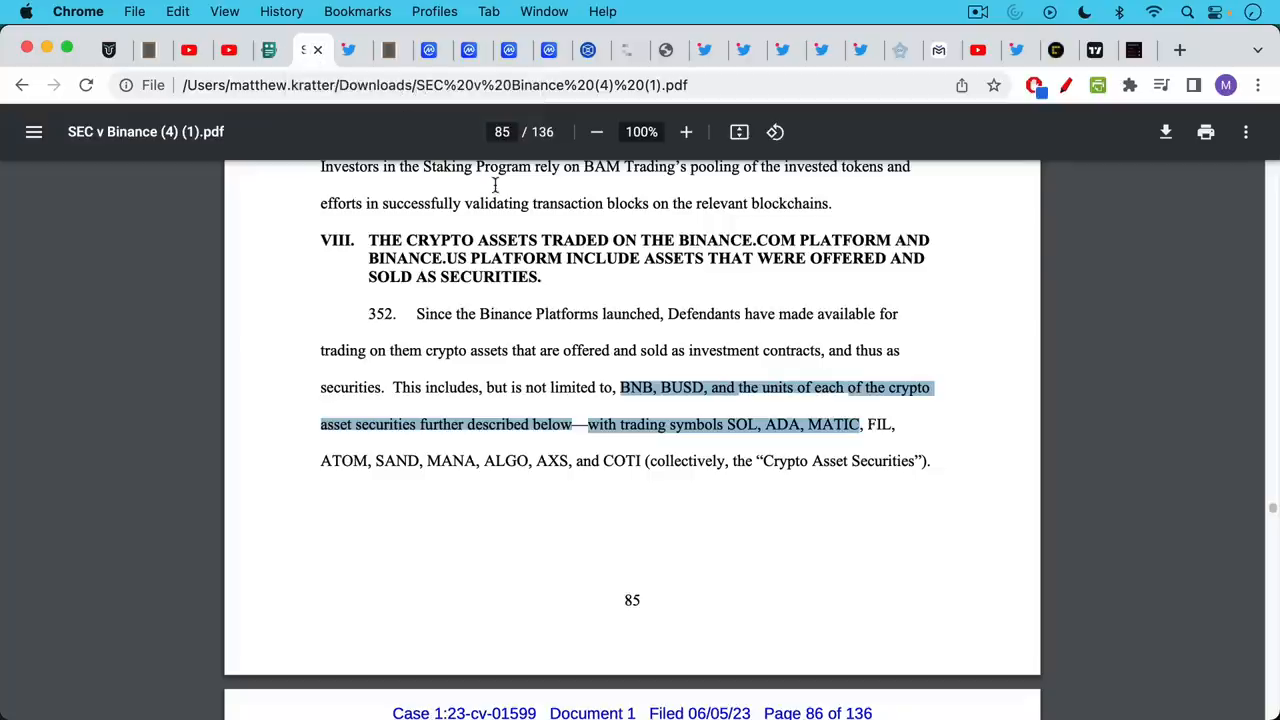
mouse_move(592, 296)
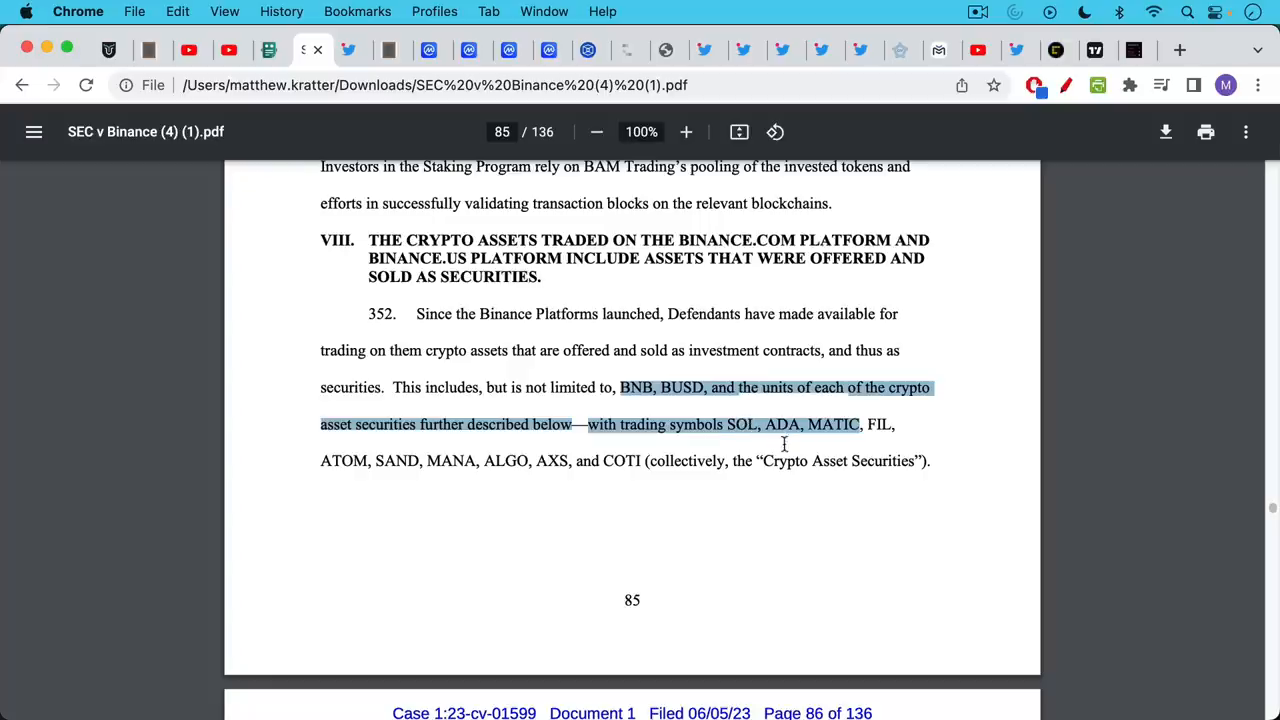
mouse_move(858, 452)
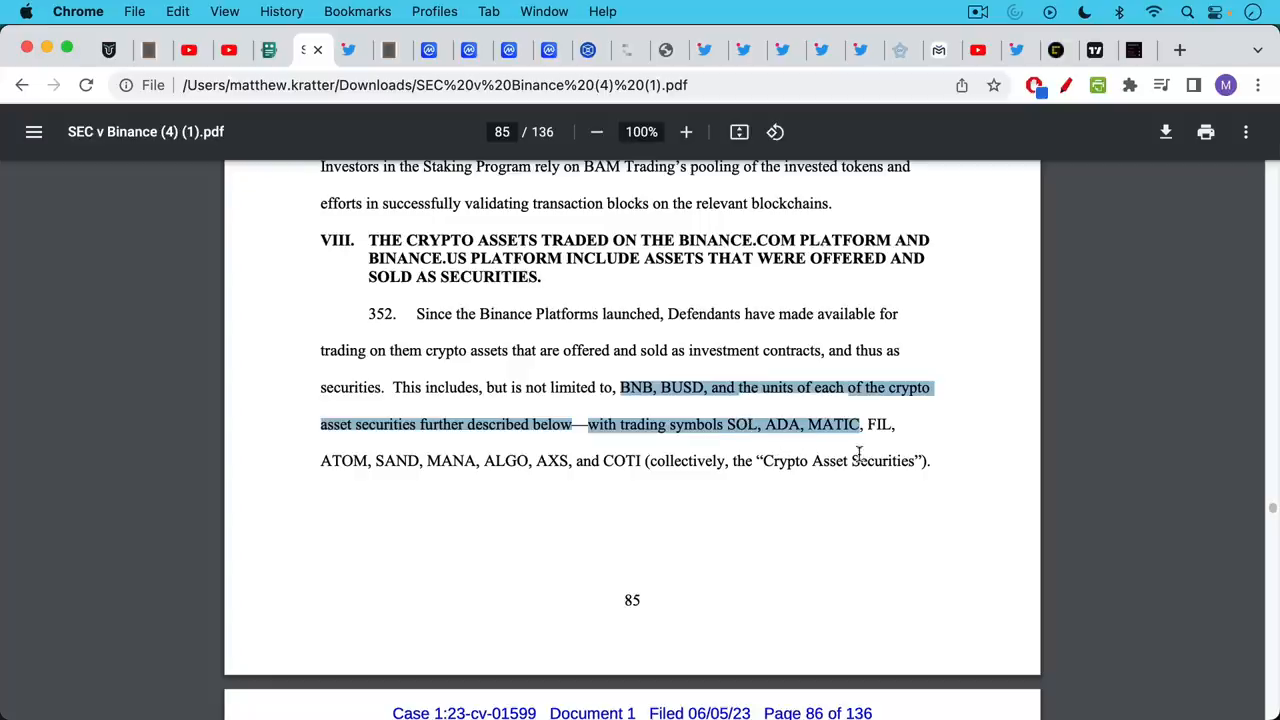
click(348, 50)
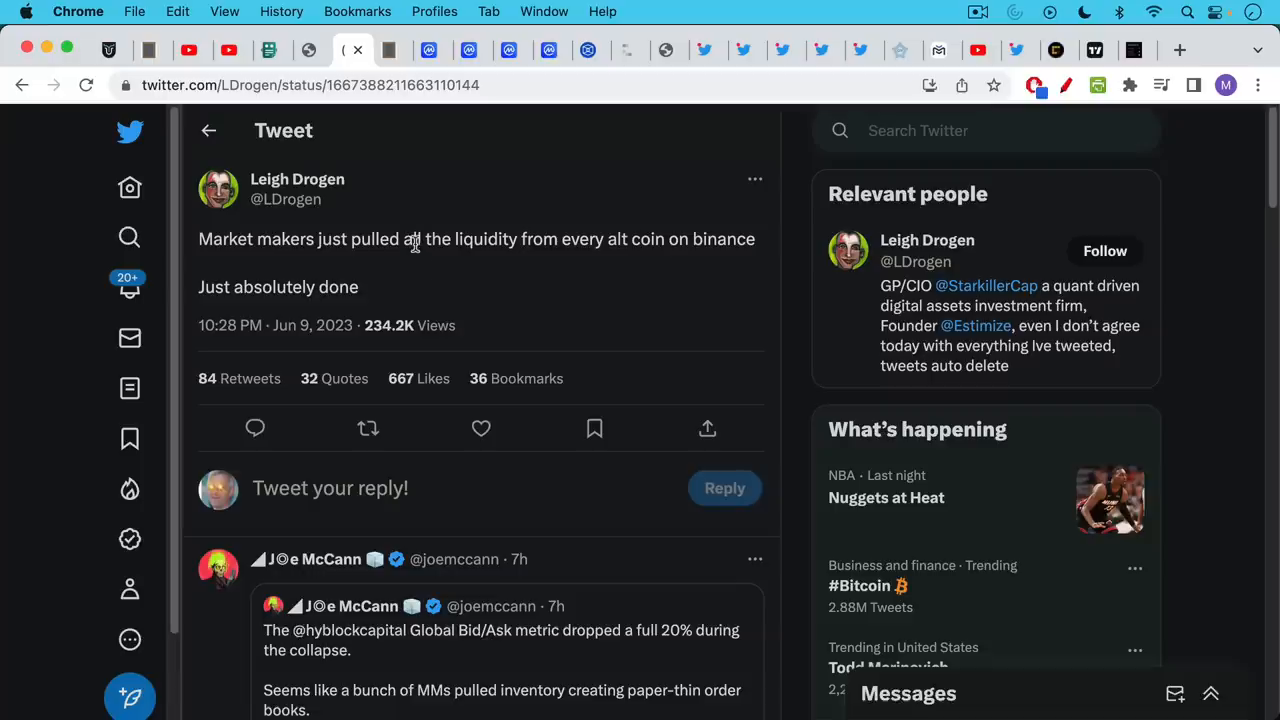
mouse_move(416, 278)
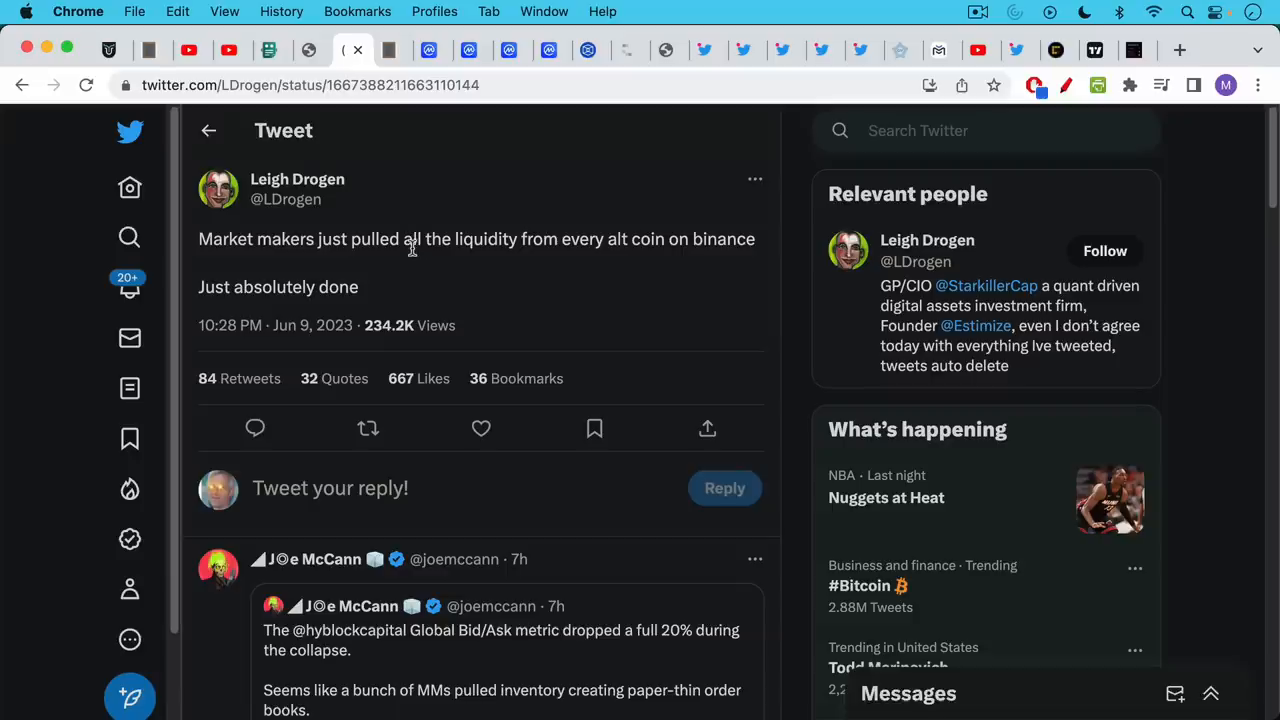
mouse_move(418, 304)
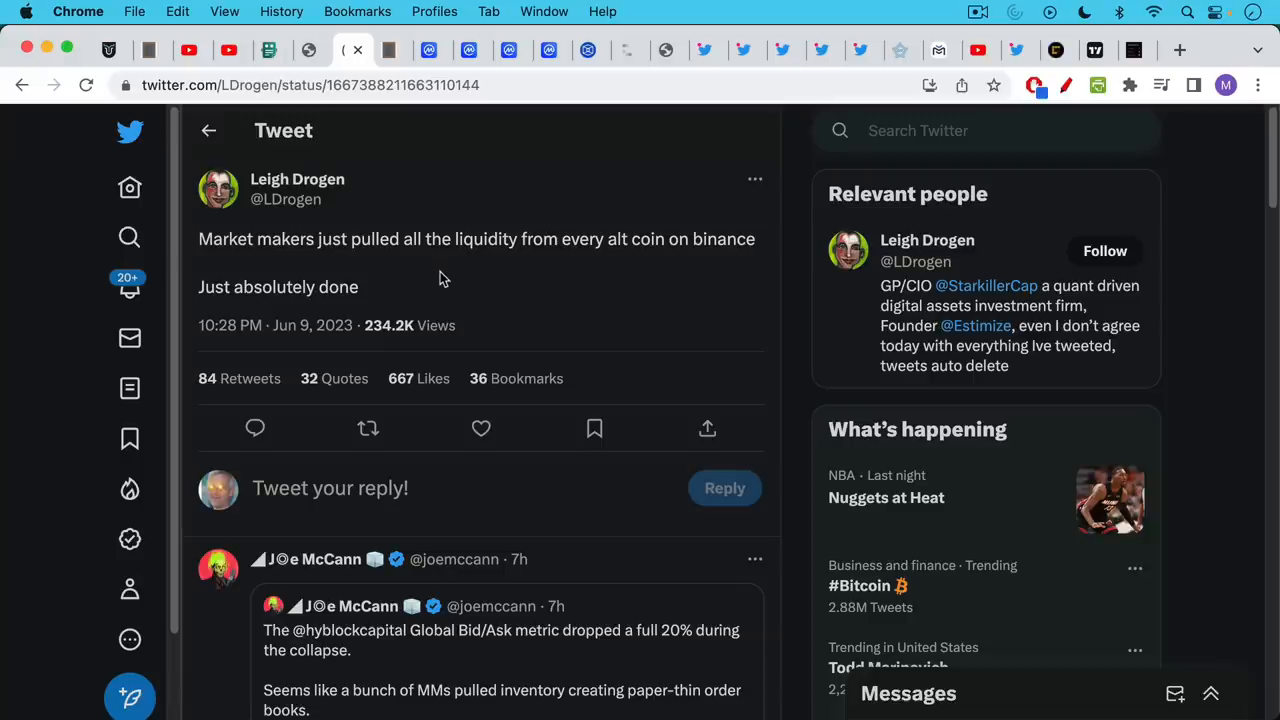
mouse_move(444, 250)
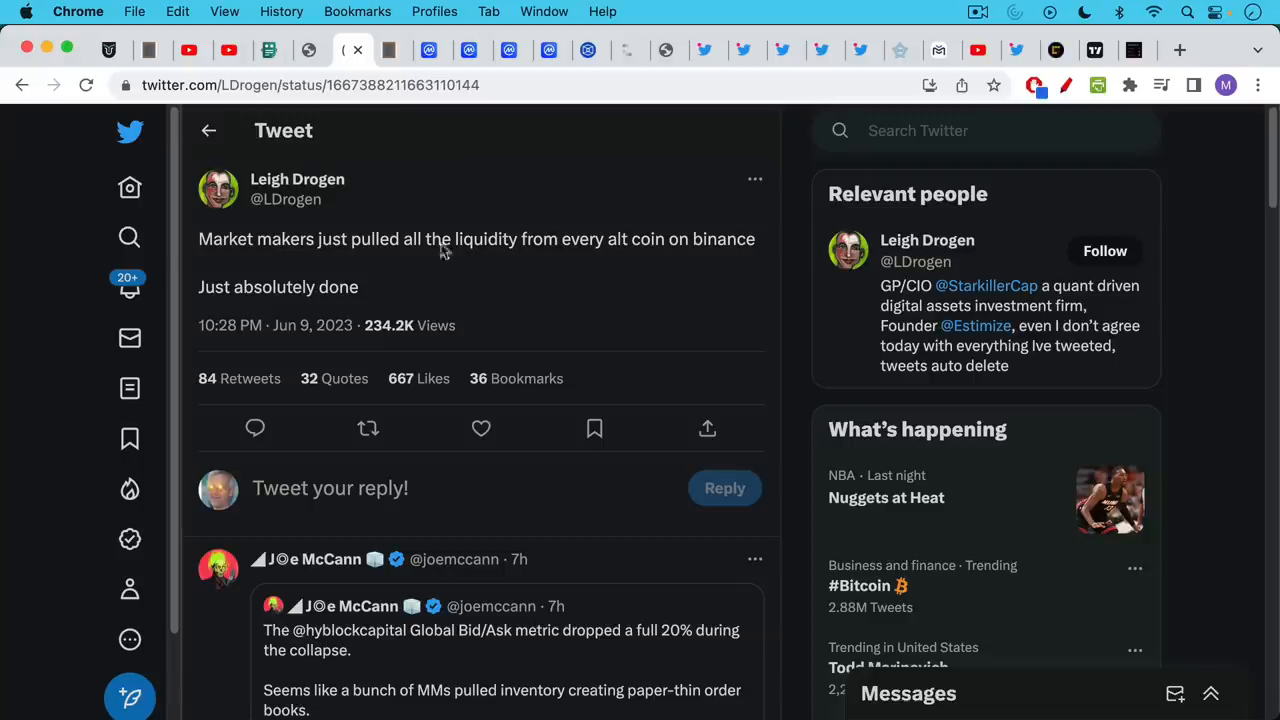
Return to the meltdown notes and highlight the word 'FTT' in the final line.
click(392, 50)
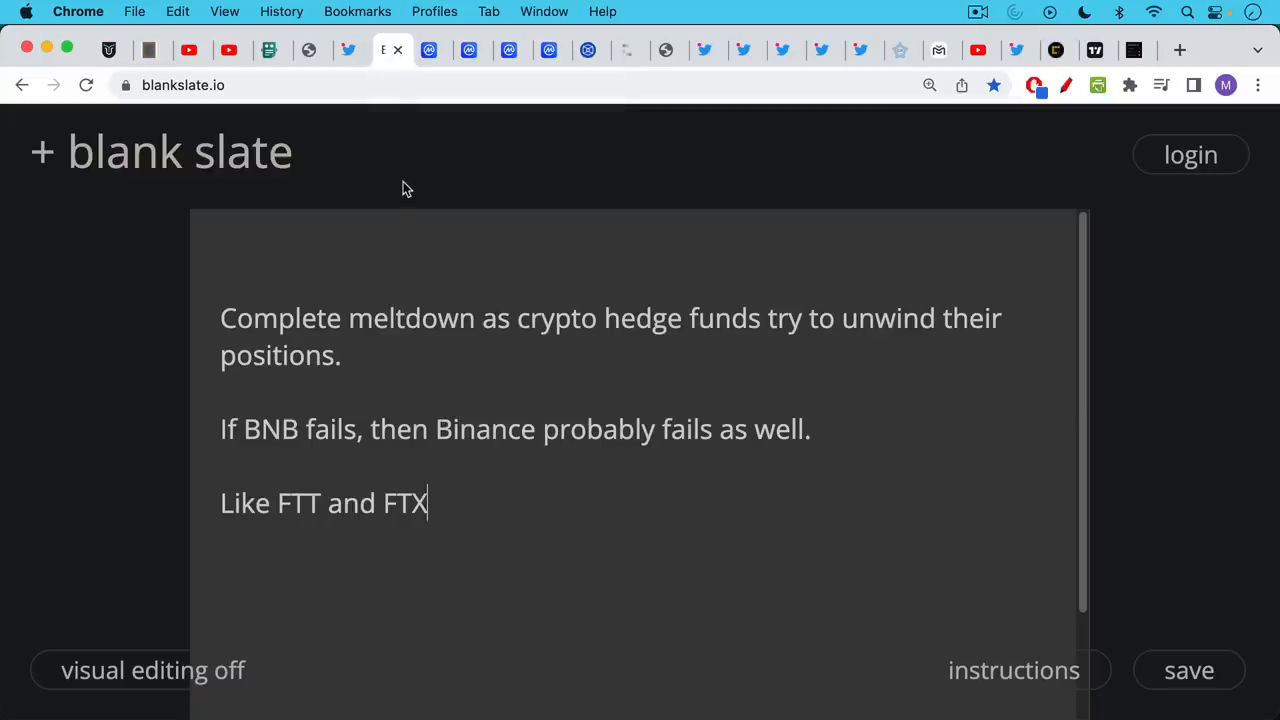
mouse_move(396, 168)
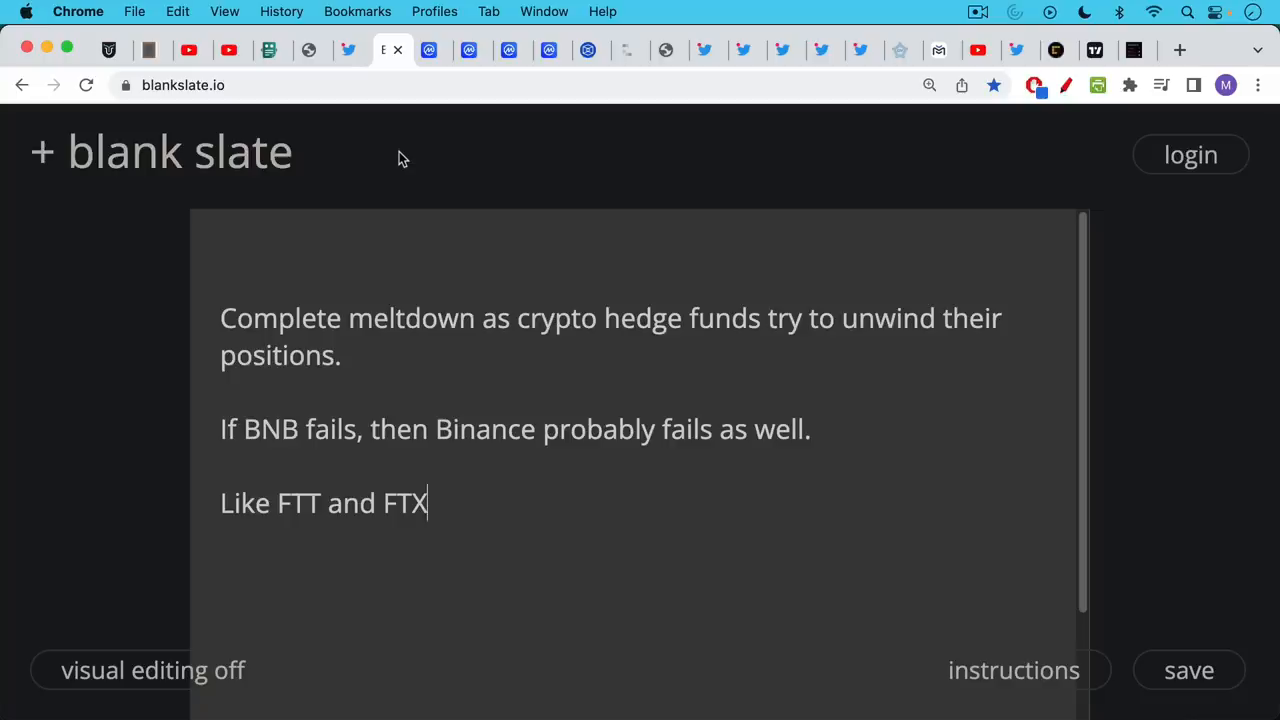
mouse_move(404, 180)
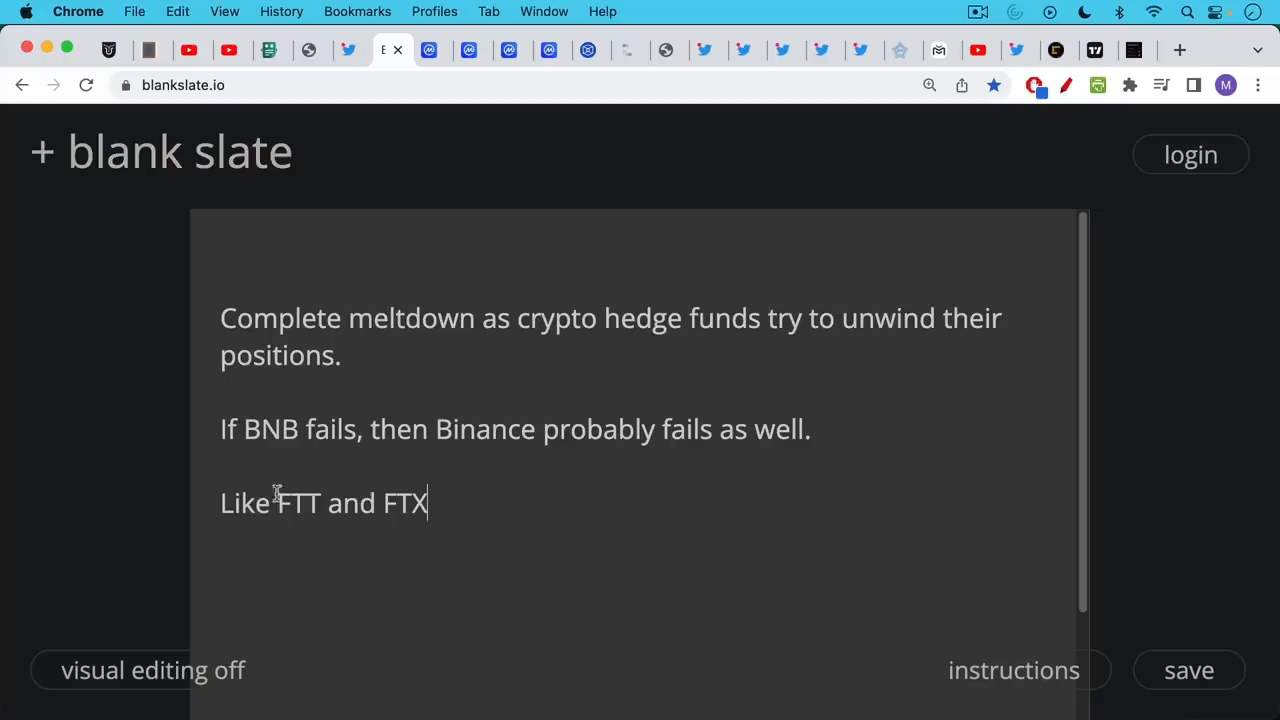
double_click(298, 504)
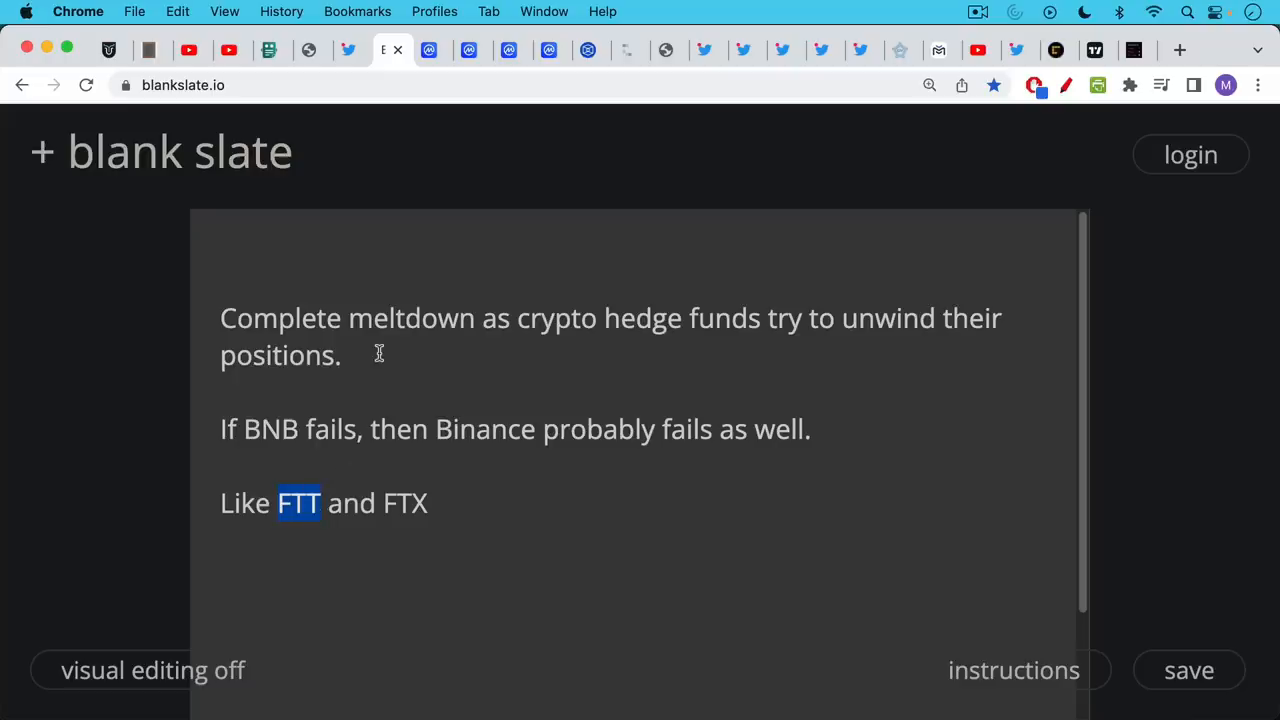
mouse_move(378, 376)
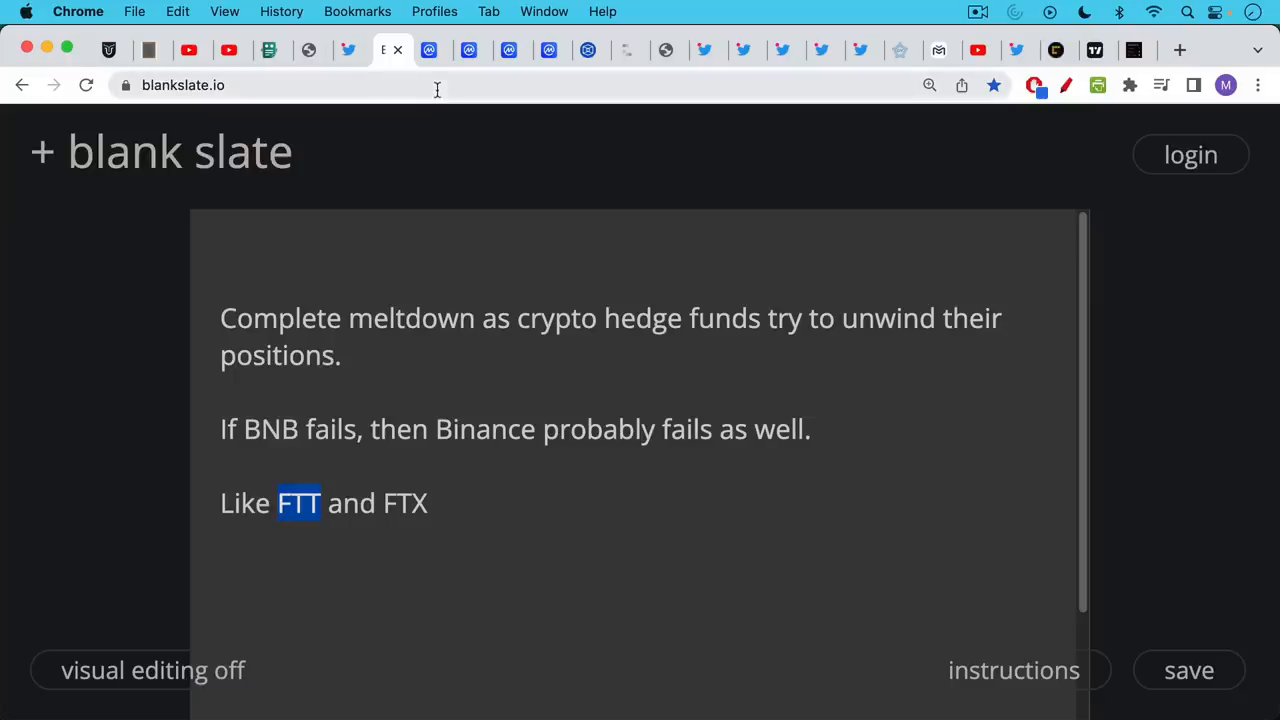
Bring up the CoinMarketCap BNB page showing $236.47, down 9.98%.
click(436, 50)
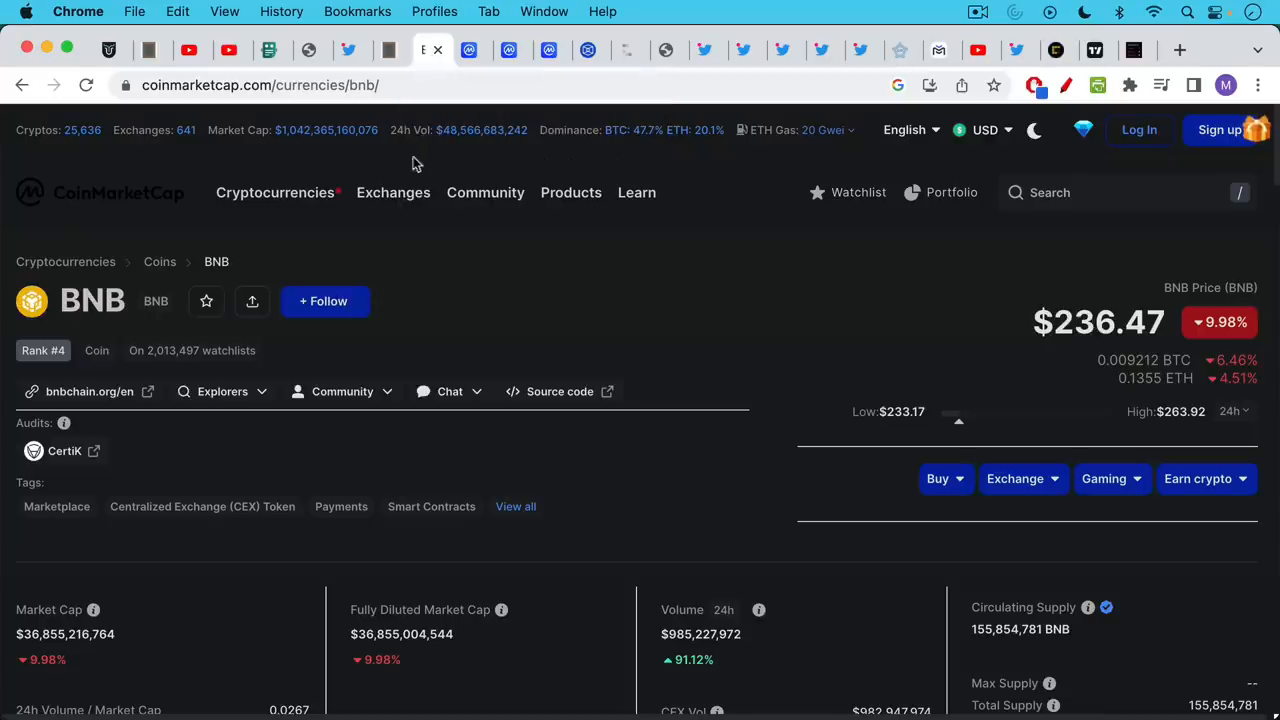
mouse_move(484, 192)
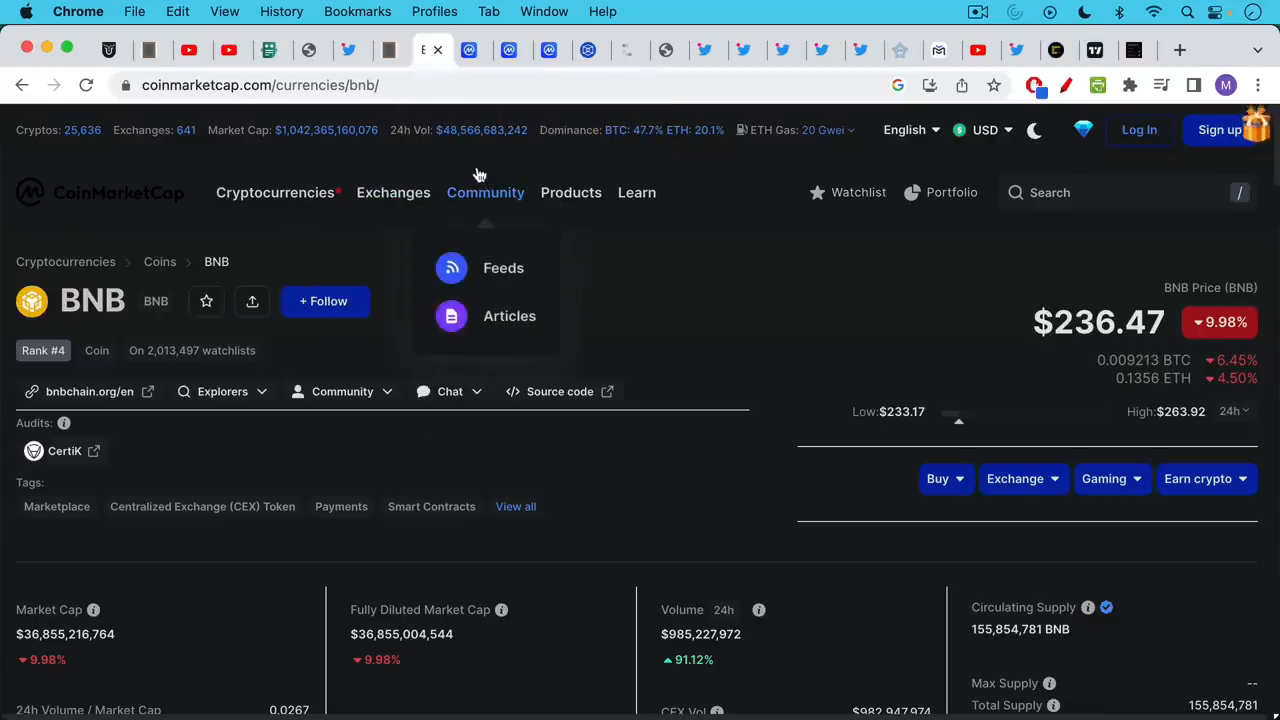
mouse_move(780, 264)
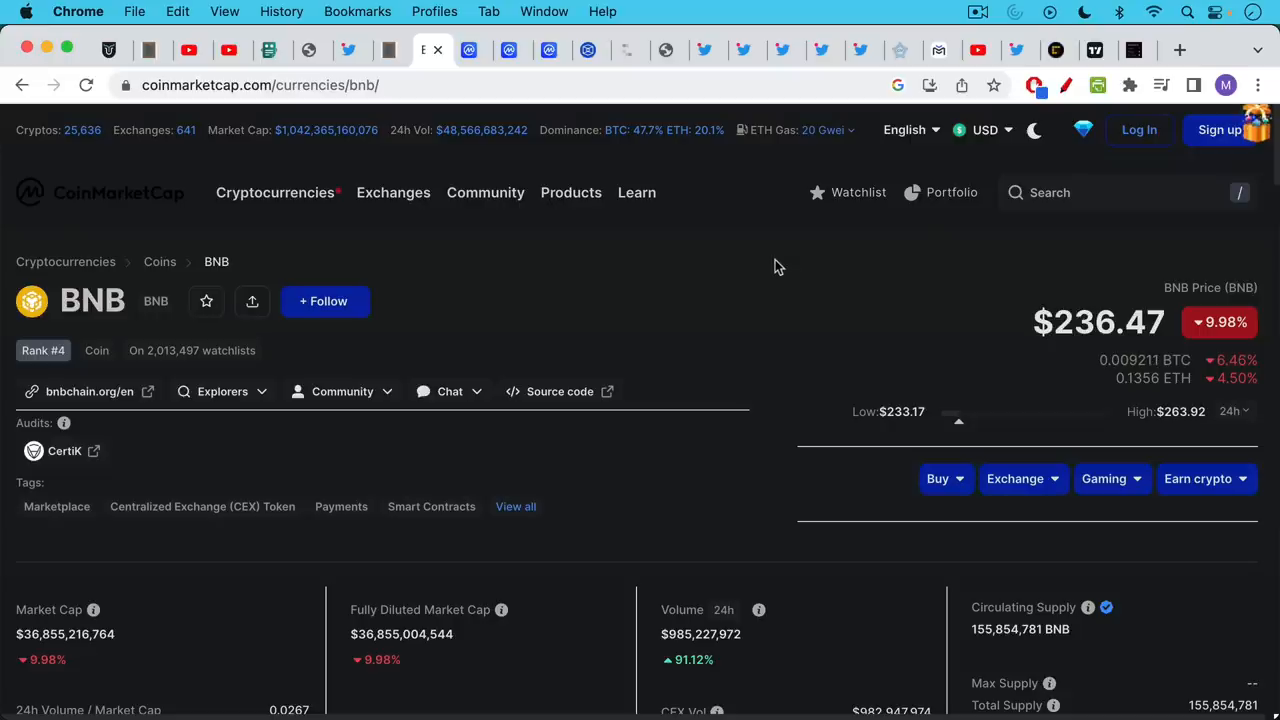
mouse_move(636, 160)
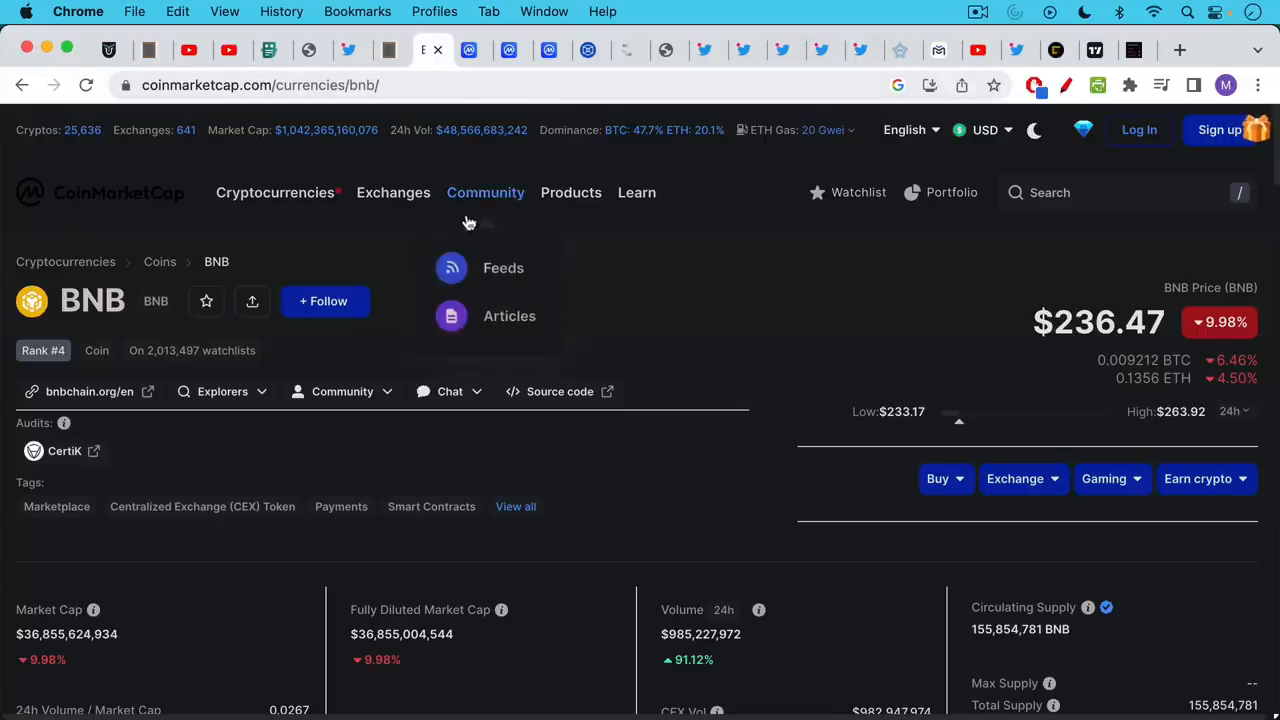
mouse_move(780, 310)
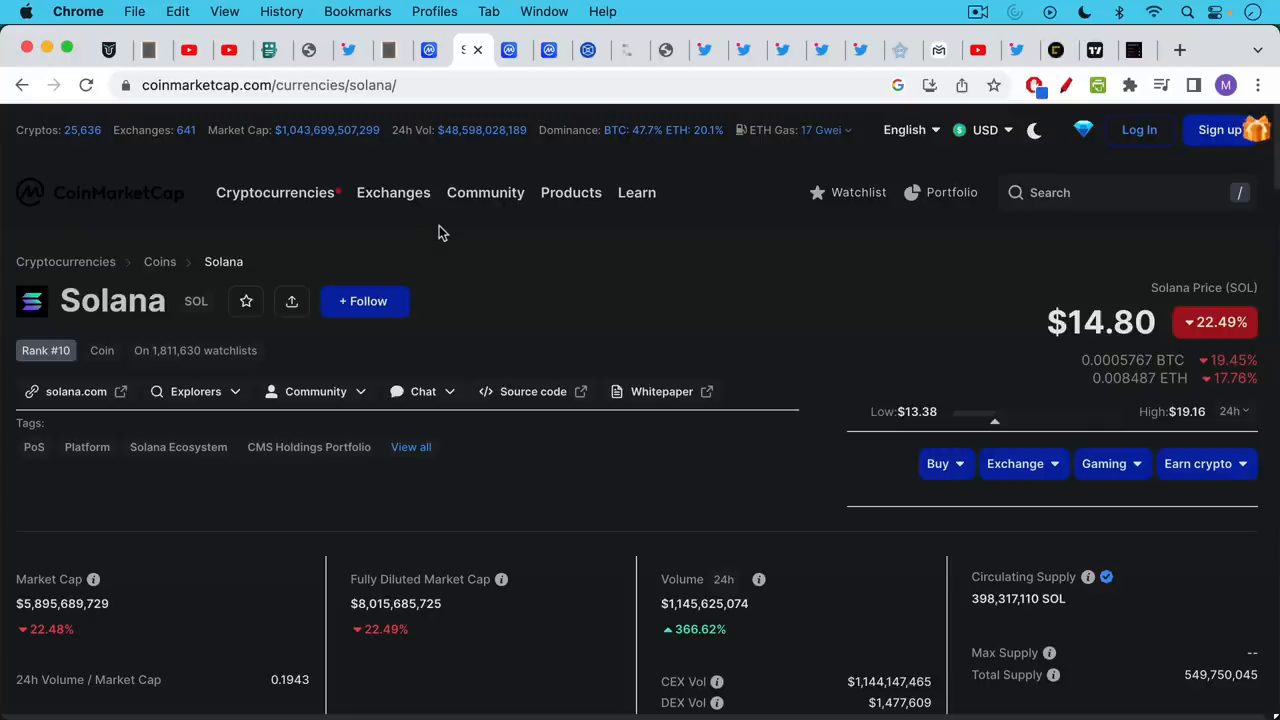
mouse_move(446, 236)
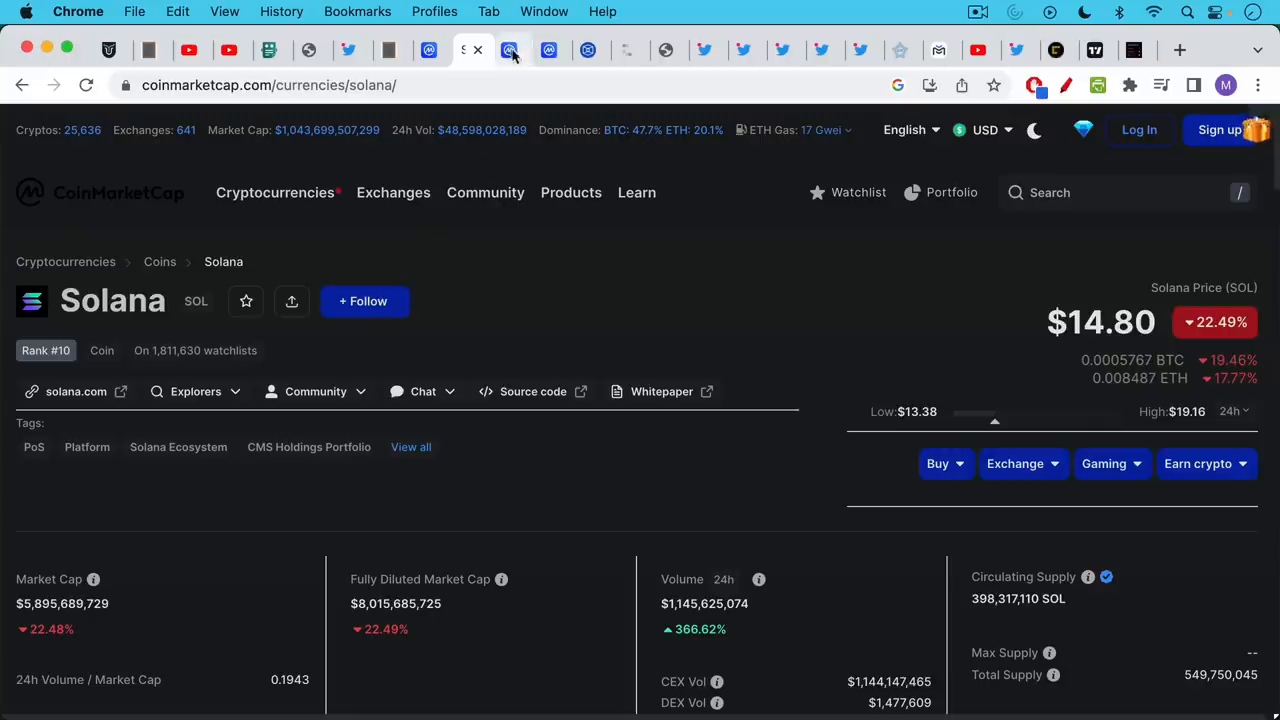
mouse_move(508, 50)
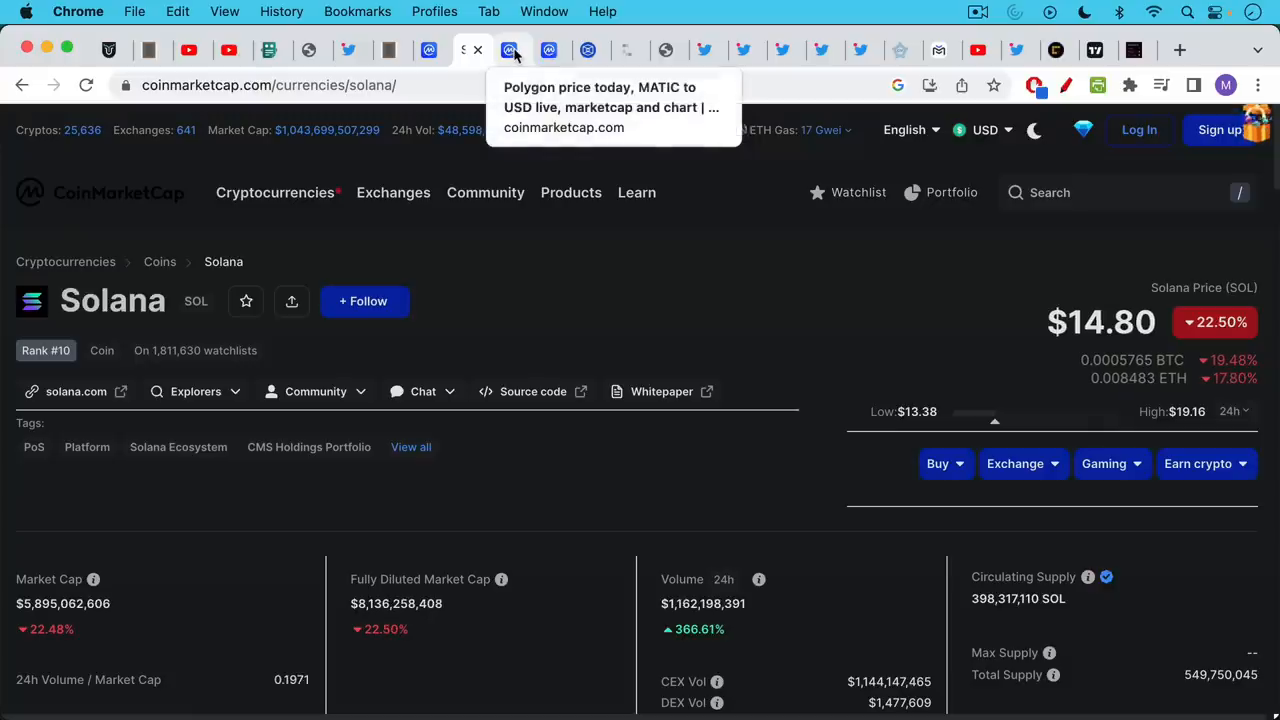
Bring up the CoinMarketCap Polygon (MATIC) page at $0.5654, down 27.40%.
click(512, 50)
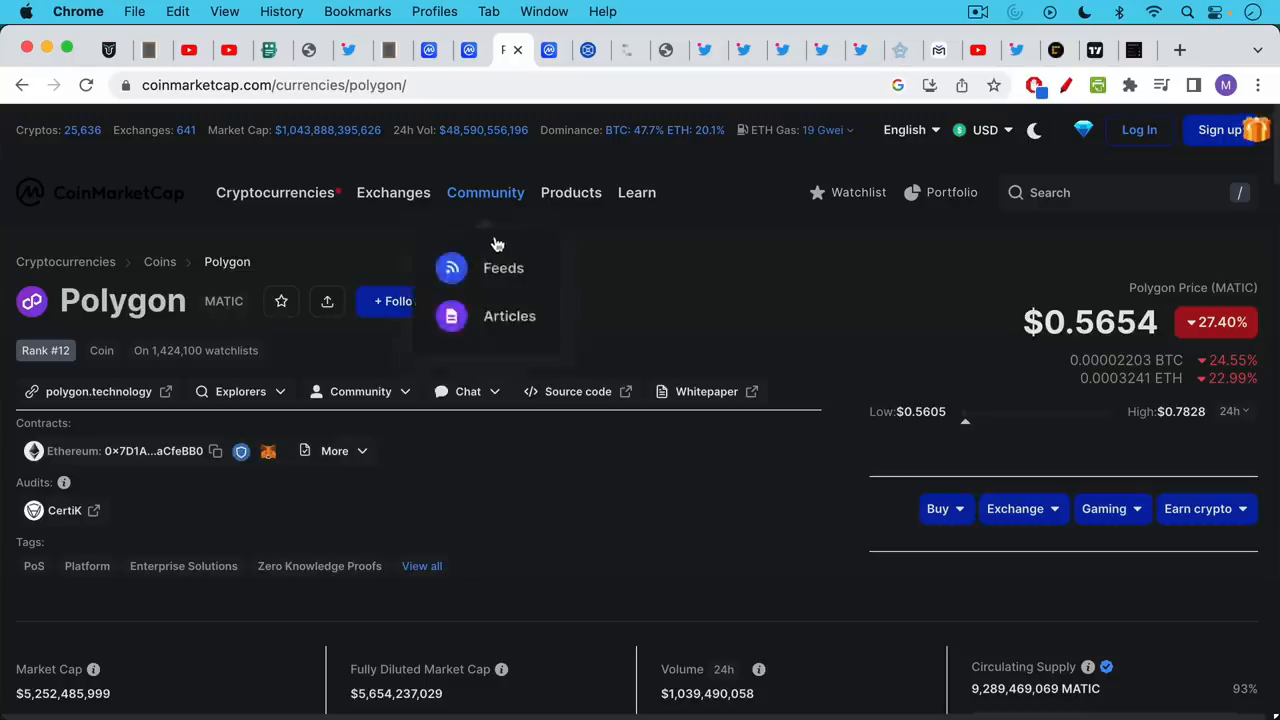
mouse_move(764, 152)
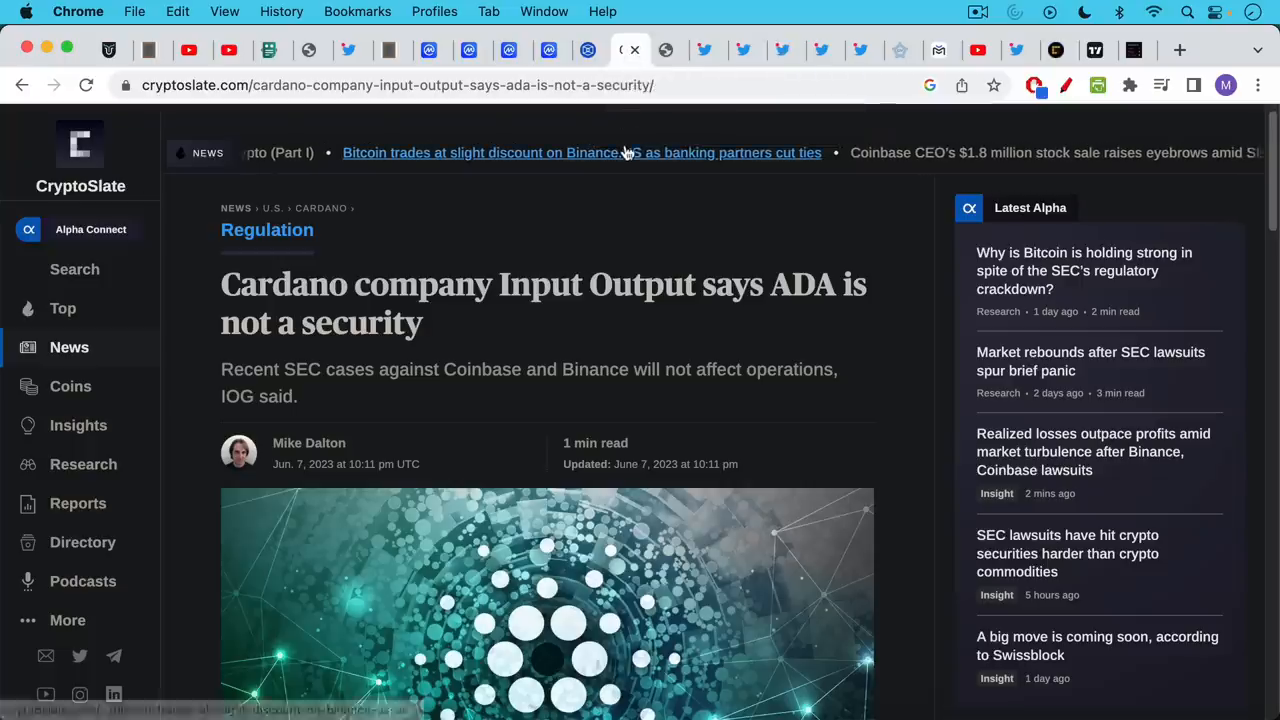
mouse_move(528, 330)
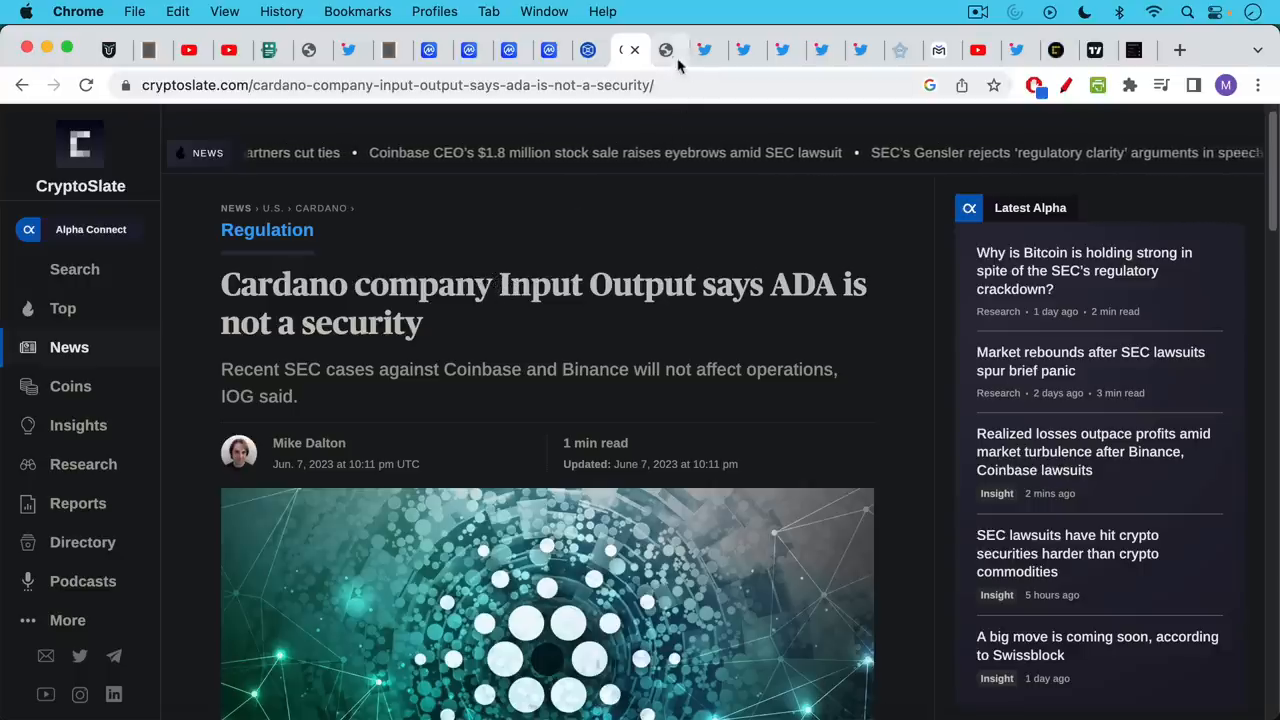
Switch to the SEC v Binance complaint's page 92 on Cardano's ADA token.
click(664, 50)
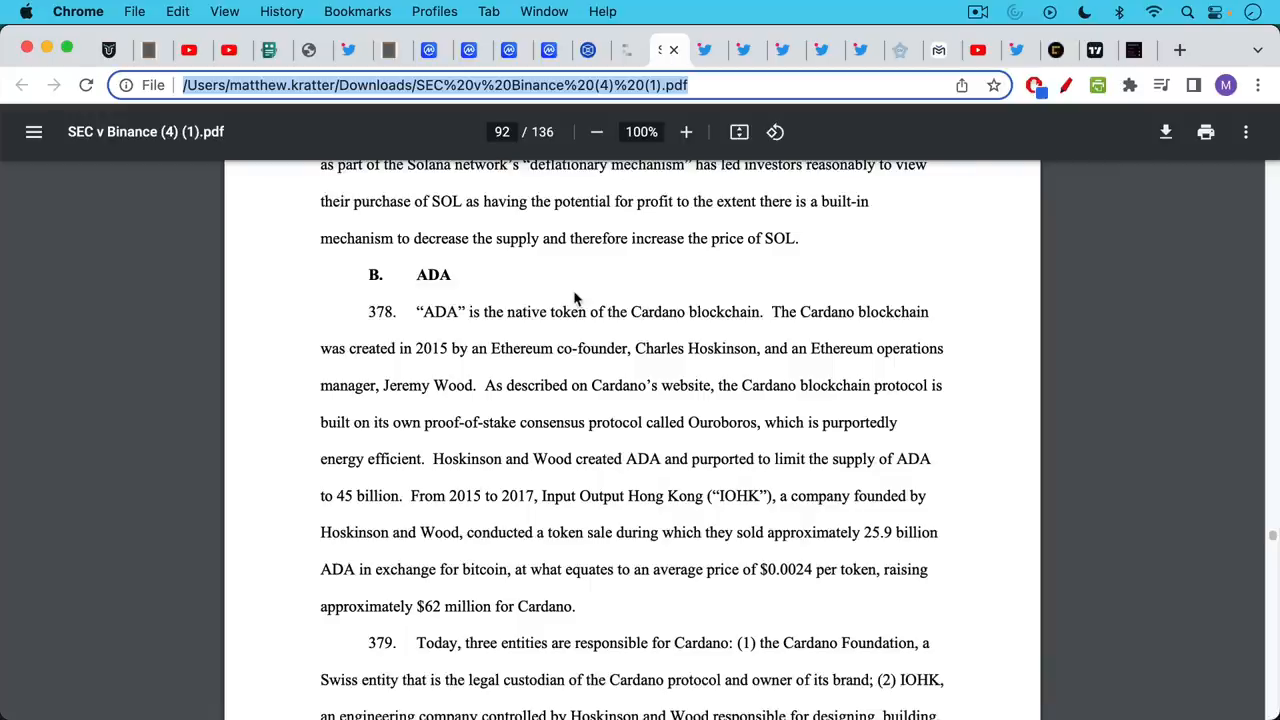
mouse_move(700, 450)
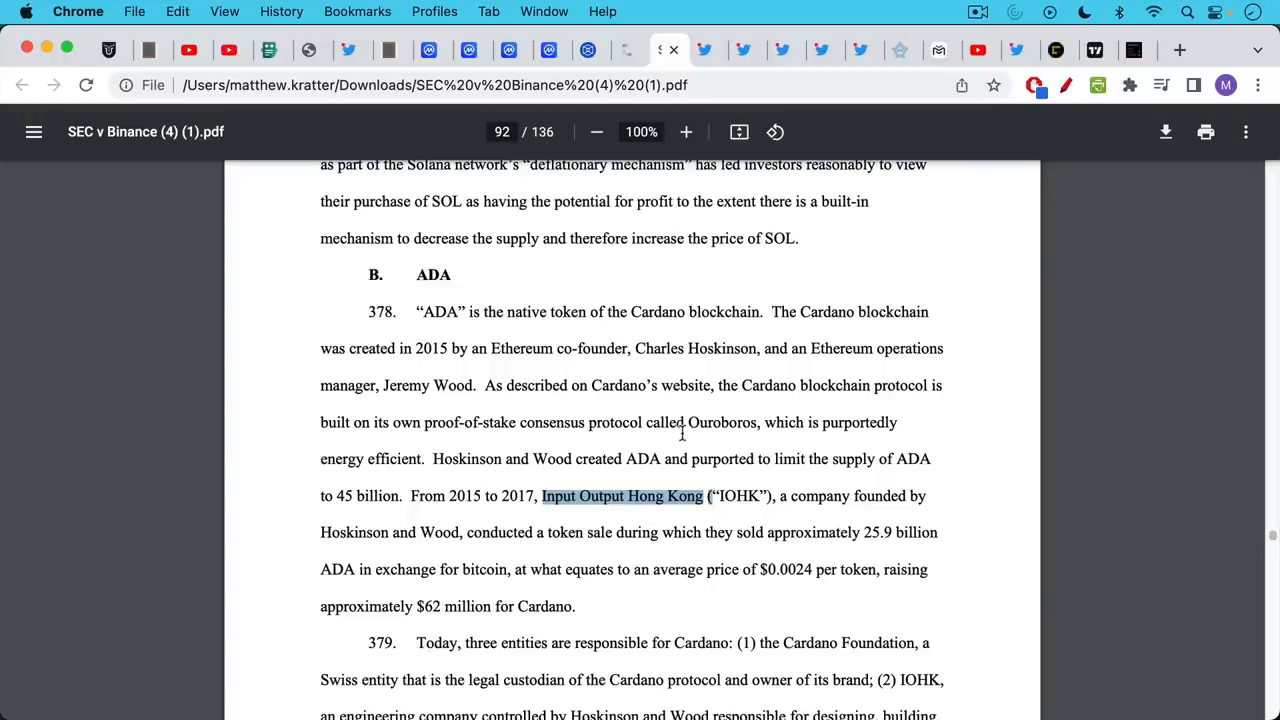
mouse_move(690, 414)
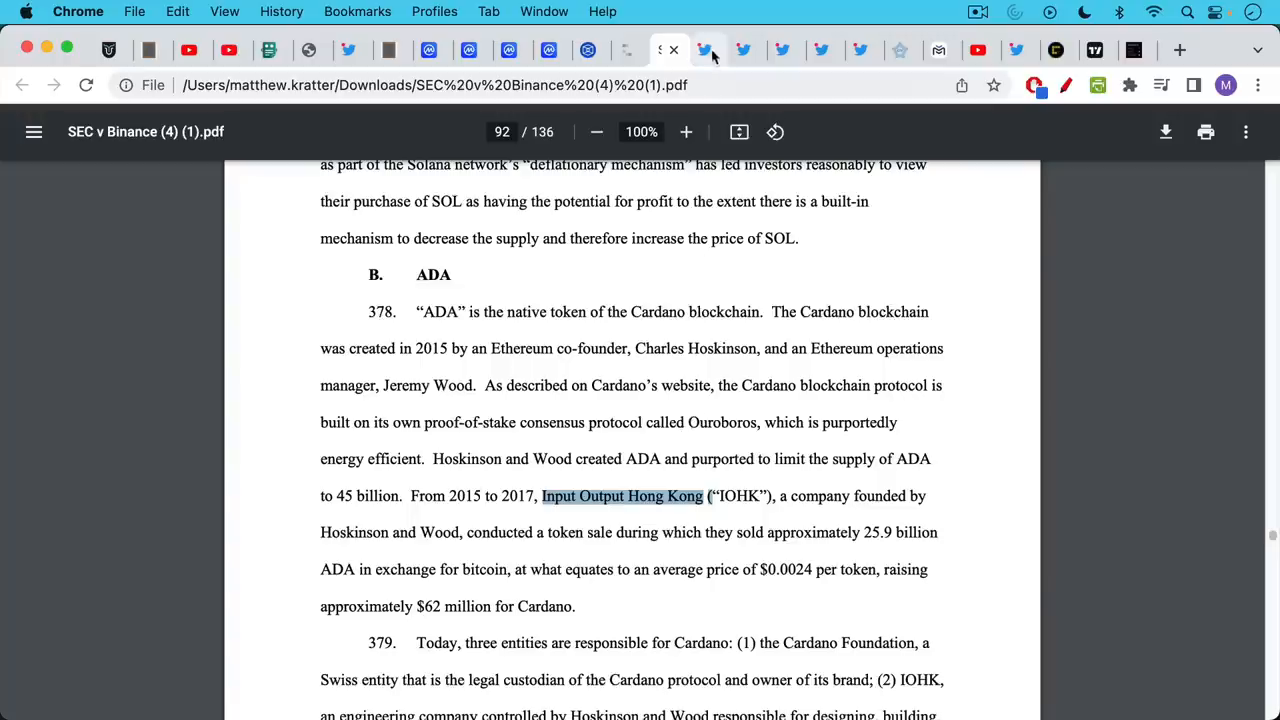
Bring up Marmaduke's Cardano thread showing ADA-USD at $0.3051.
click(708, 50)
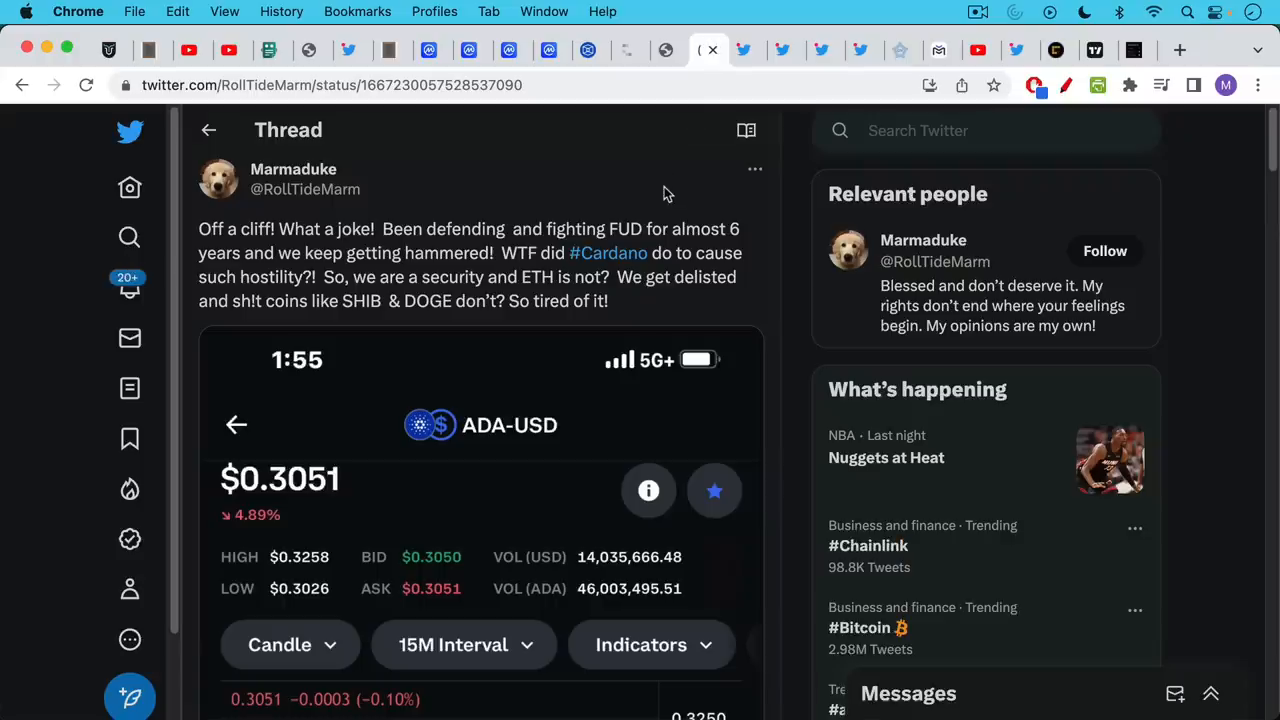
mouse_move(386, 260)
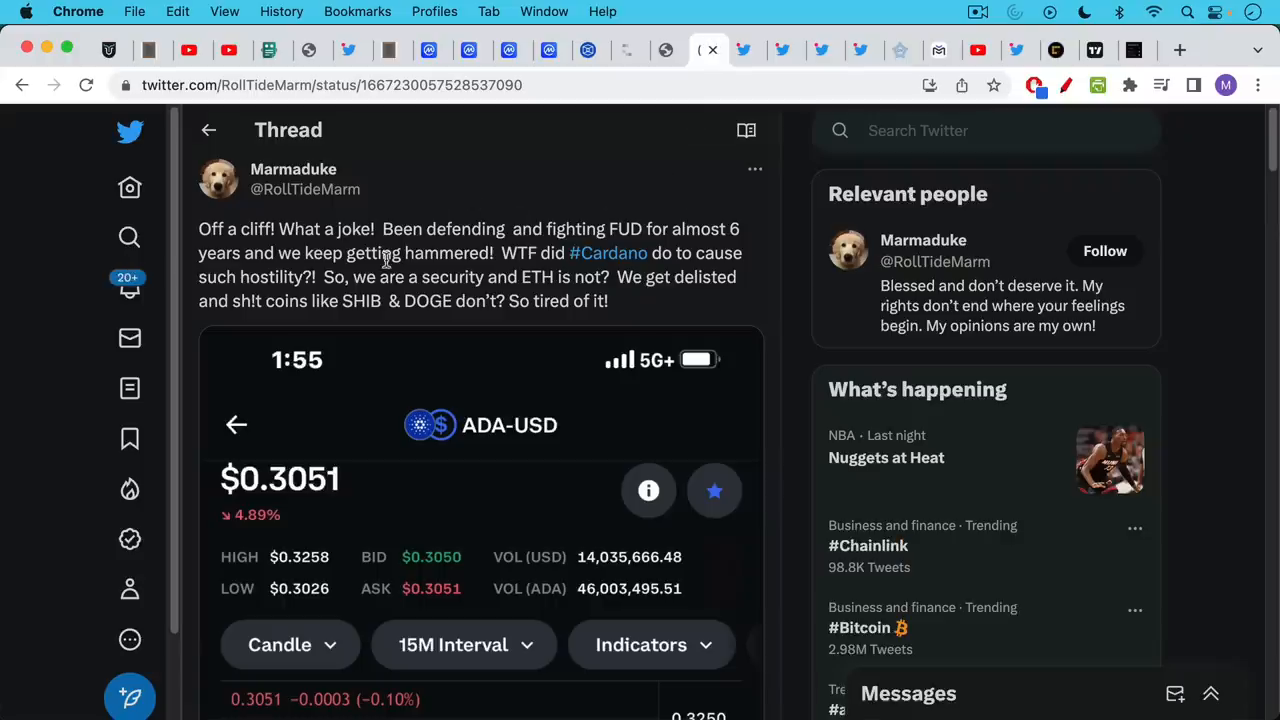
mouse_move(442, 252)
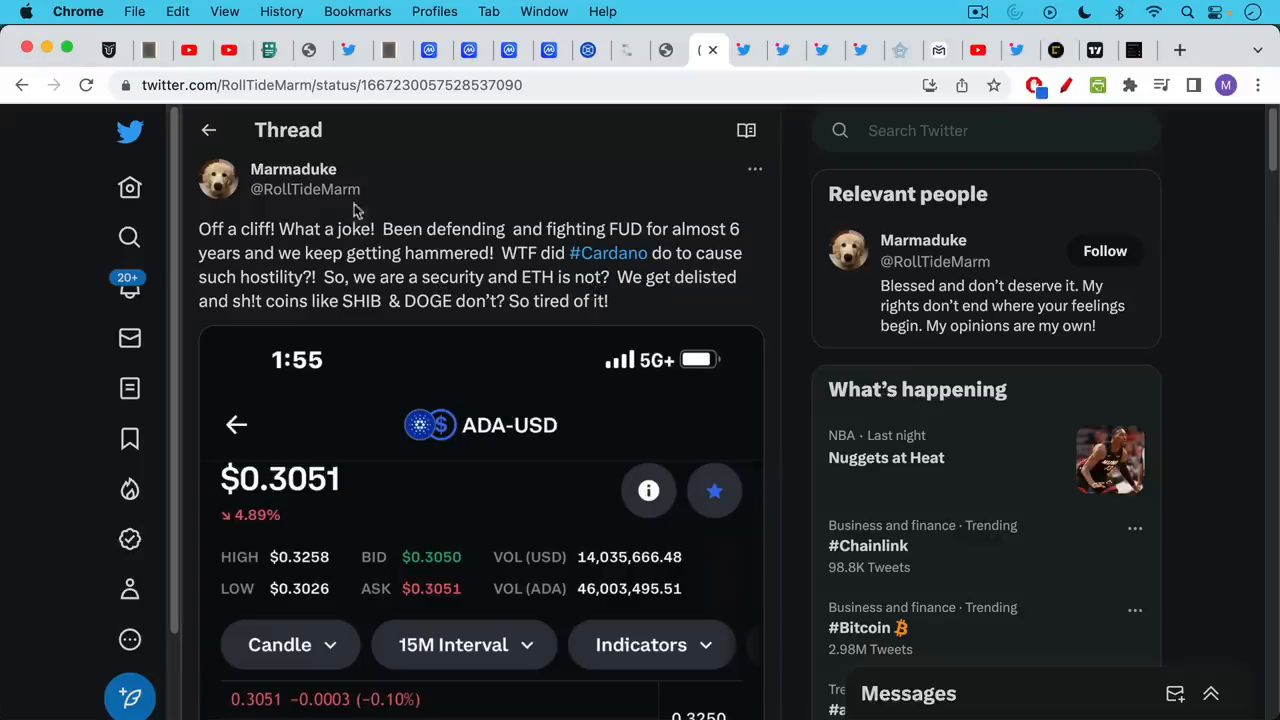
mouse_move(690, 306)
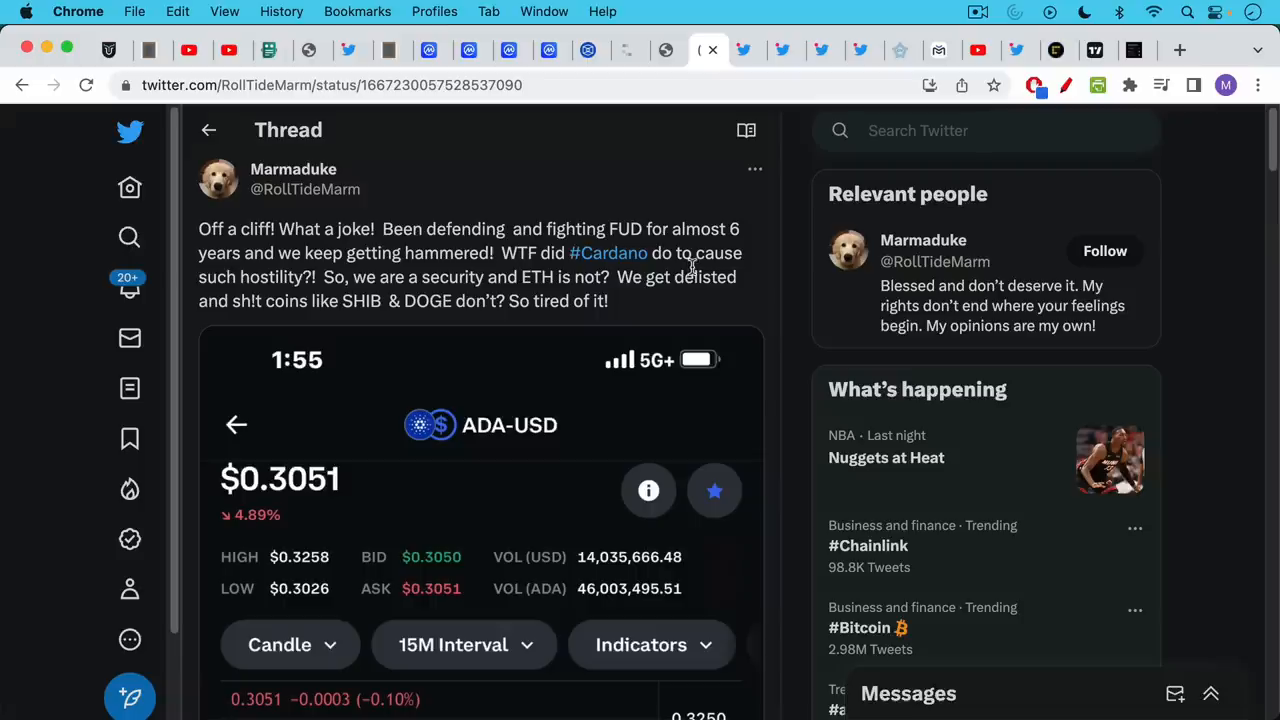
mouse_move(770, 74)
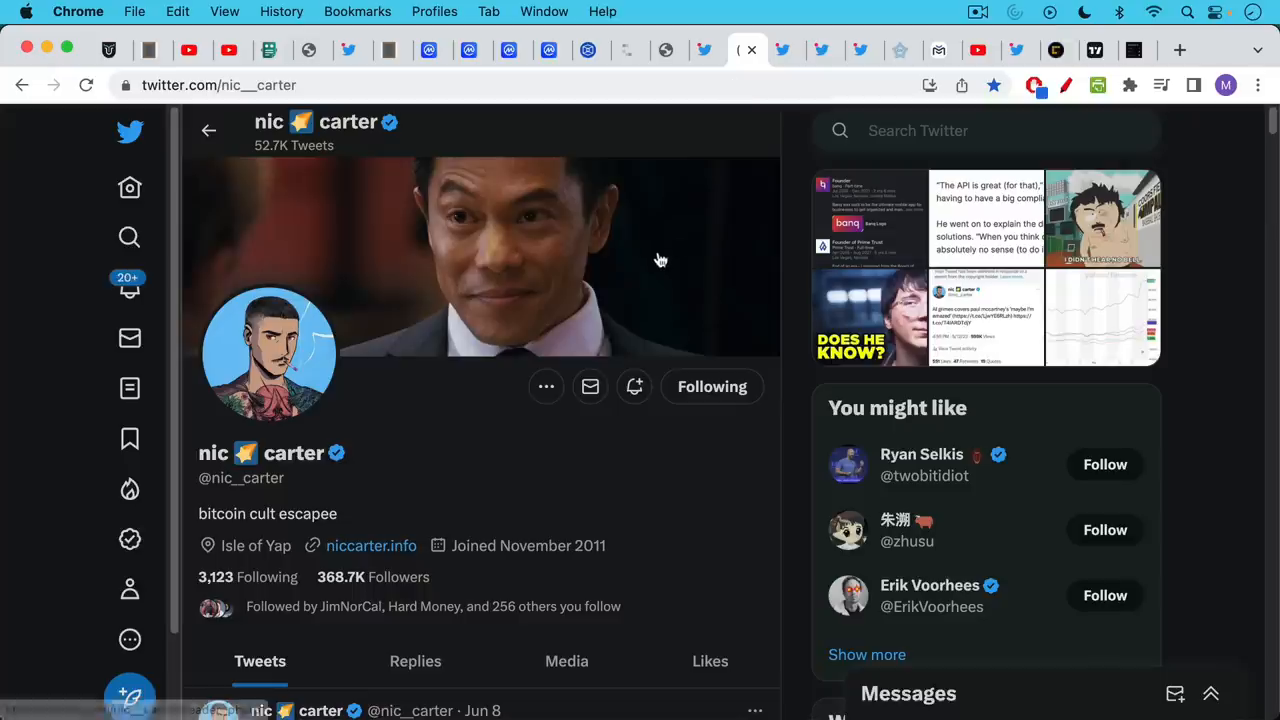
mouse_move(660, 256)
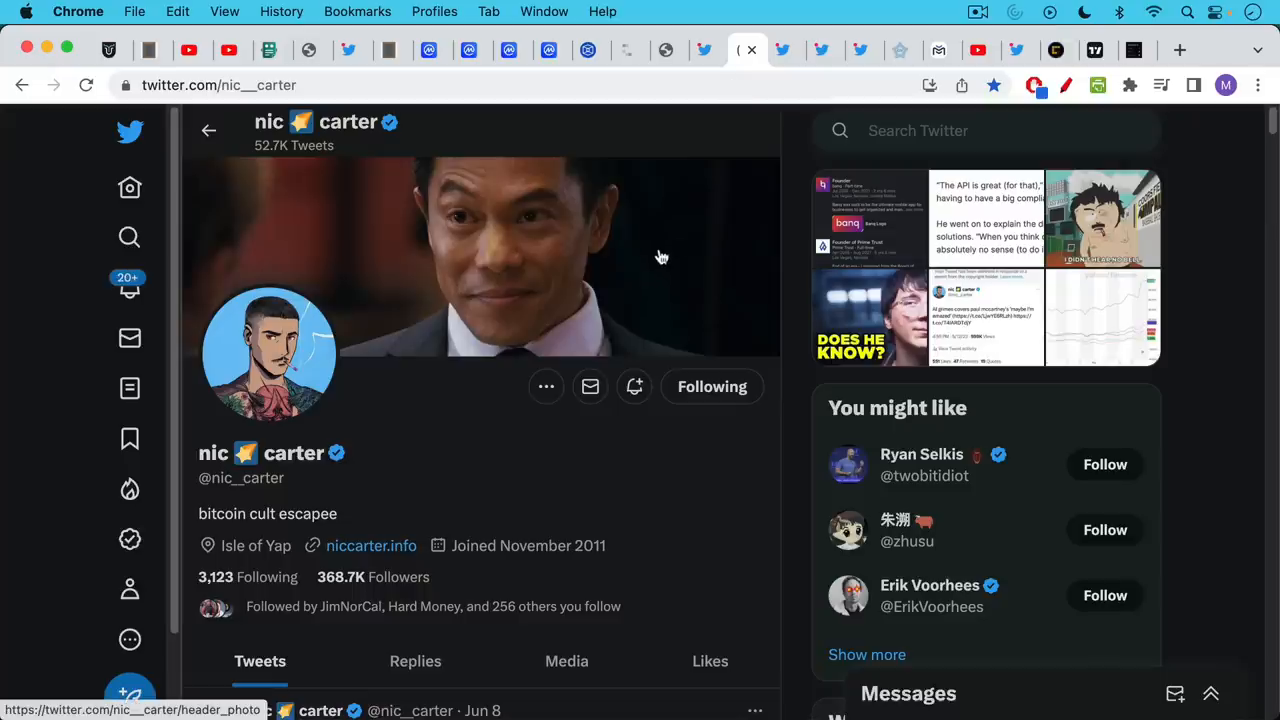
mouse_move(660, 240)
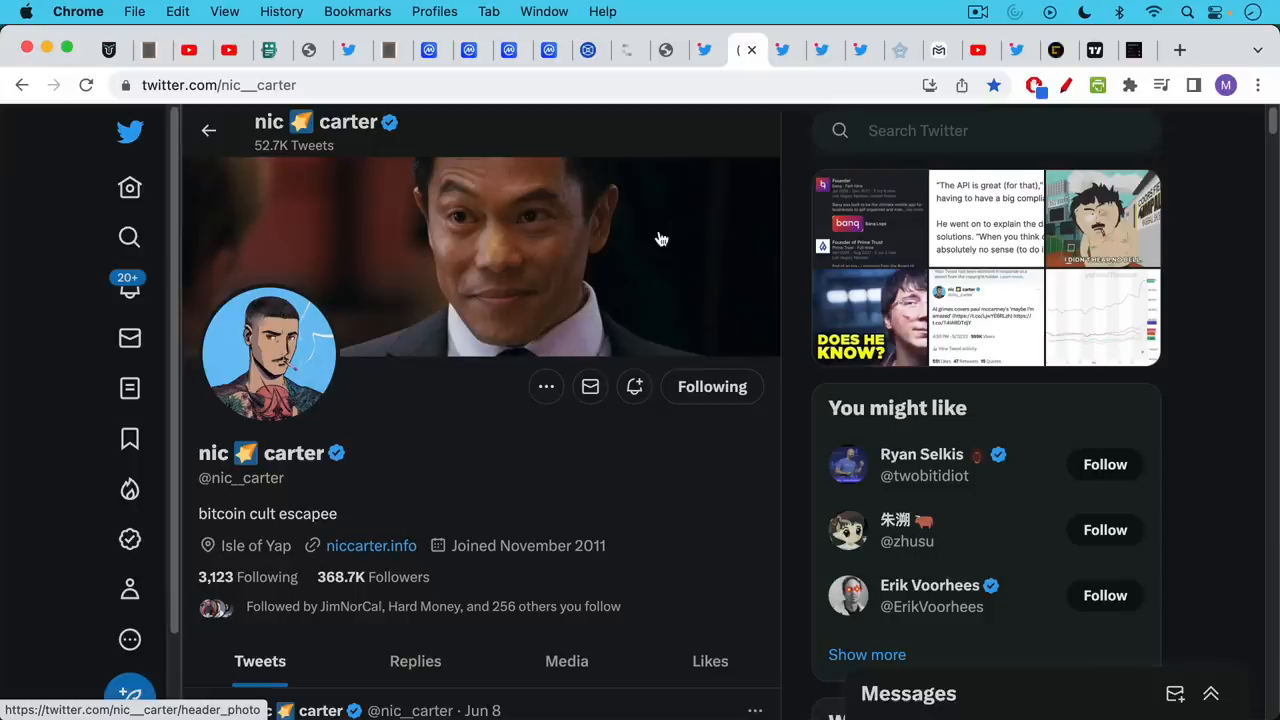
mouse_move(390, 504)
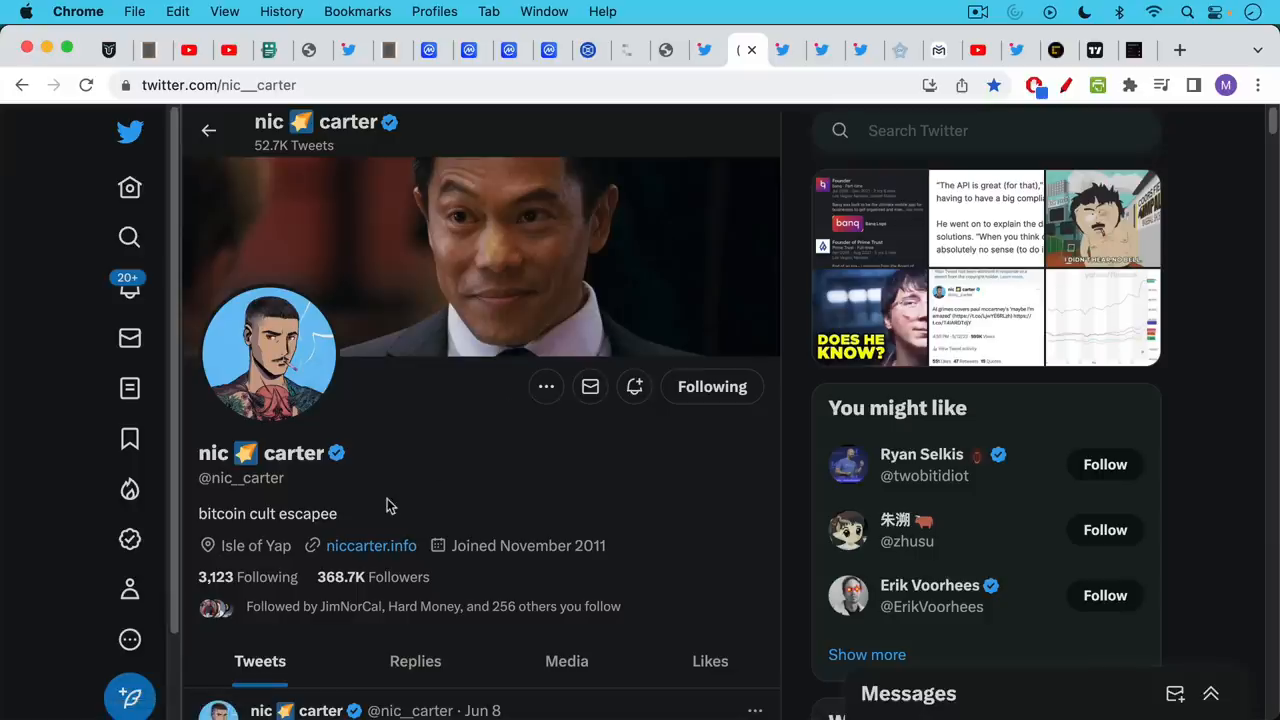
mouse_move(420, 432)
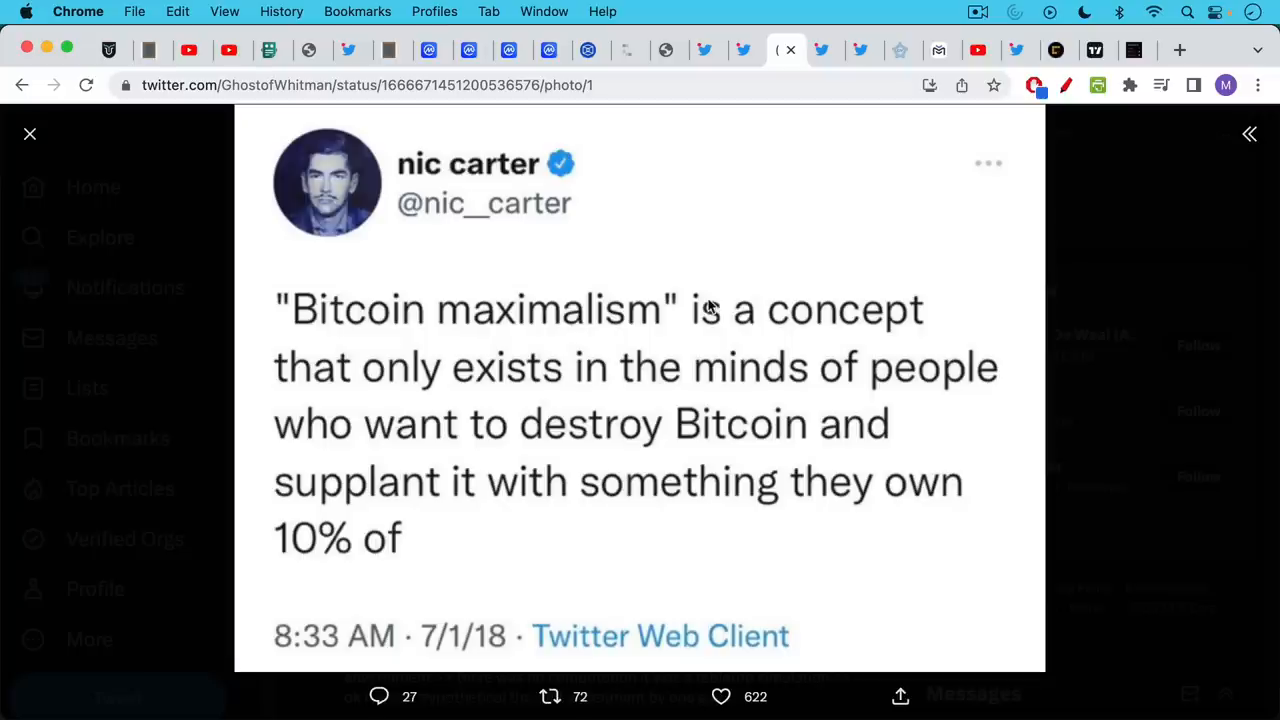
mouse_move(708, 288)
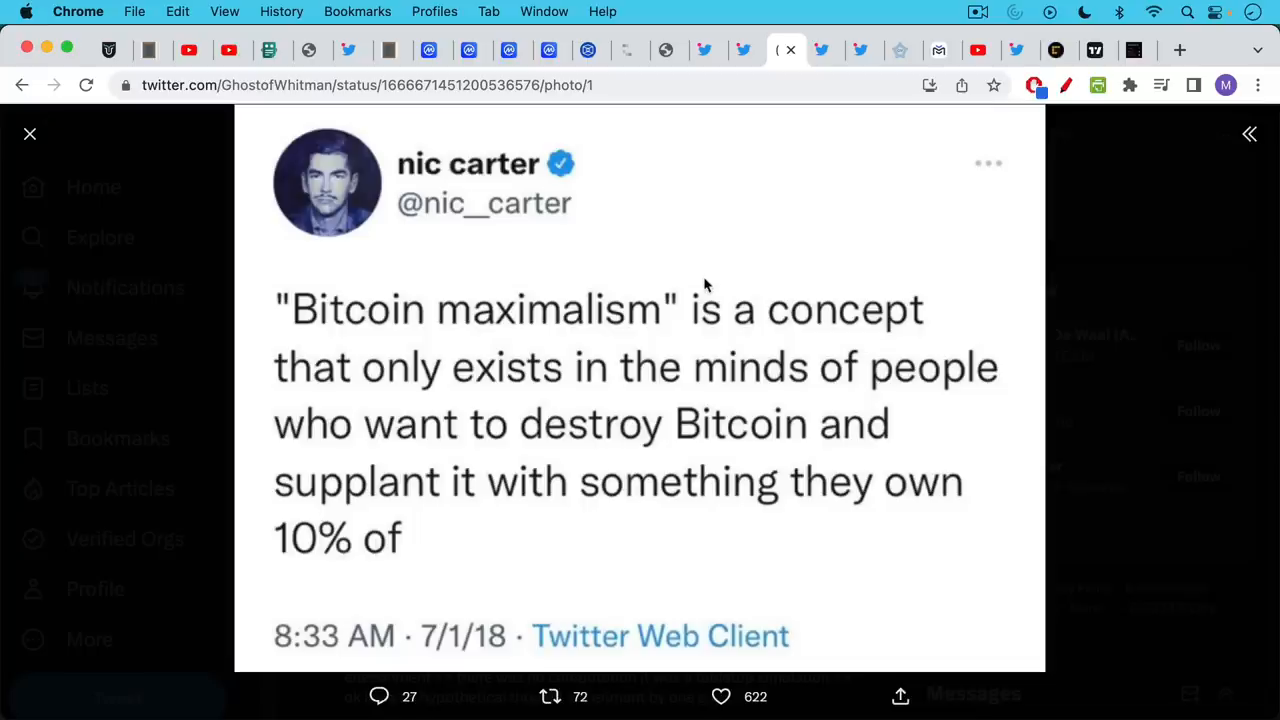
mouse_move(712, 378)
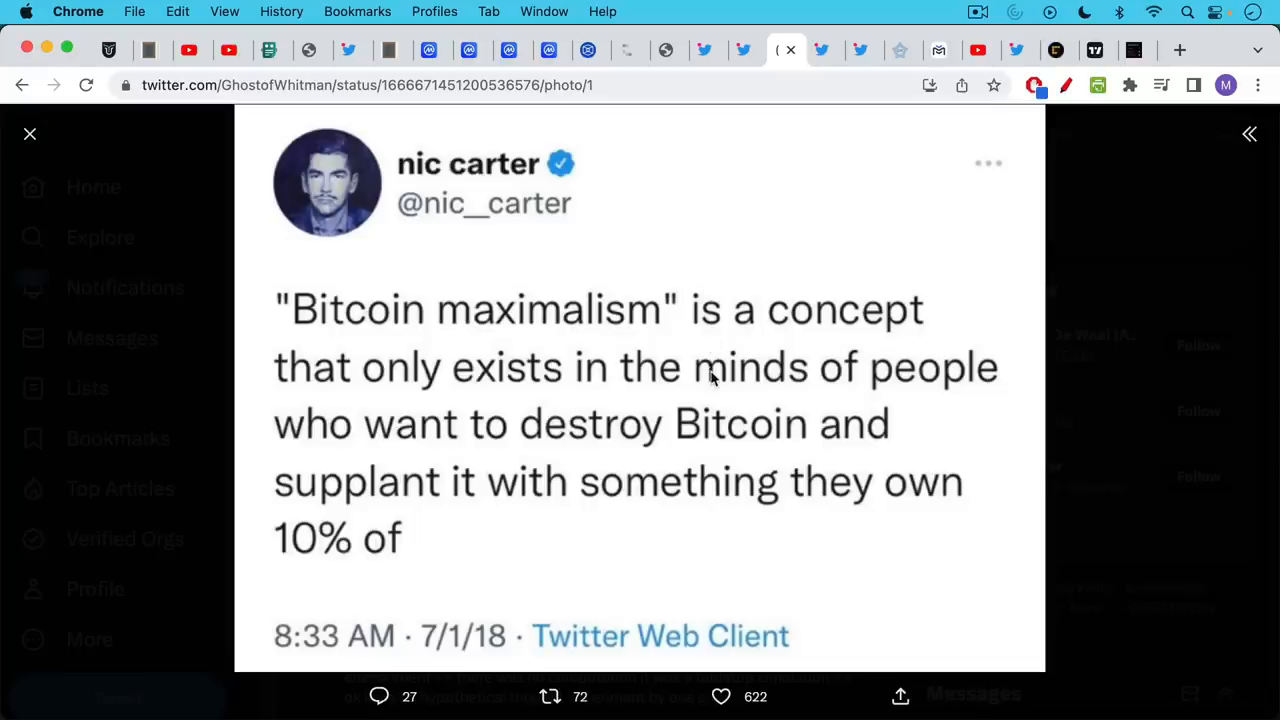
mouse_move(752, 188)
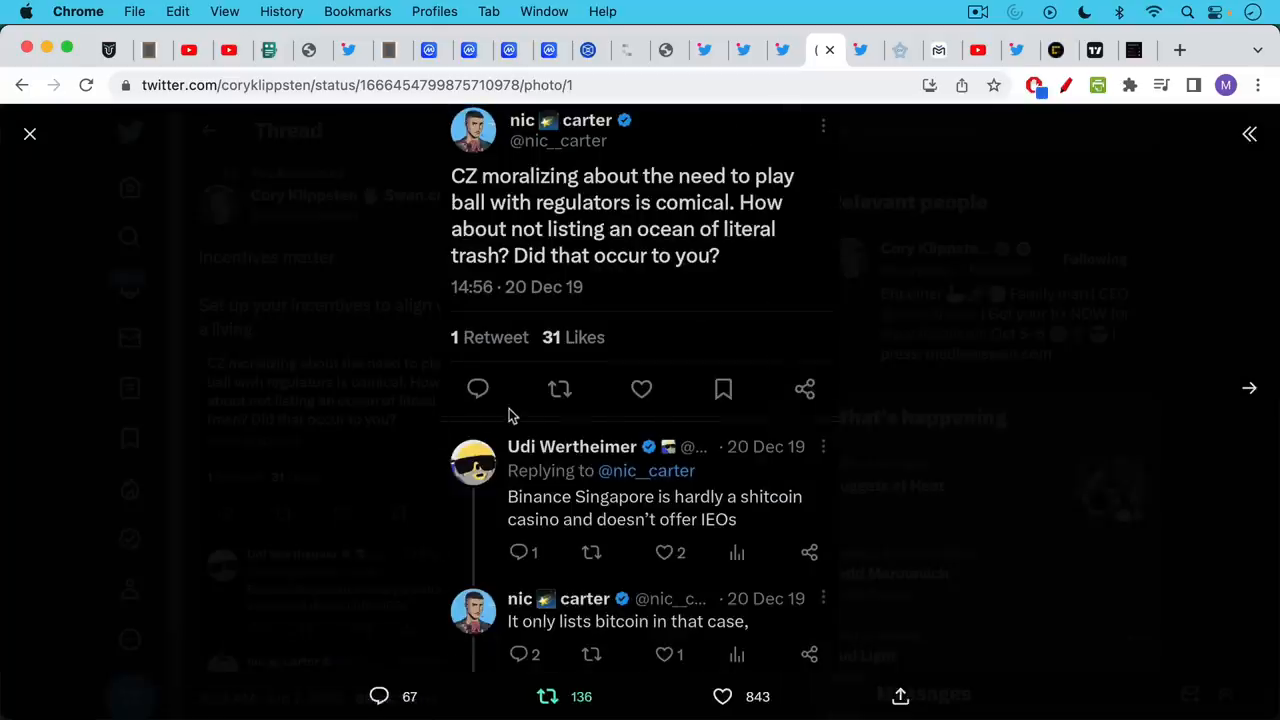
mouse_move(538, 144)
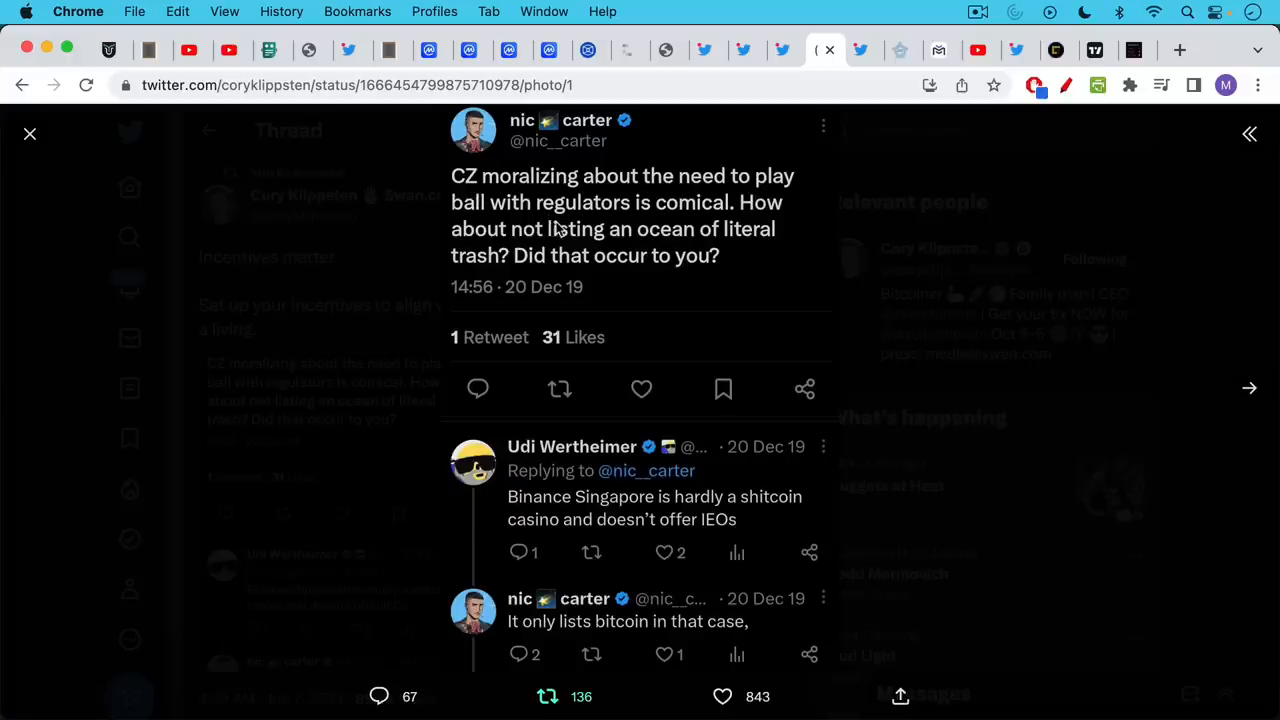
mouse_move(568, 258)
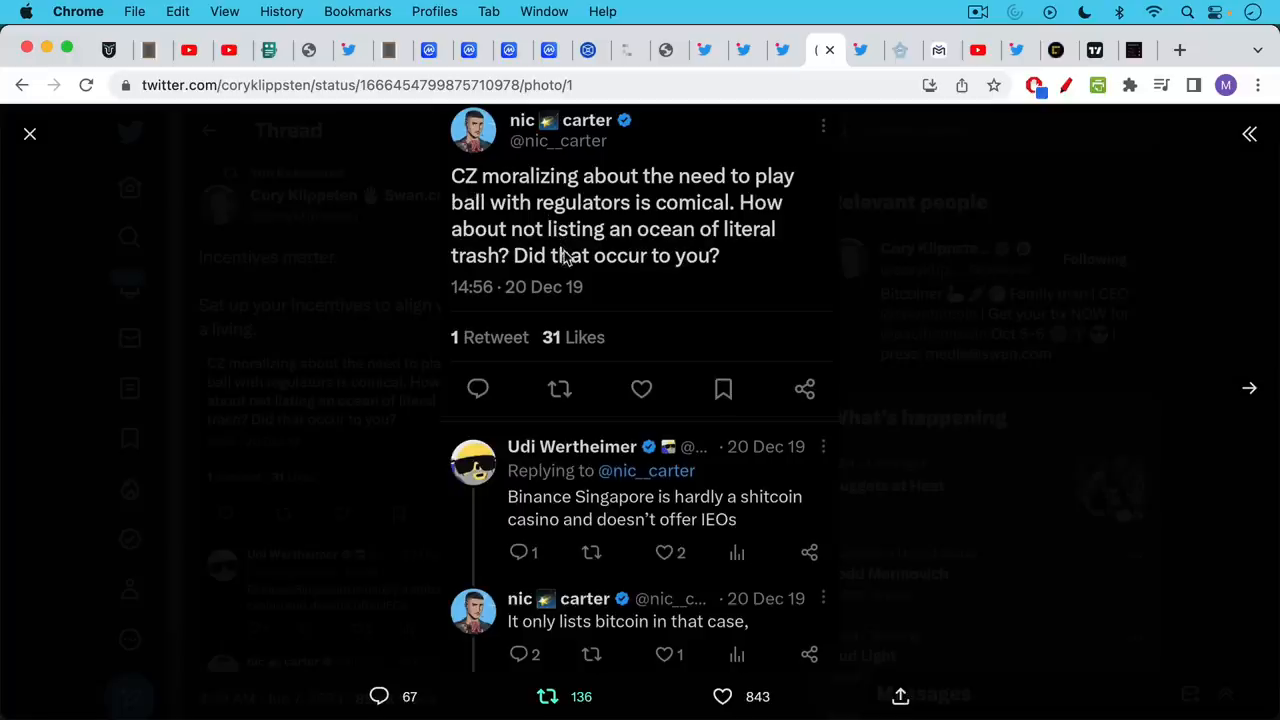
mouse_move(624, 290)
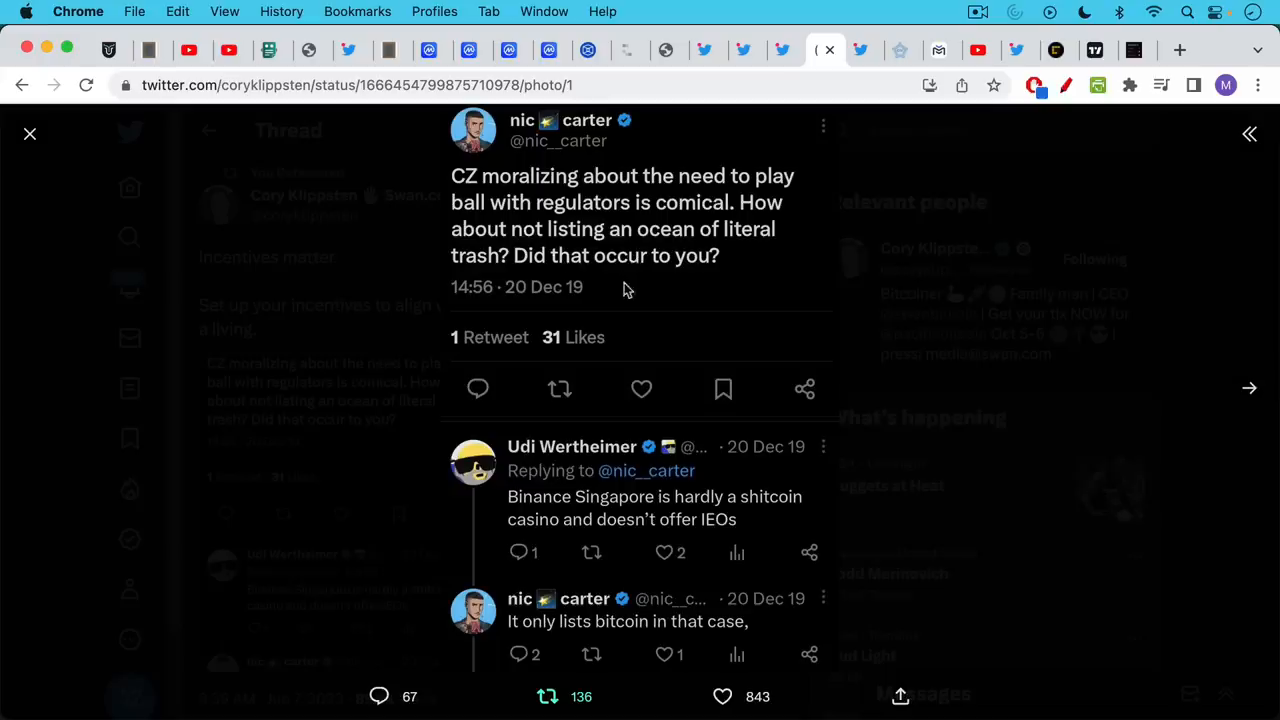
mouse_move(1224, 410)
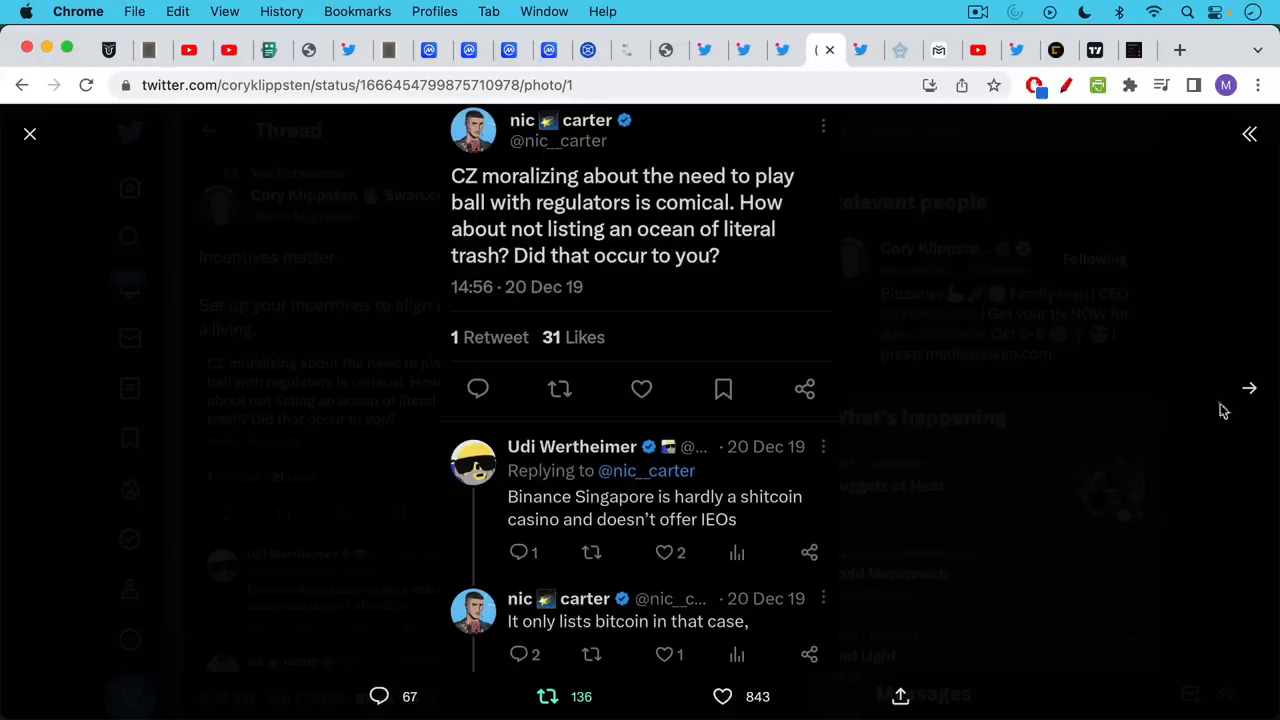
Advance to the second photo, the CoinDesk headline on Castle Island Ventures' $250M third fund.
click(1248, 388)
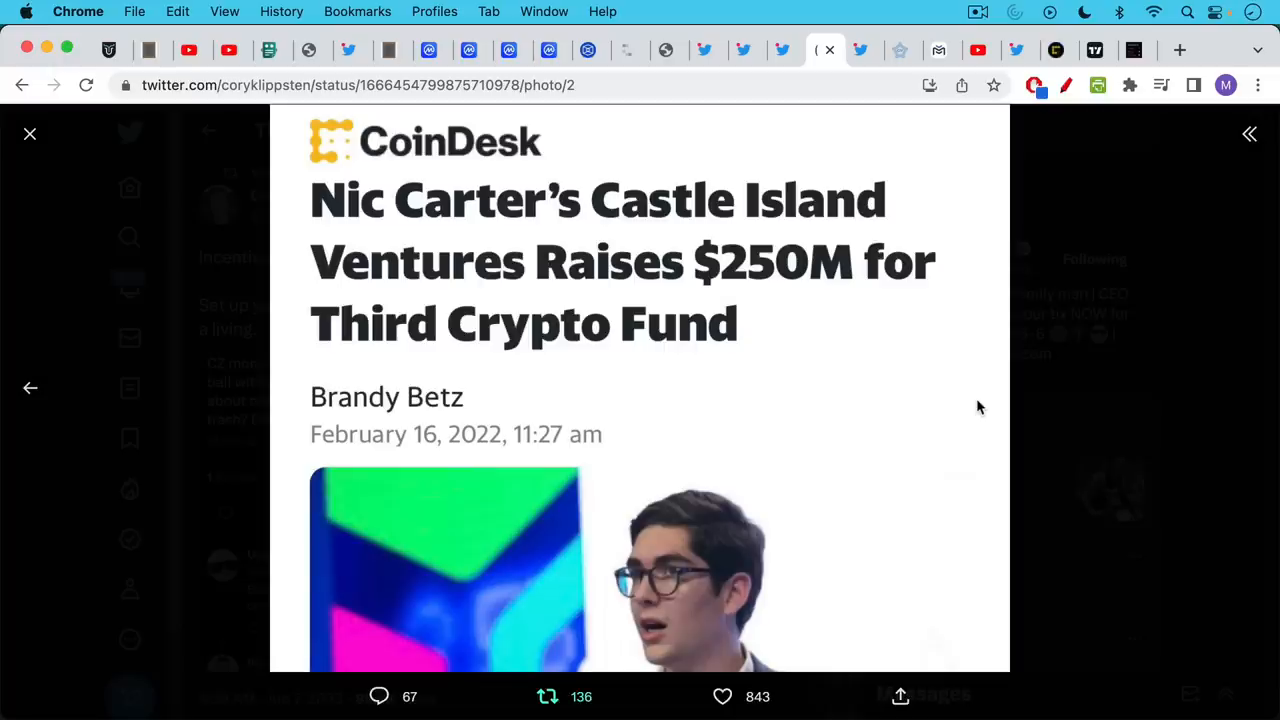
mouse_move(1000, 420)
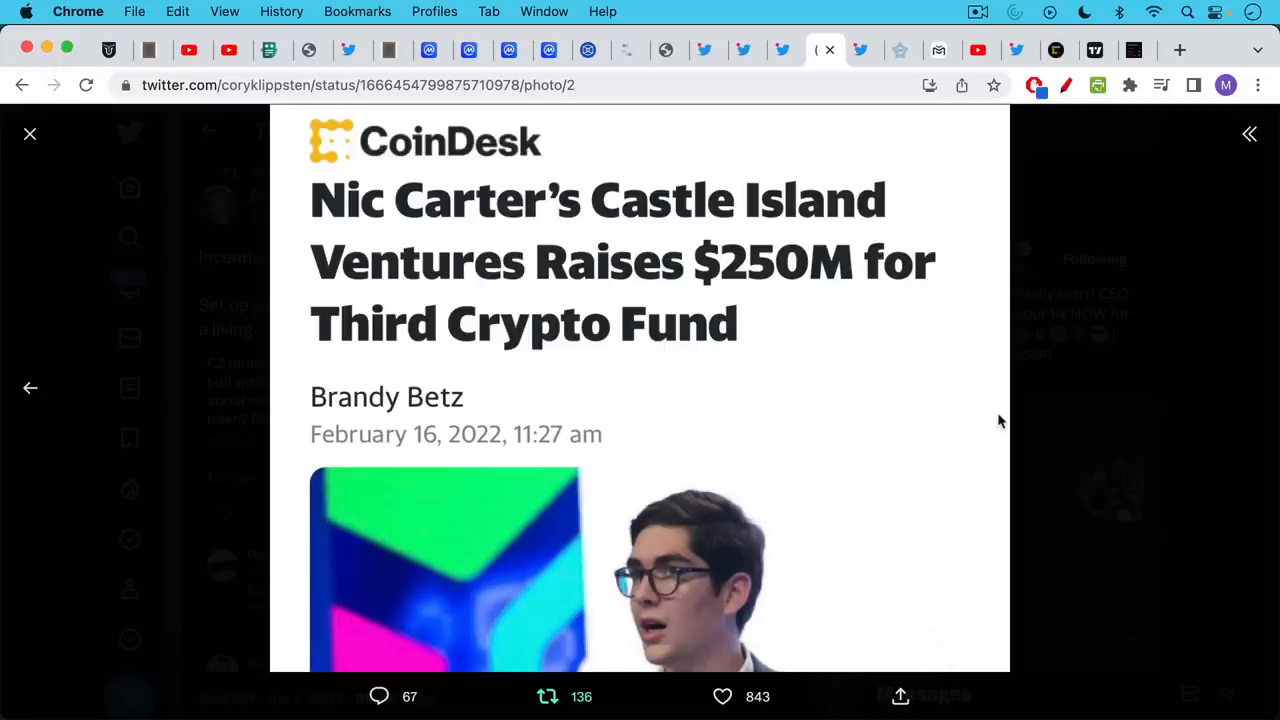
mouse_move(84, 140)
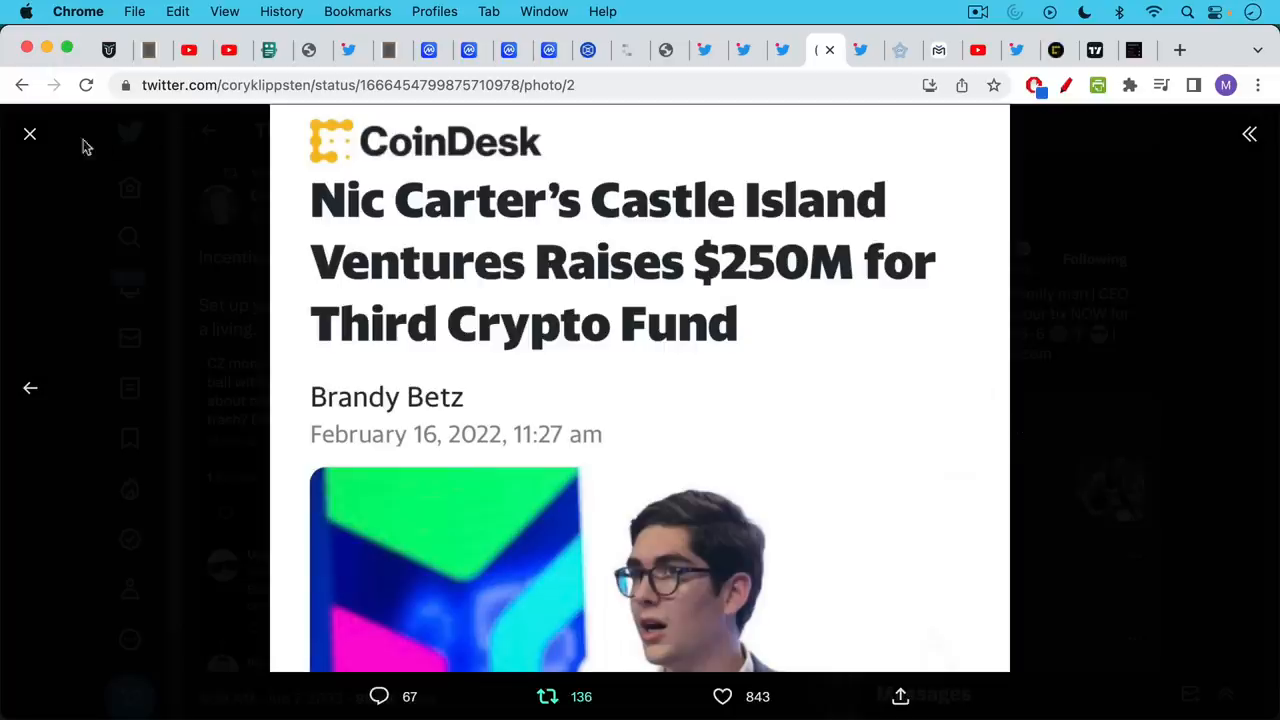
Close the photo viewer, returning to Cory Klippsten's 'Incentives matter' thread.
click(30, 132)
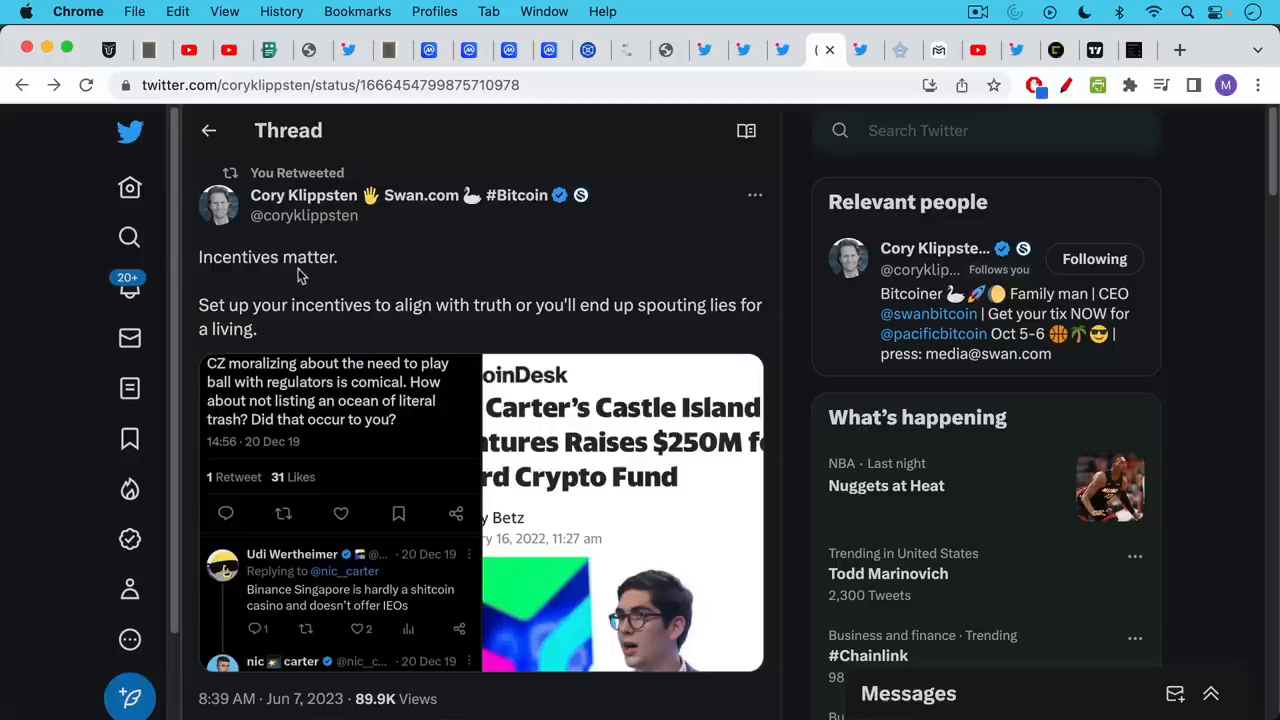
mouse_move(344, 334)
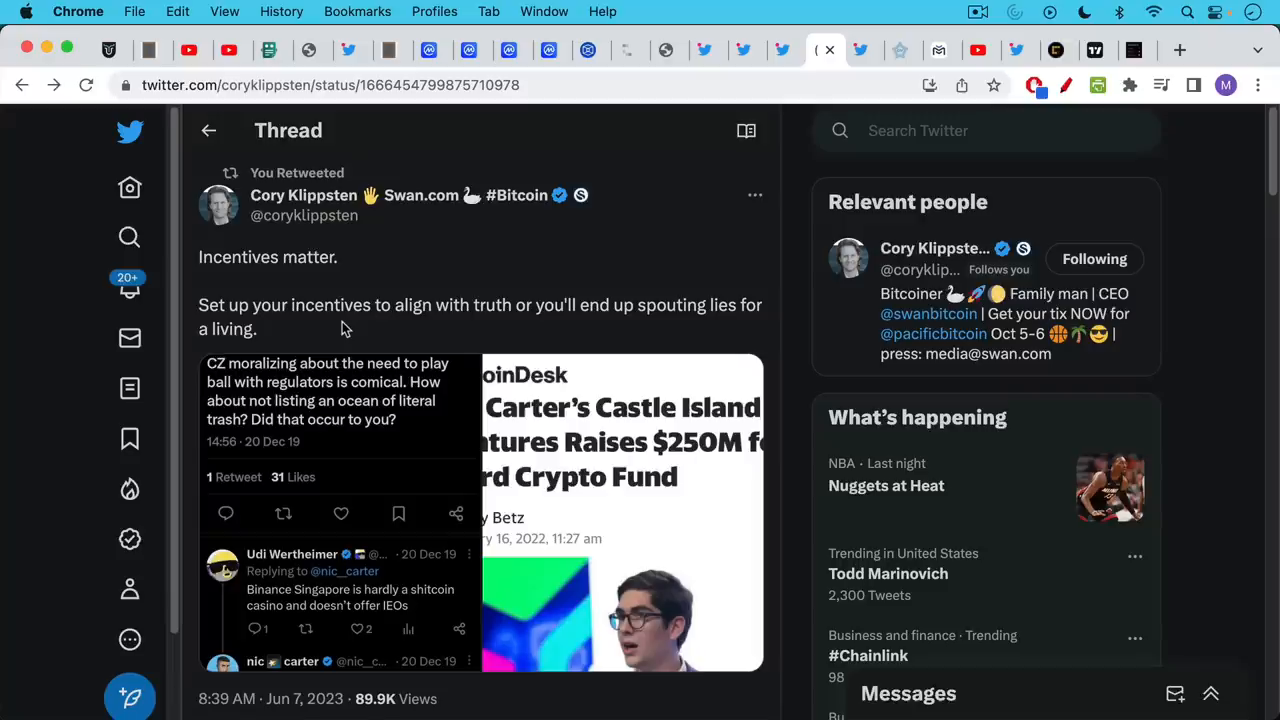
mouse_move(664, 164)
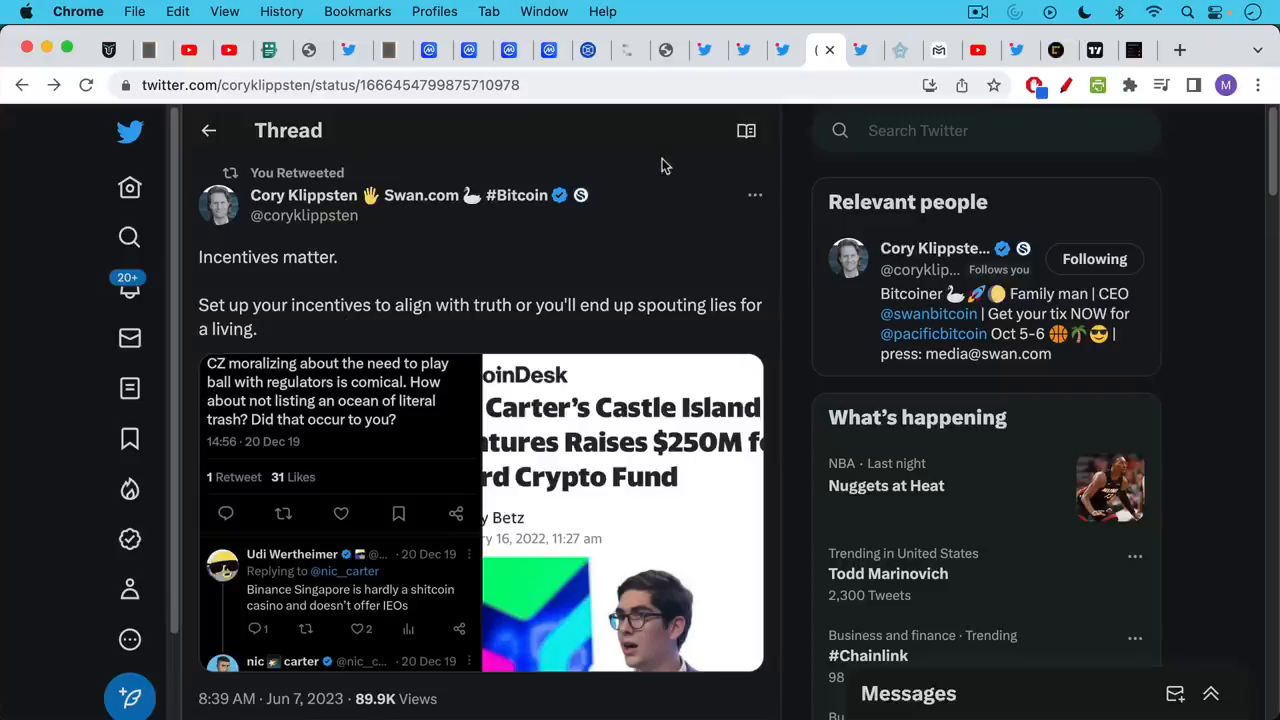
click(856, 50)
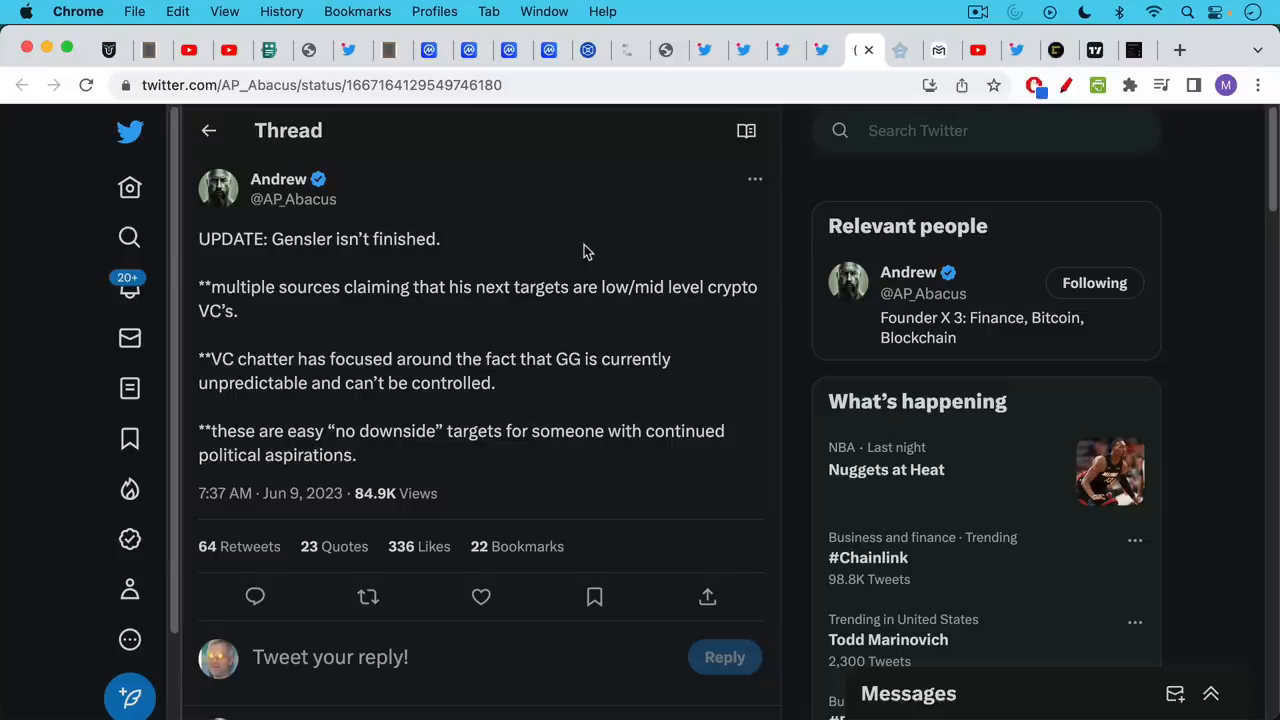
mouse_move(404, 278)
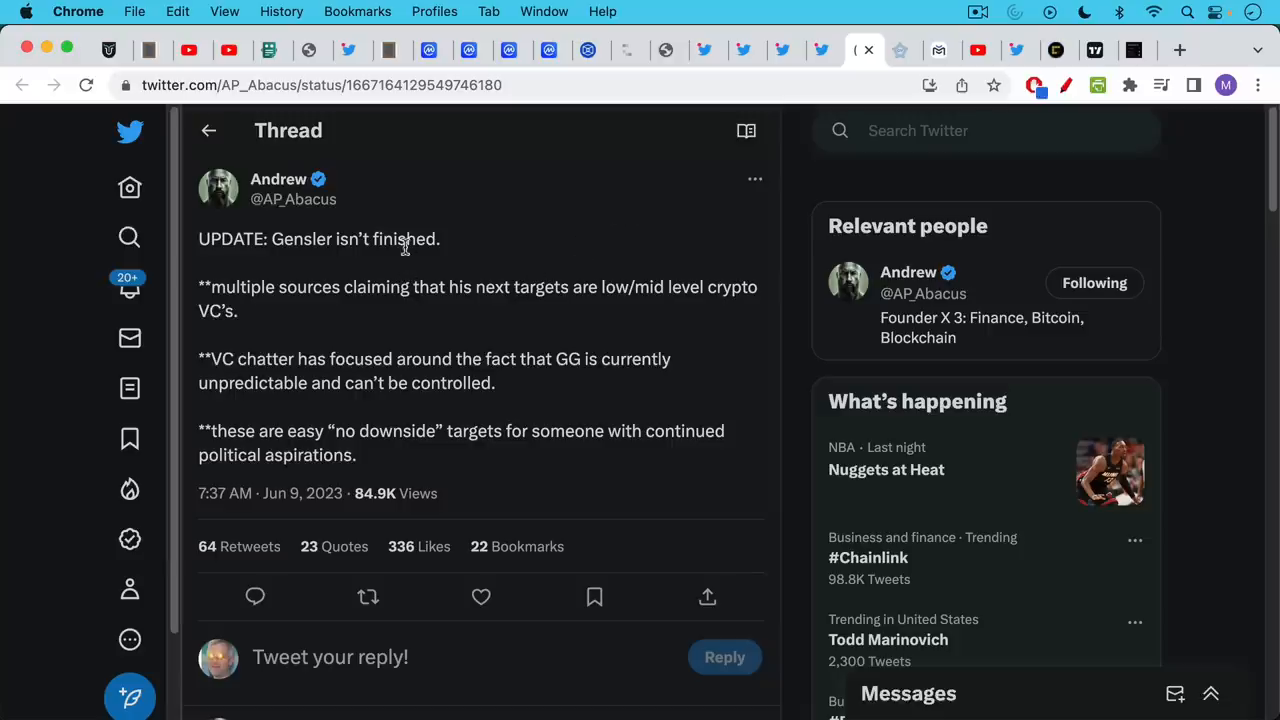
mouse_move(380, 318)
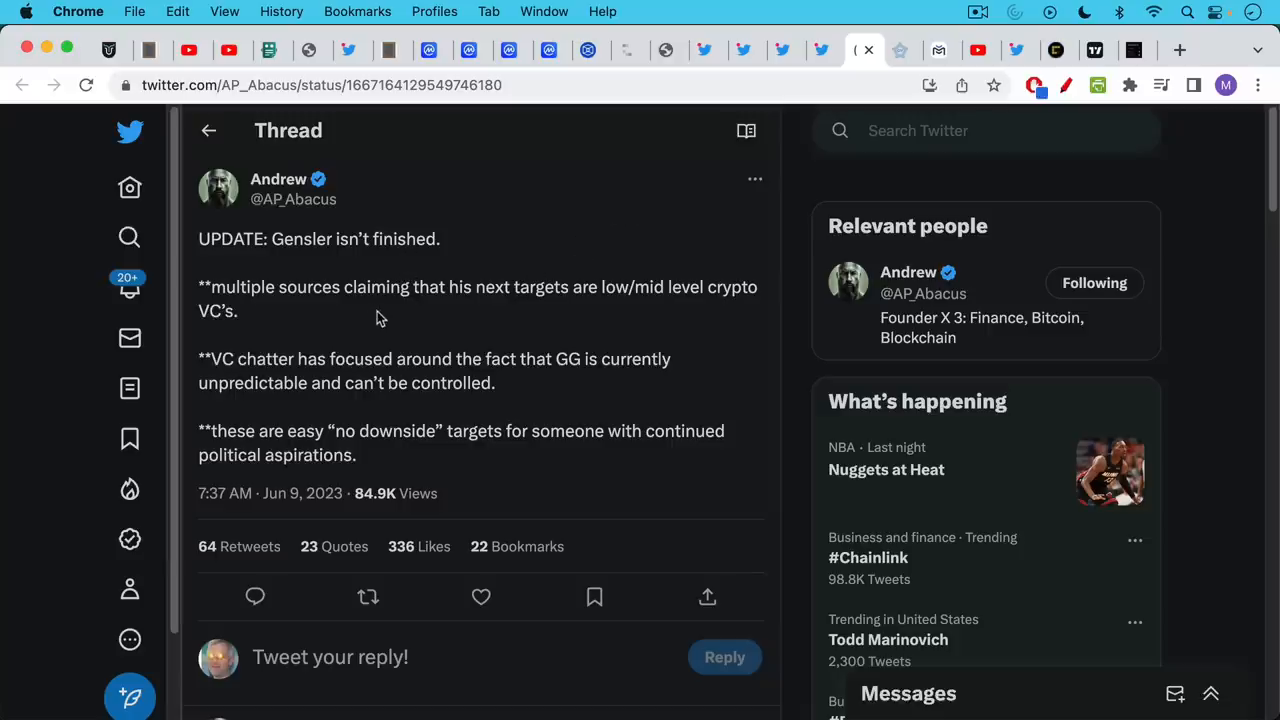
mouse_move(376, 296)
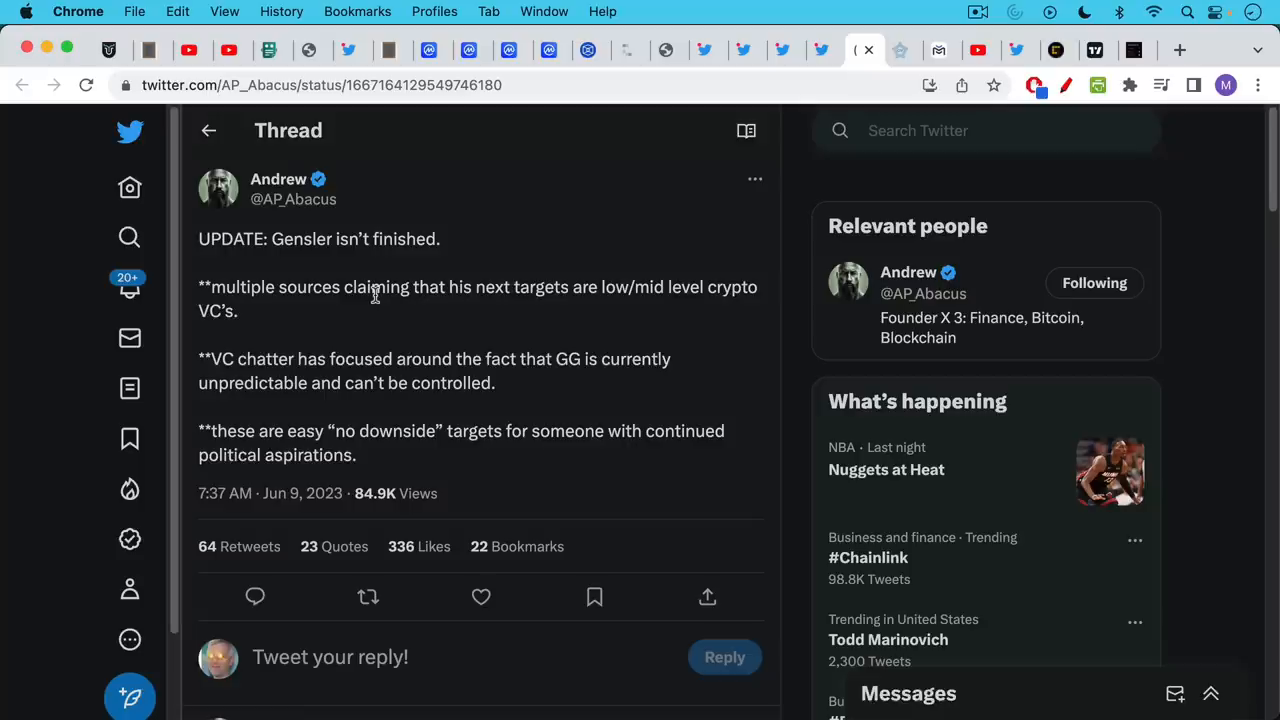
mouse_move(360, 388)
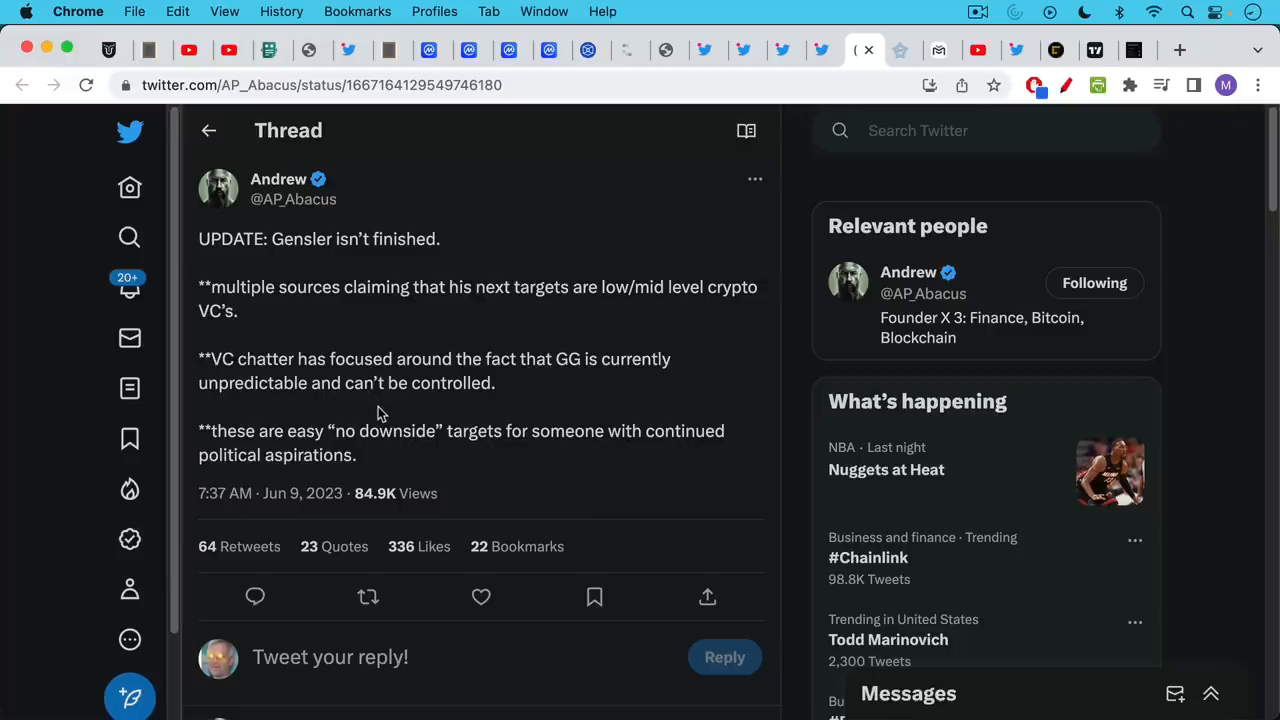
mouse_move(376, 368)
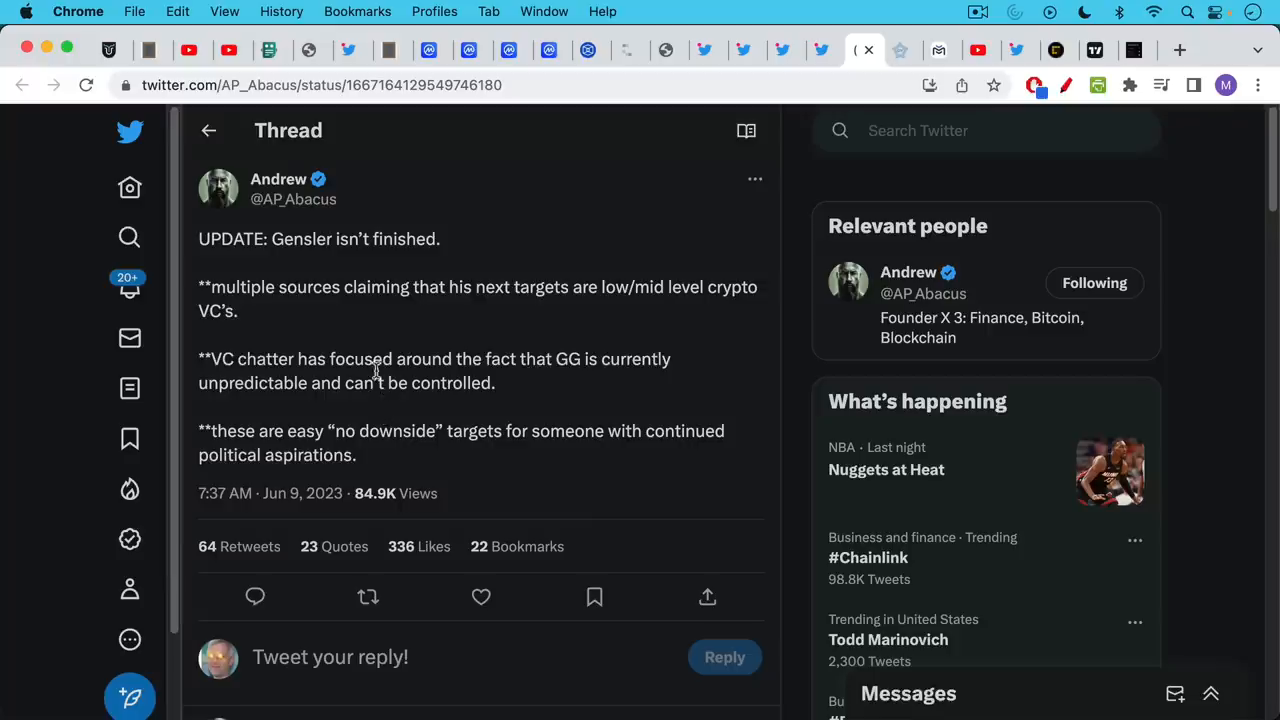
mouse_move(372, 364)
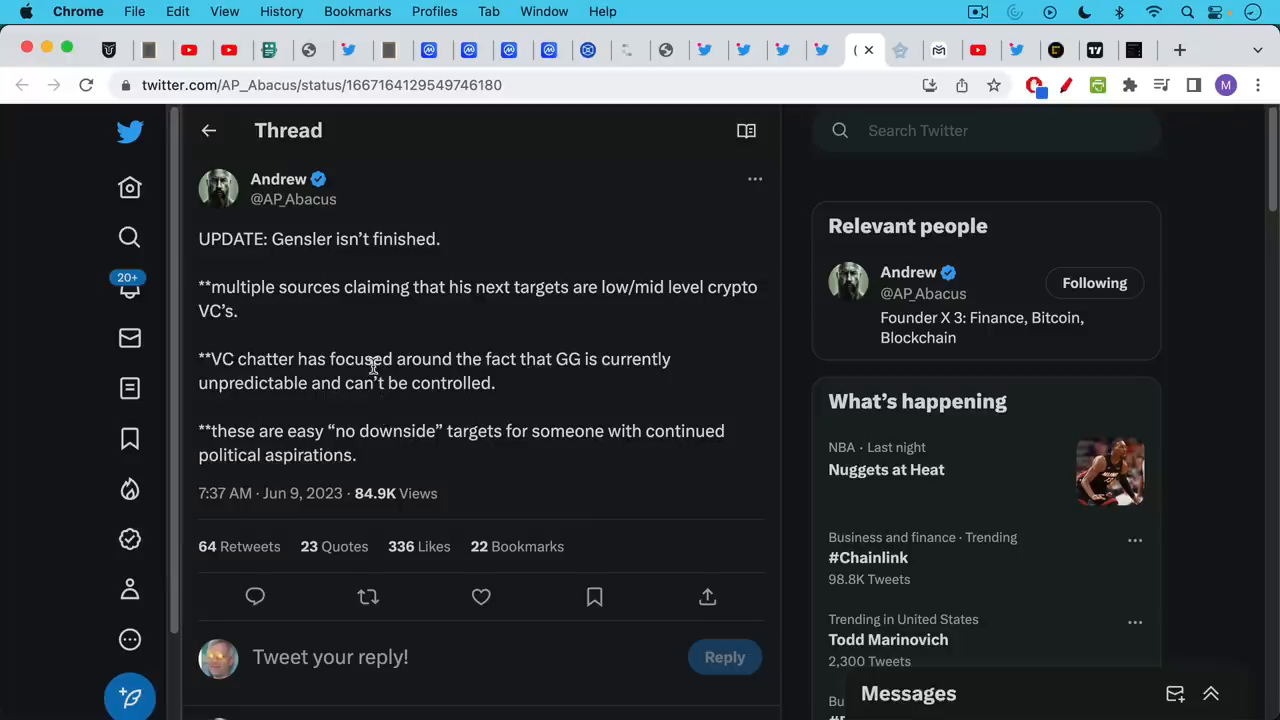
mouse_move(378, 376)
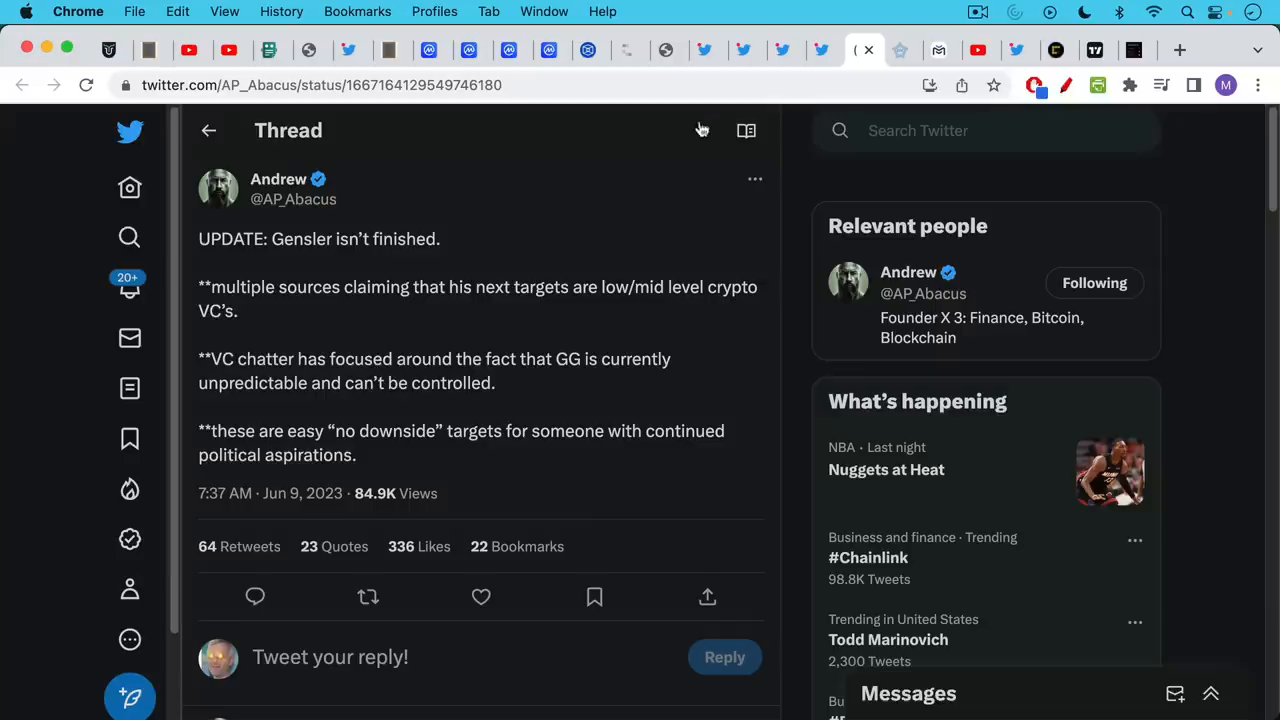
Bring up the Matrixport homepage headlined 'Get More From Your Crypto'.
click(900, 50)
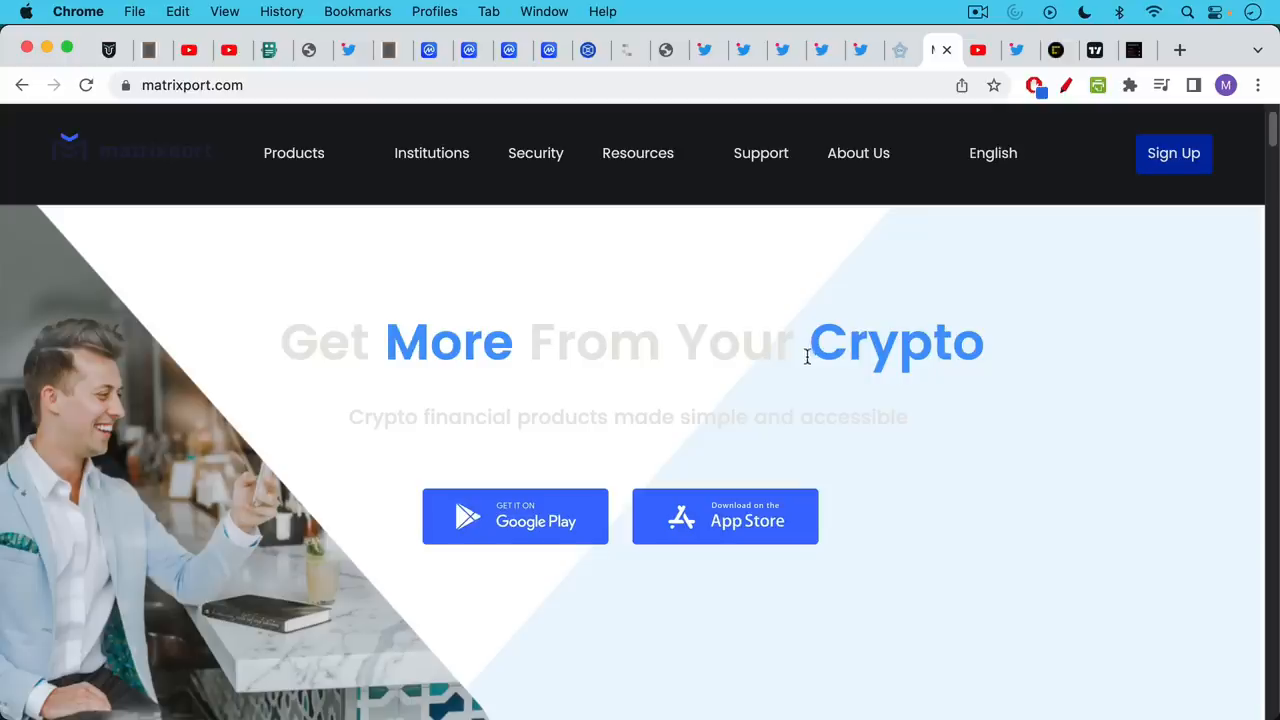
mouse_move(776, 376)
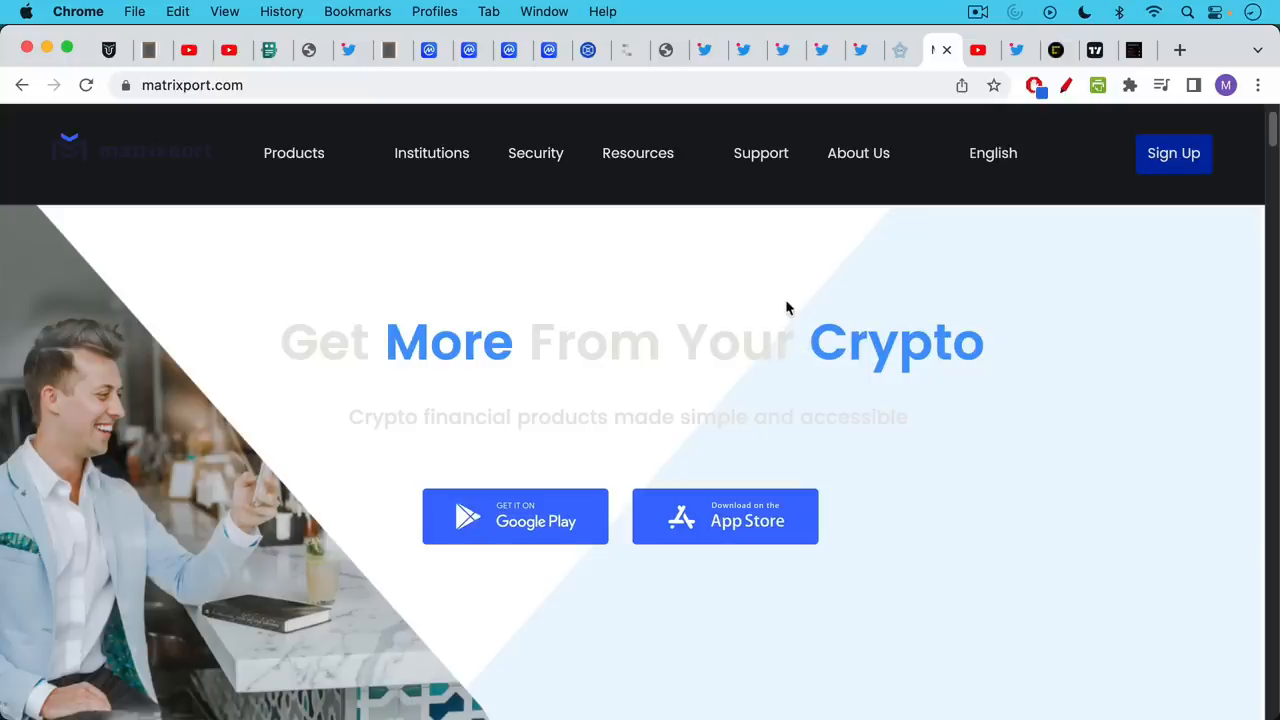
mouse_move(812, 230)
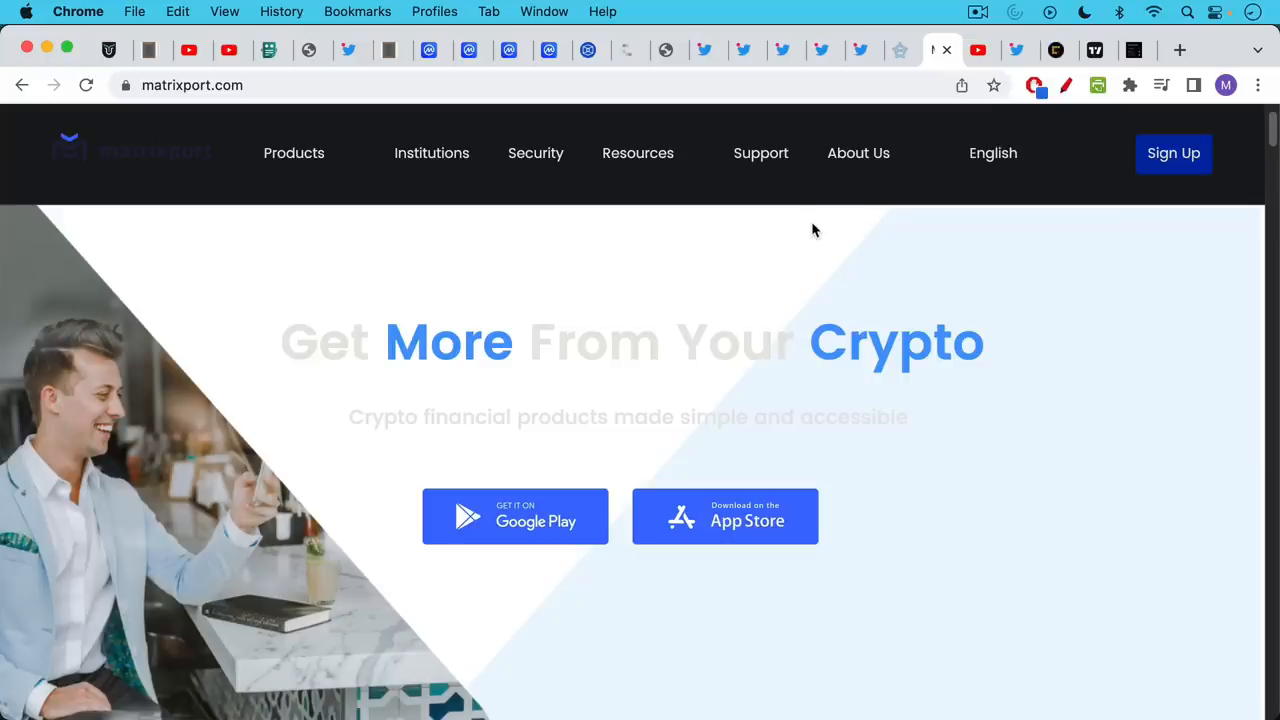
mouse_move(812, 234)
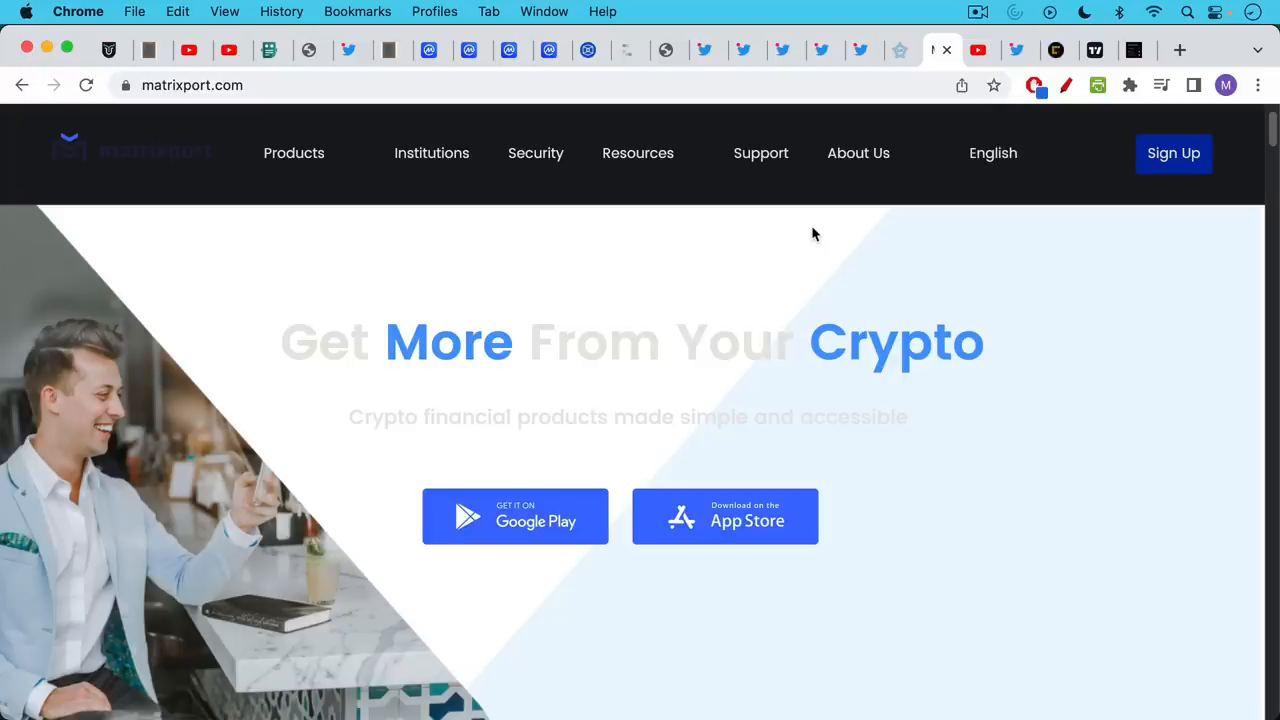
mouse_move(800, 266)
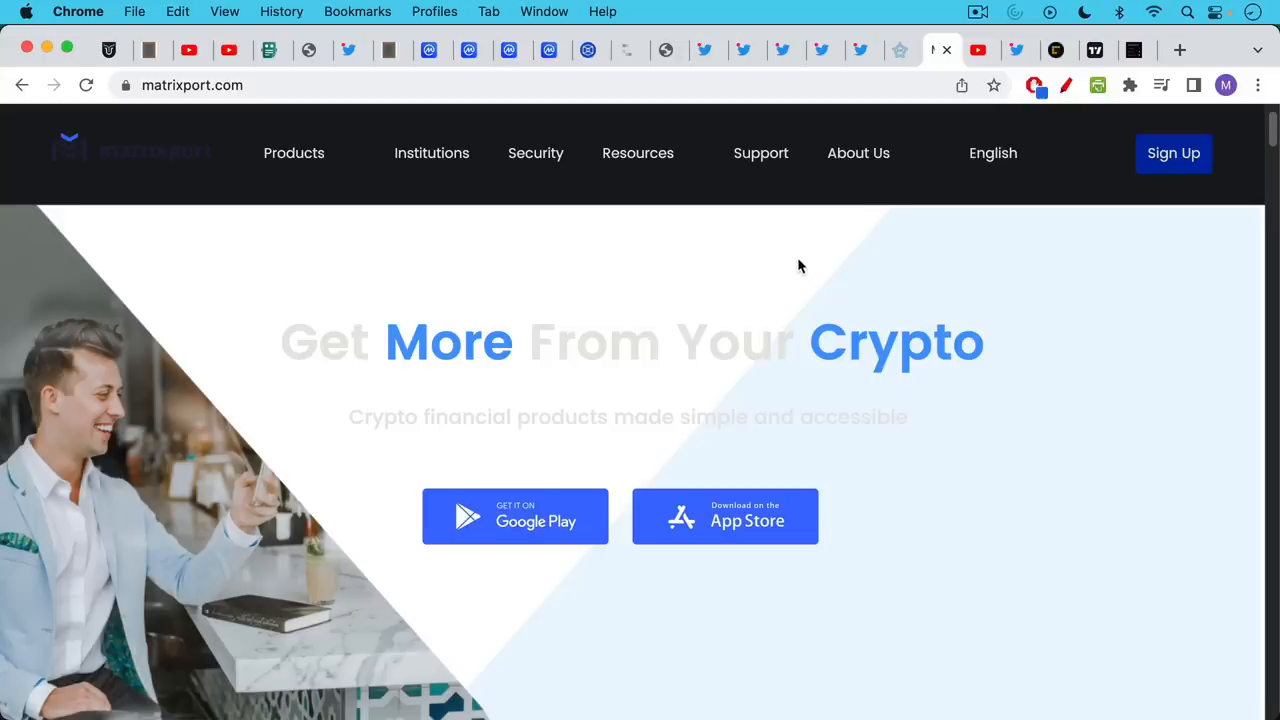
mouse_move(858, 152)
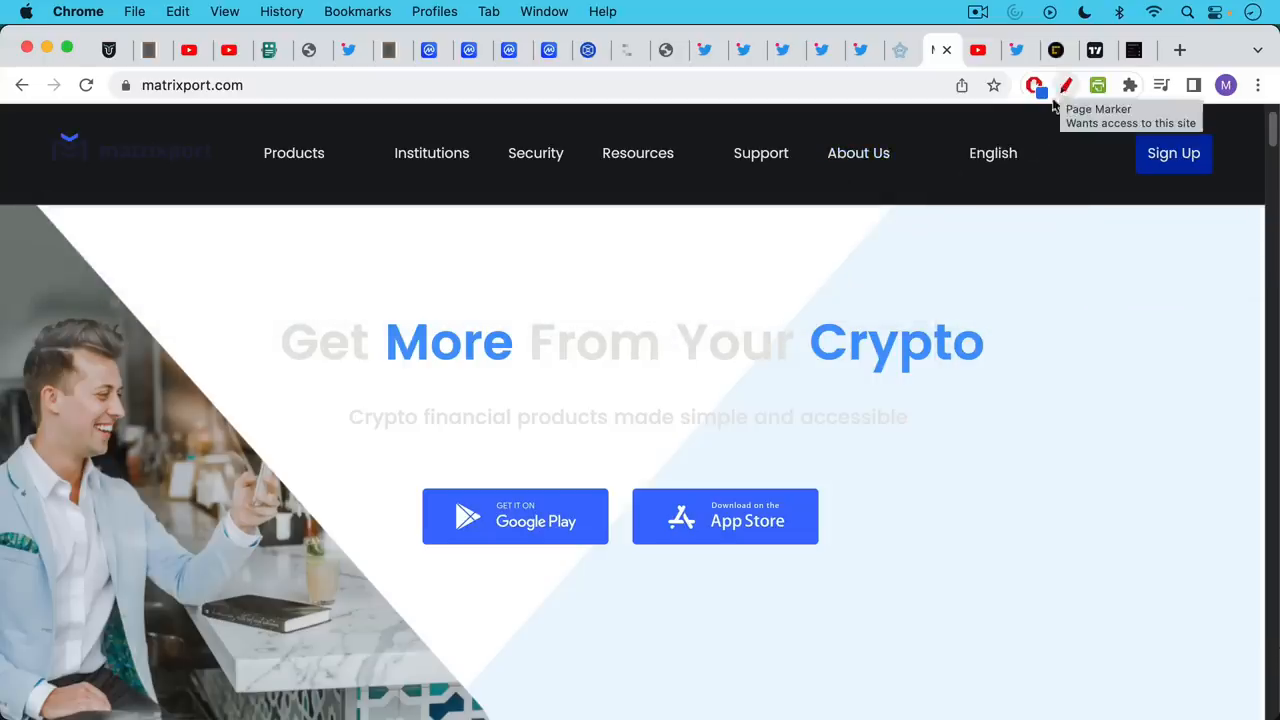
Show the Doomberg 'My Solana' image warning VCs face a reckoning if Solana is a security.
click(970, 50)
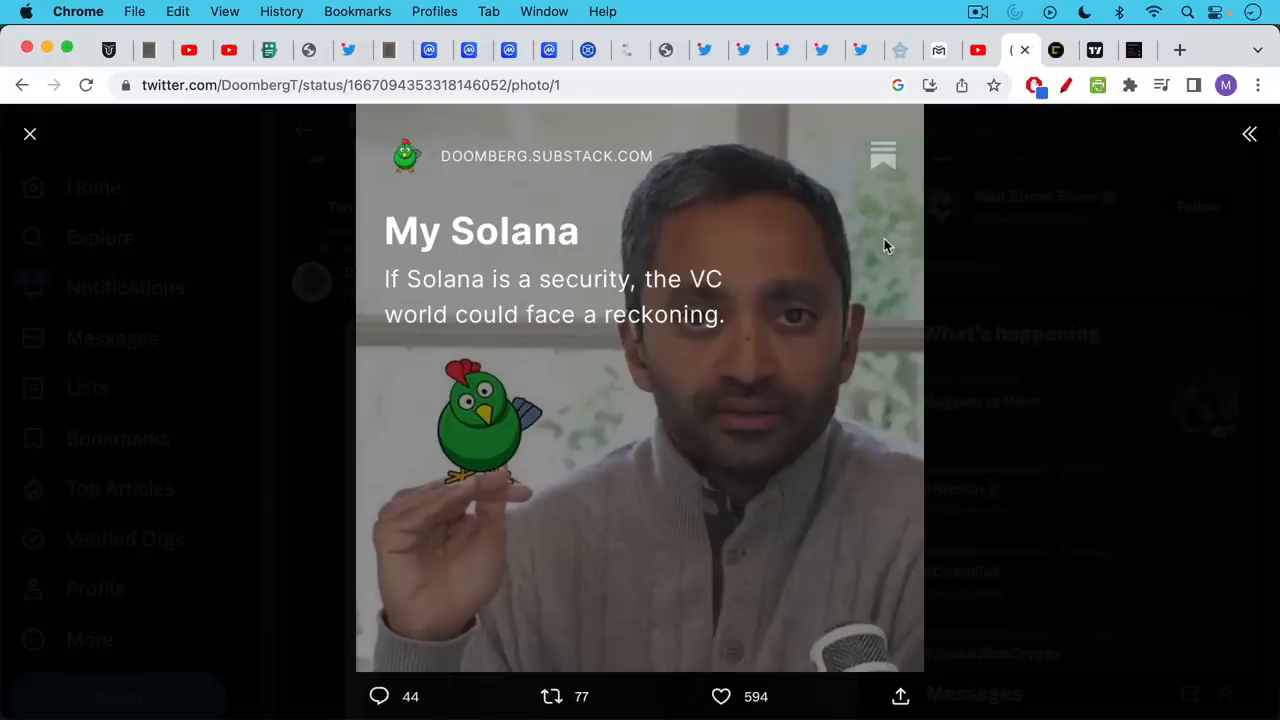
mouse_move(896, 204)
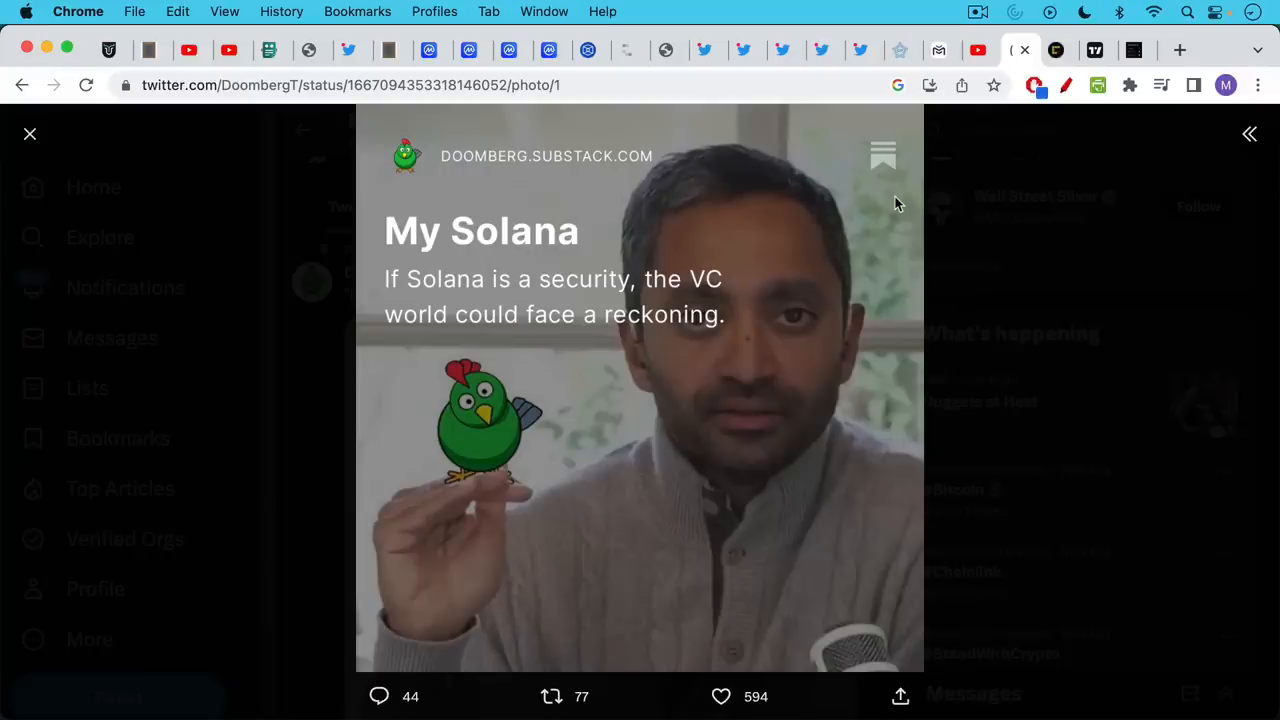
mouse_move(1024, 120)
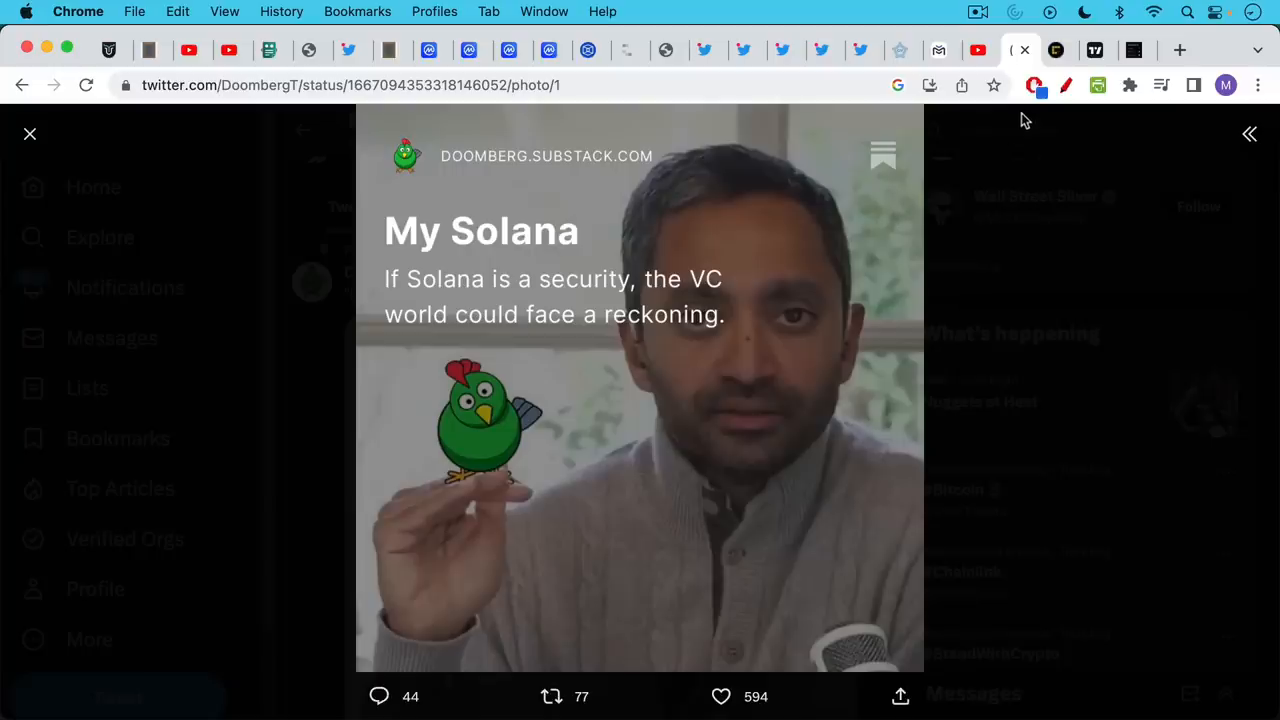
Bring up the CoinDesk headline on Buterin's roadmap for scaling, privacy and wallet security.
click(1046, 50)
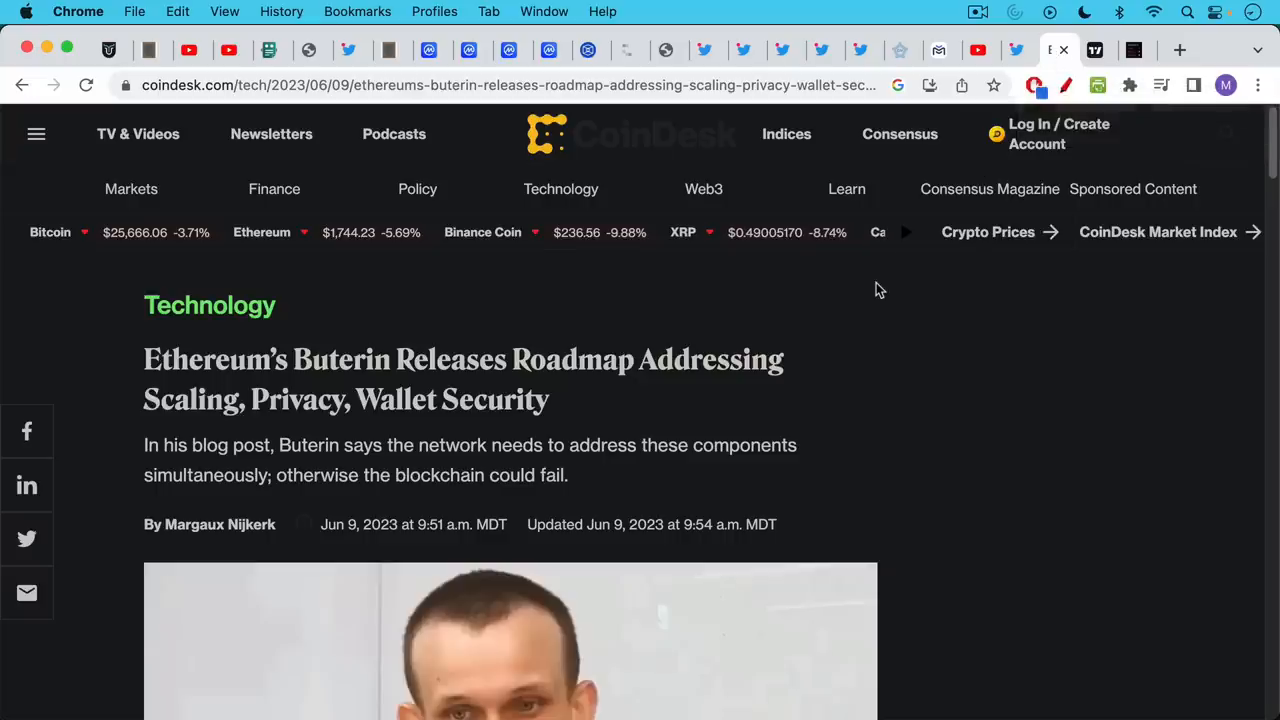
scroll(down, 3)
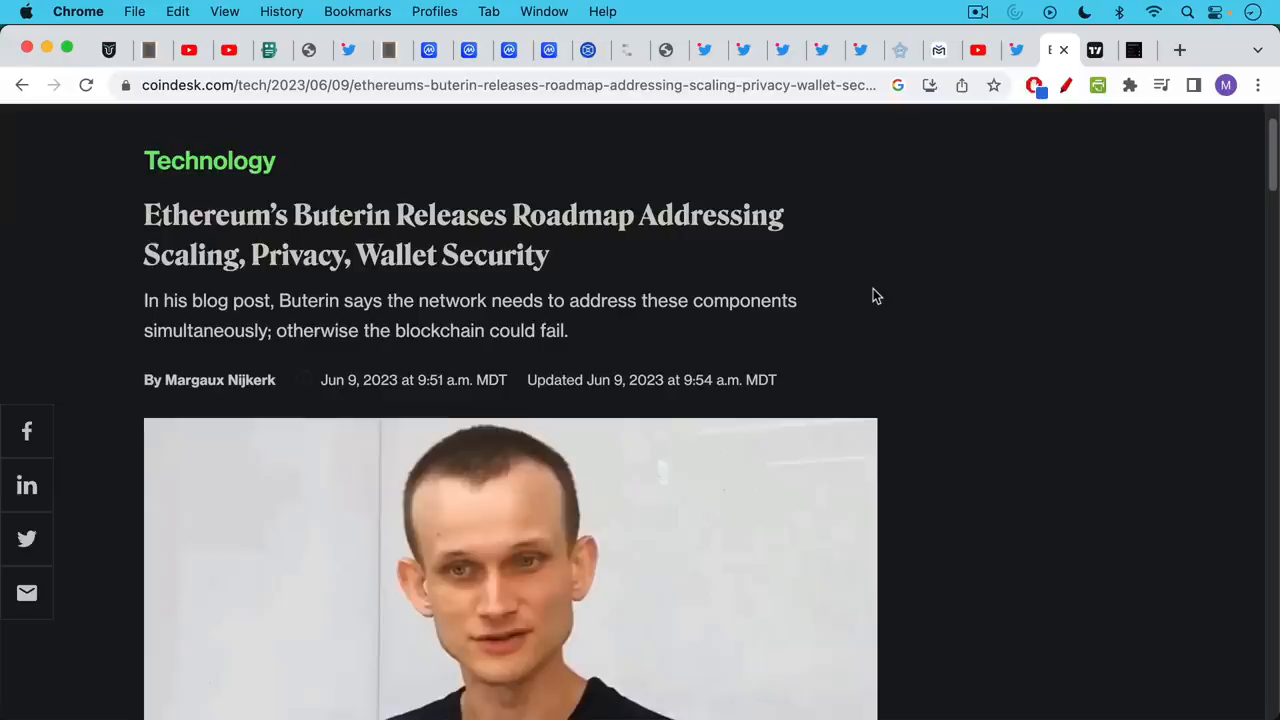
mouse_move(876, 280)
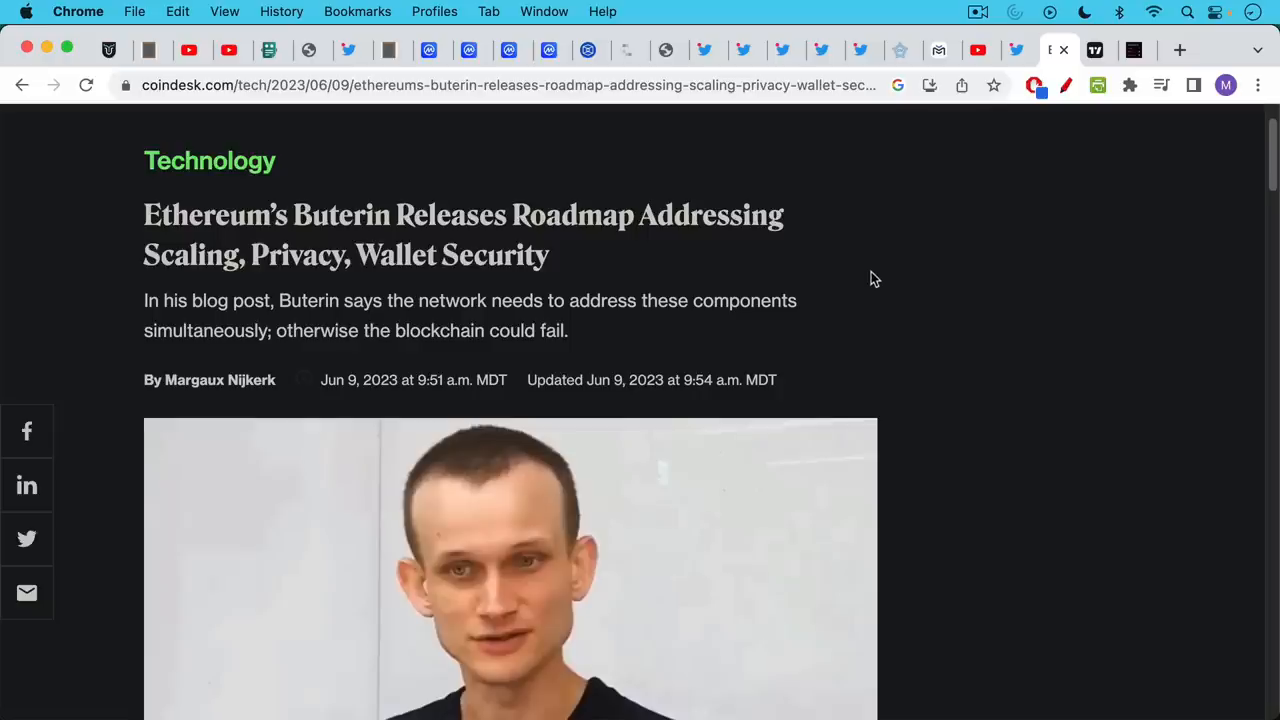
mouse_move(876, 292)
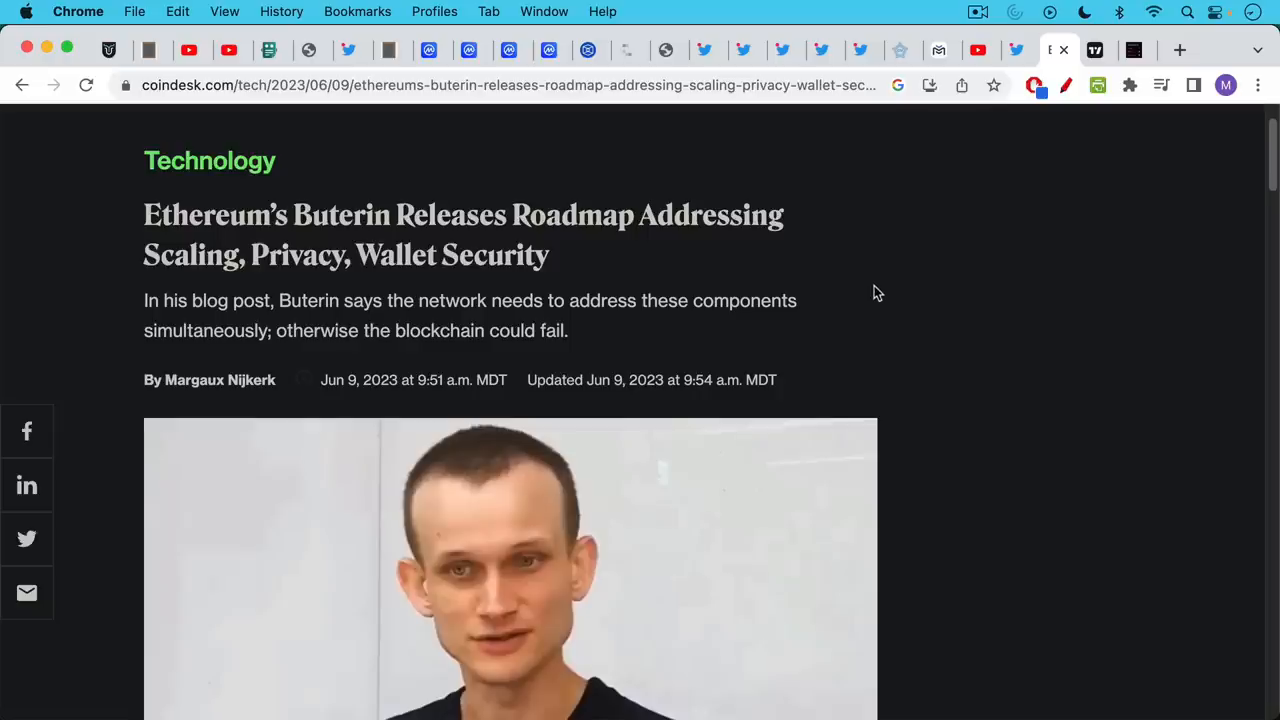
mouse_move(882, 280)
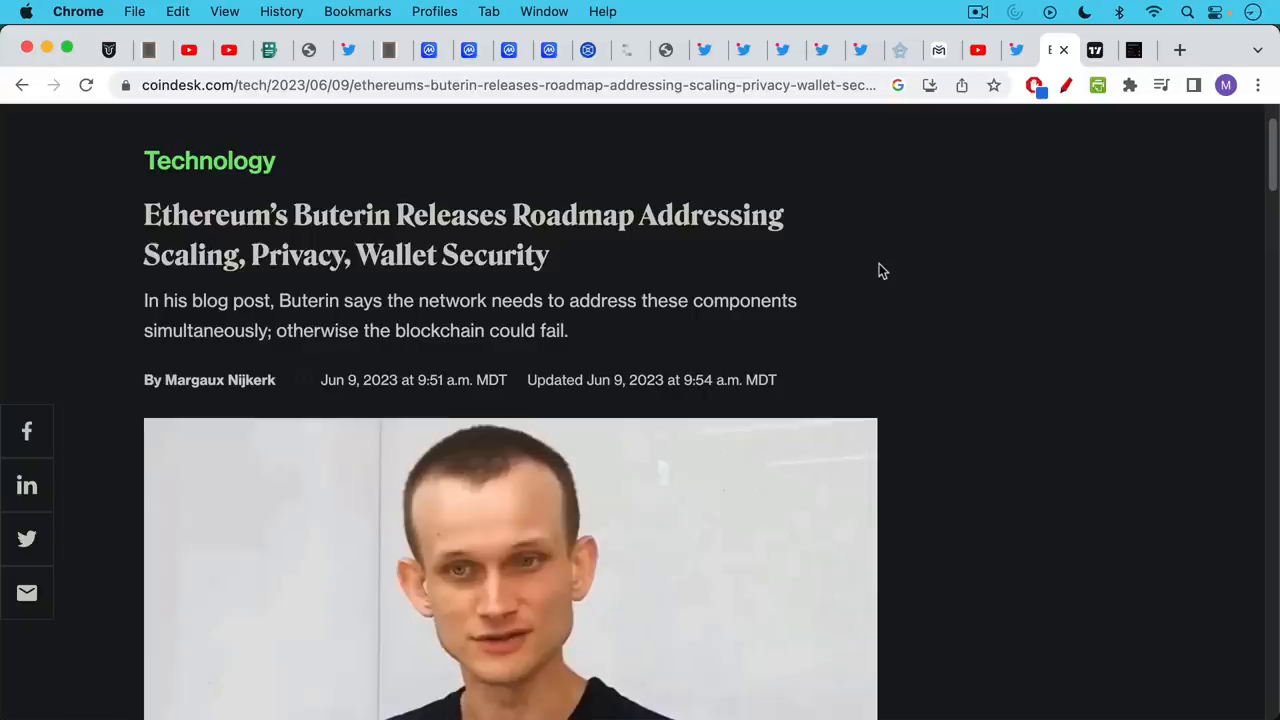
mouse_move(884, 256)
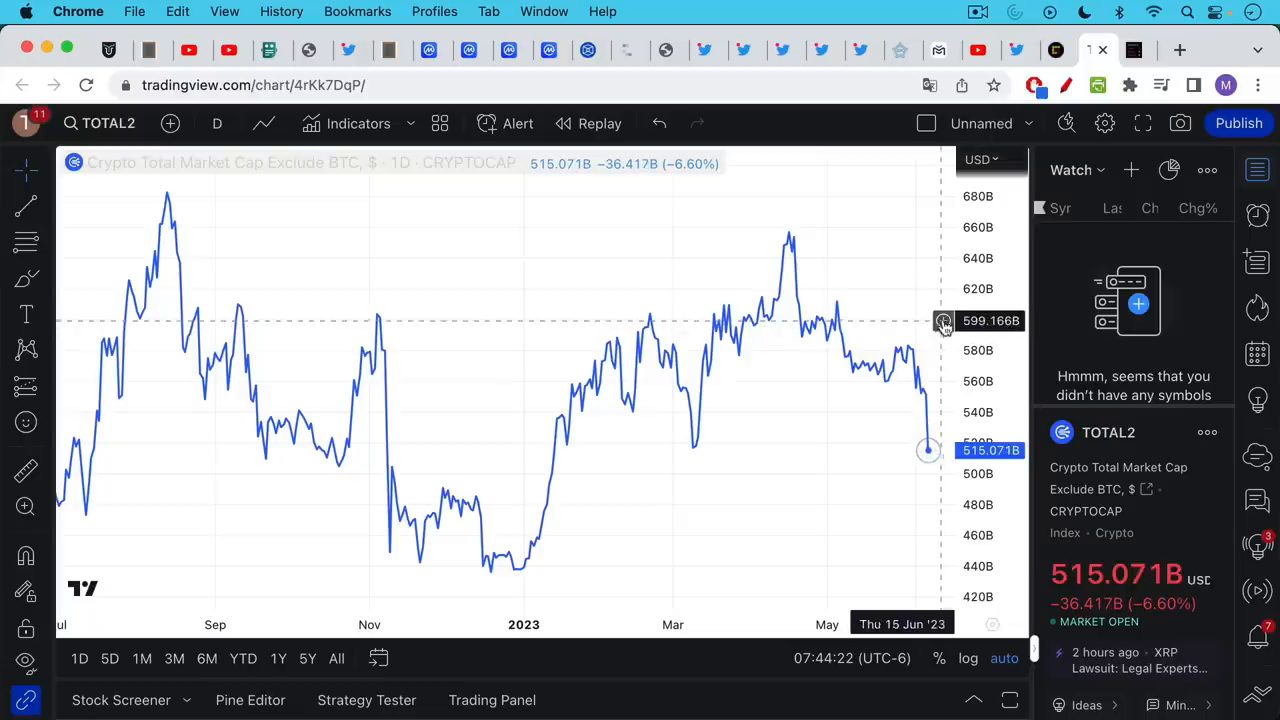
mouse_move(940, 306)
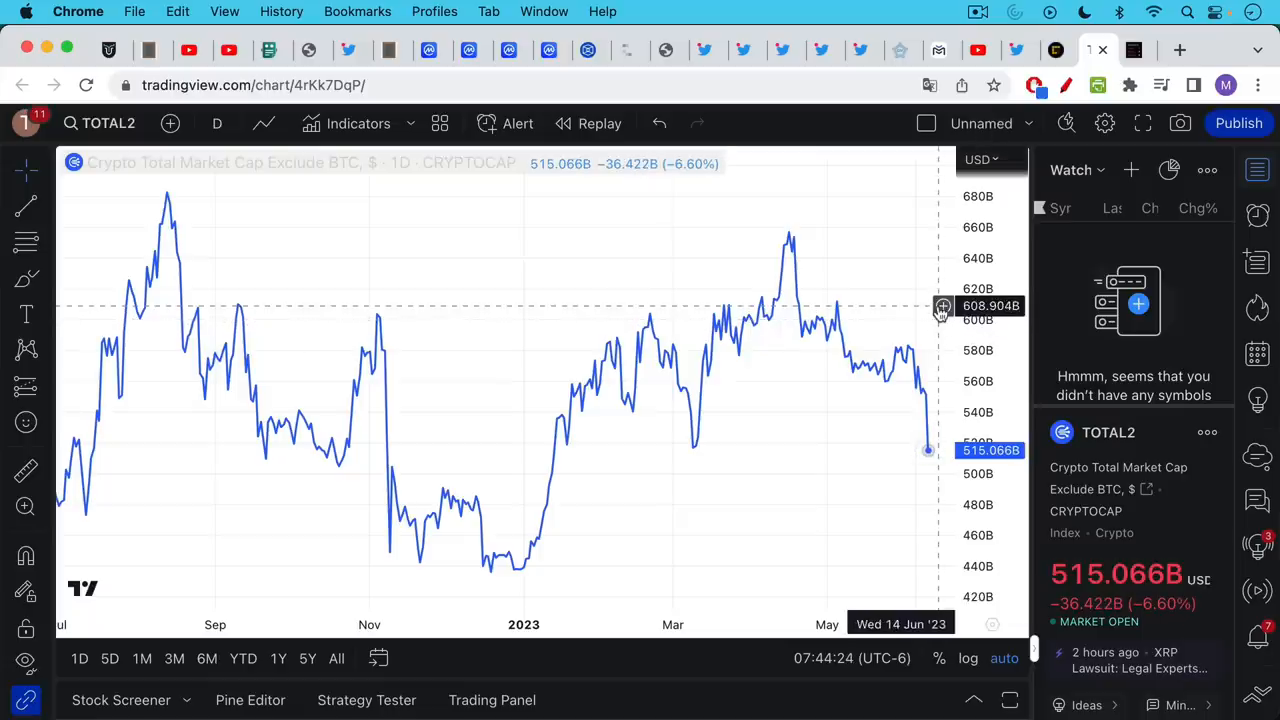
mouse_move(944, 404)
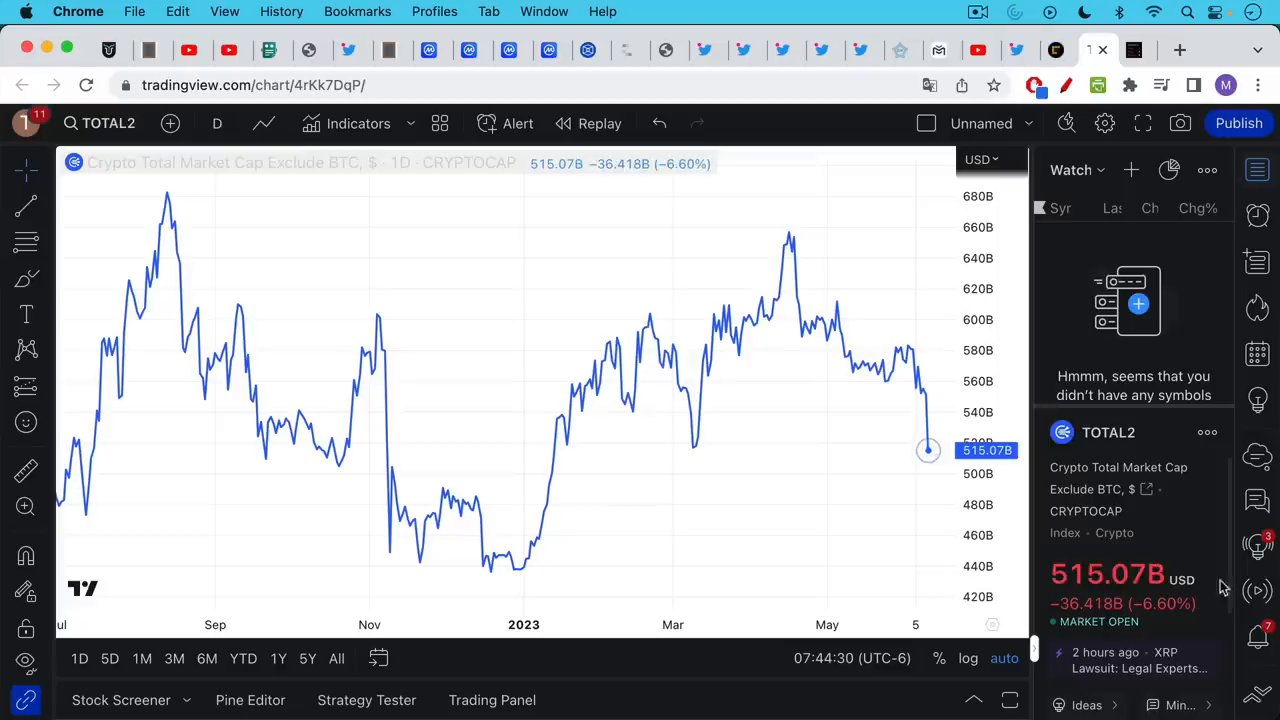
mouse_move(780, 440)
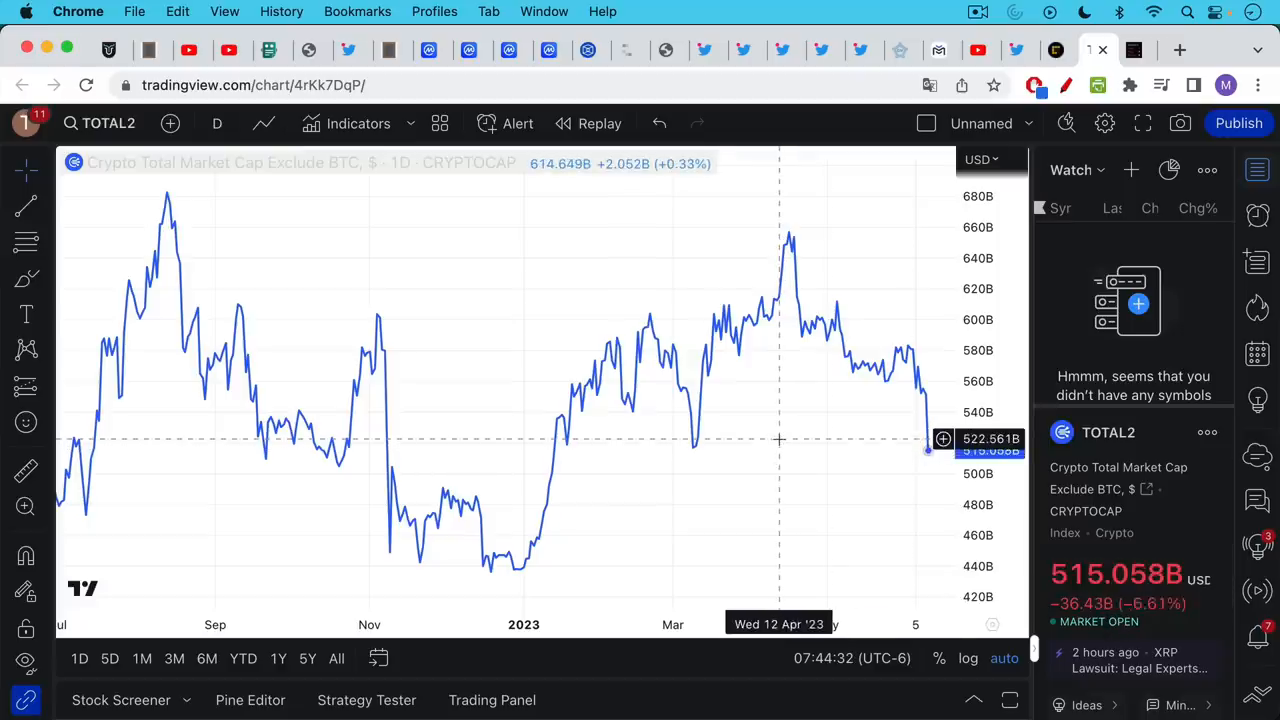
Widen the TOTAL2 altcoin cap chart to 2021, then show the Clark Moody dashboard with Bitcoin at $25,670.
scroll(down, 3)
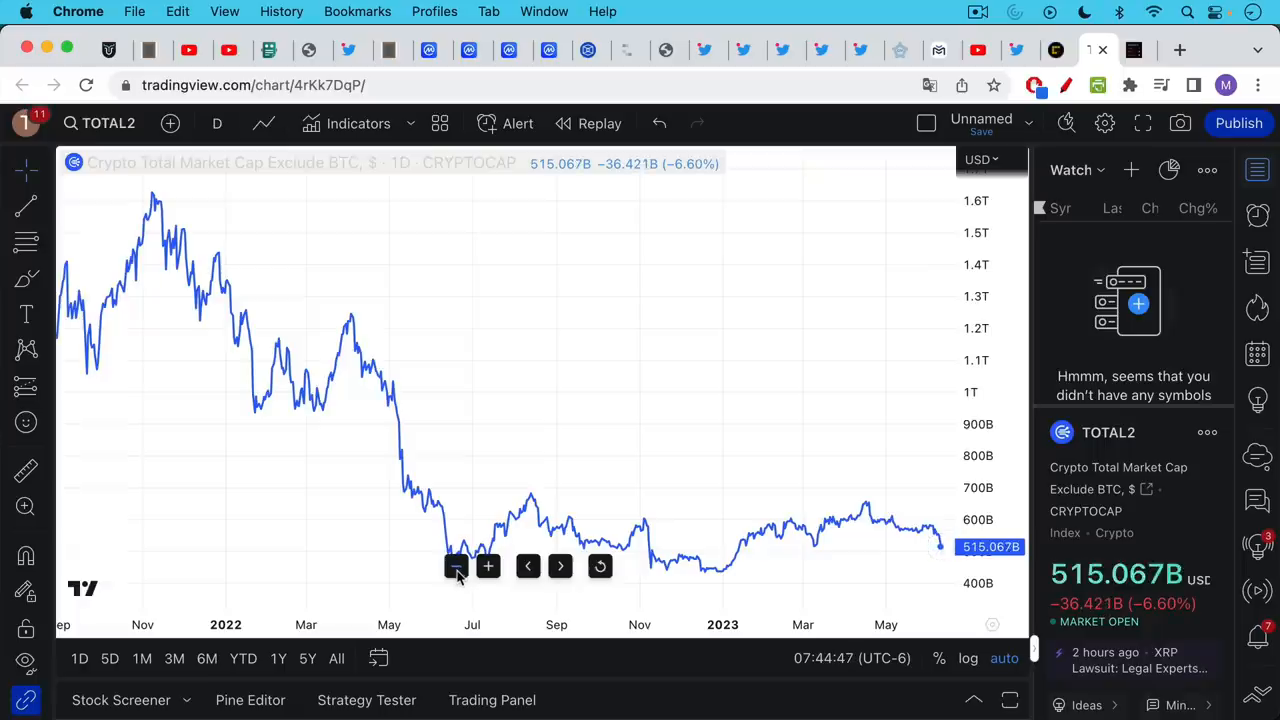
click(456, 566)
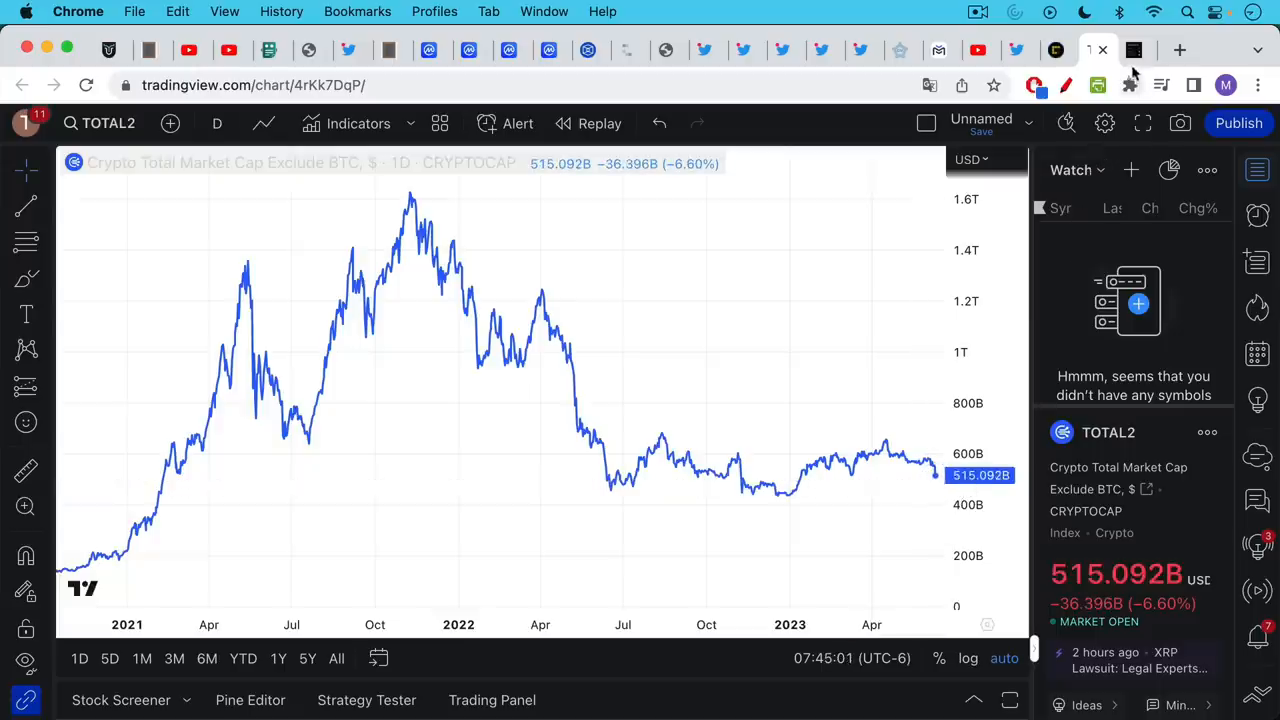
click(1096, 50)
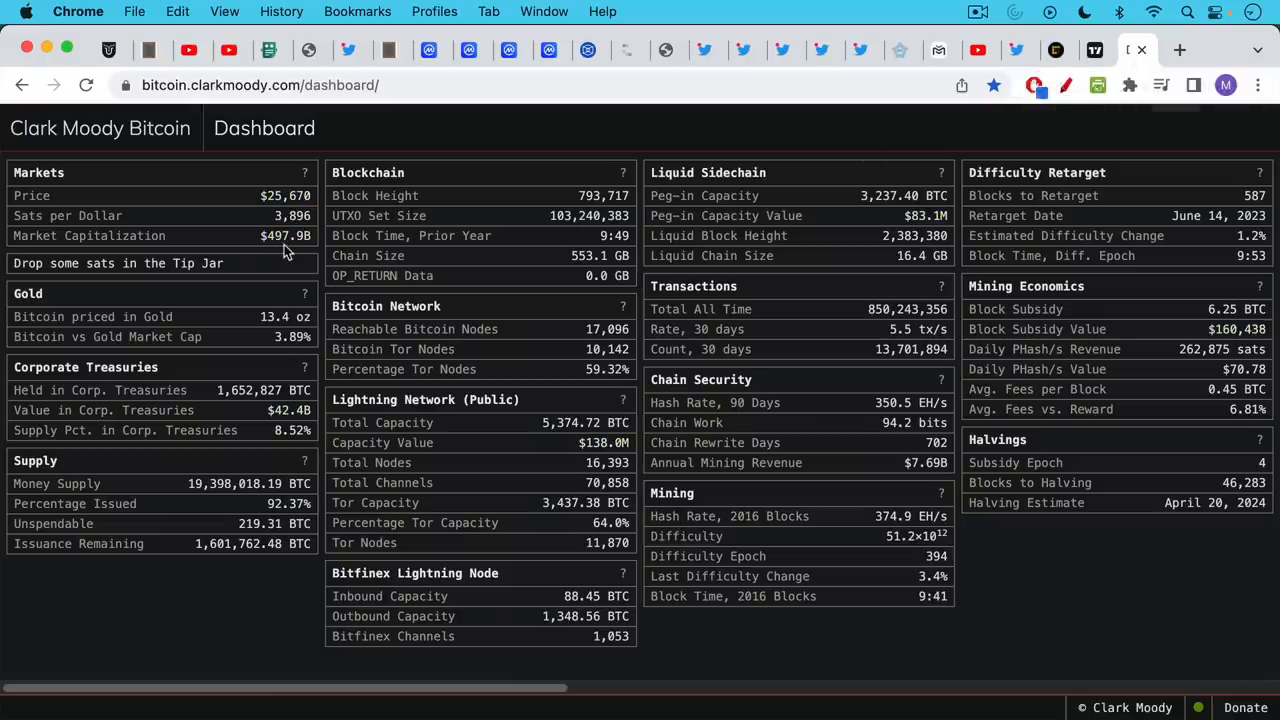
mouse_move(288, 252)
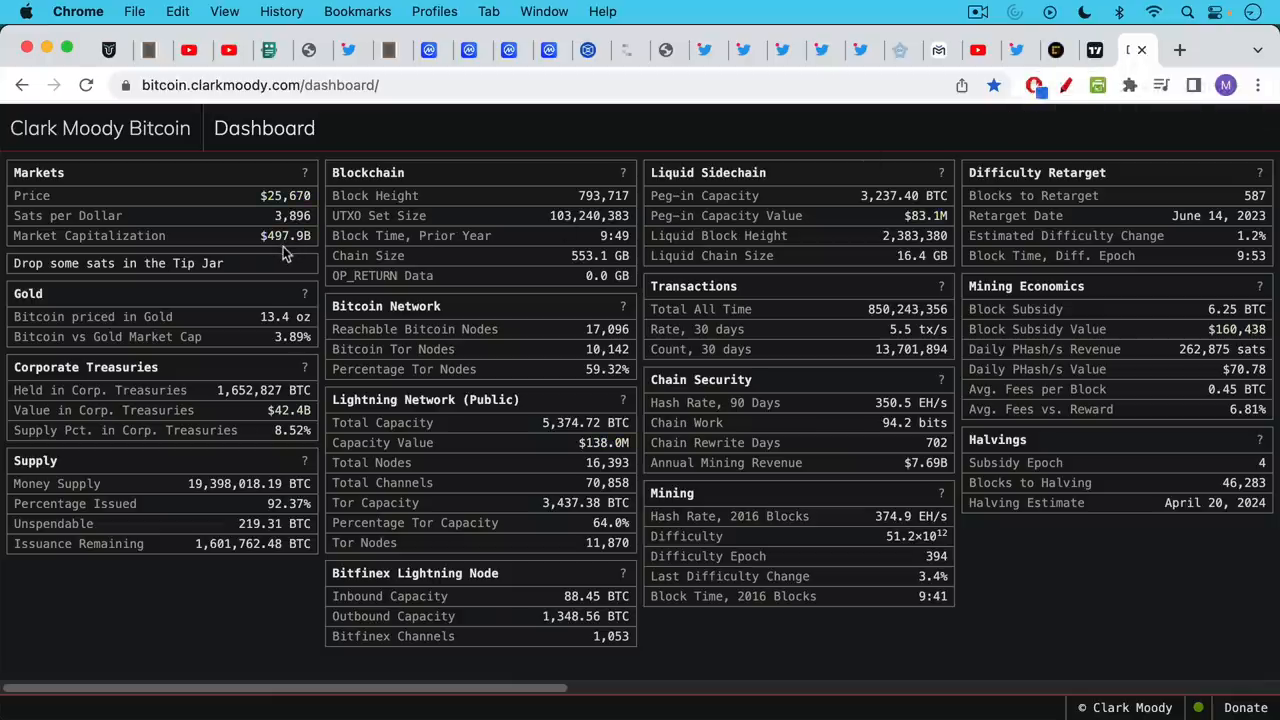